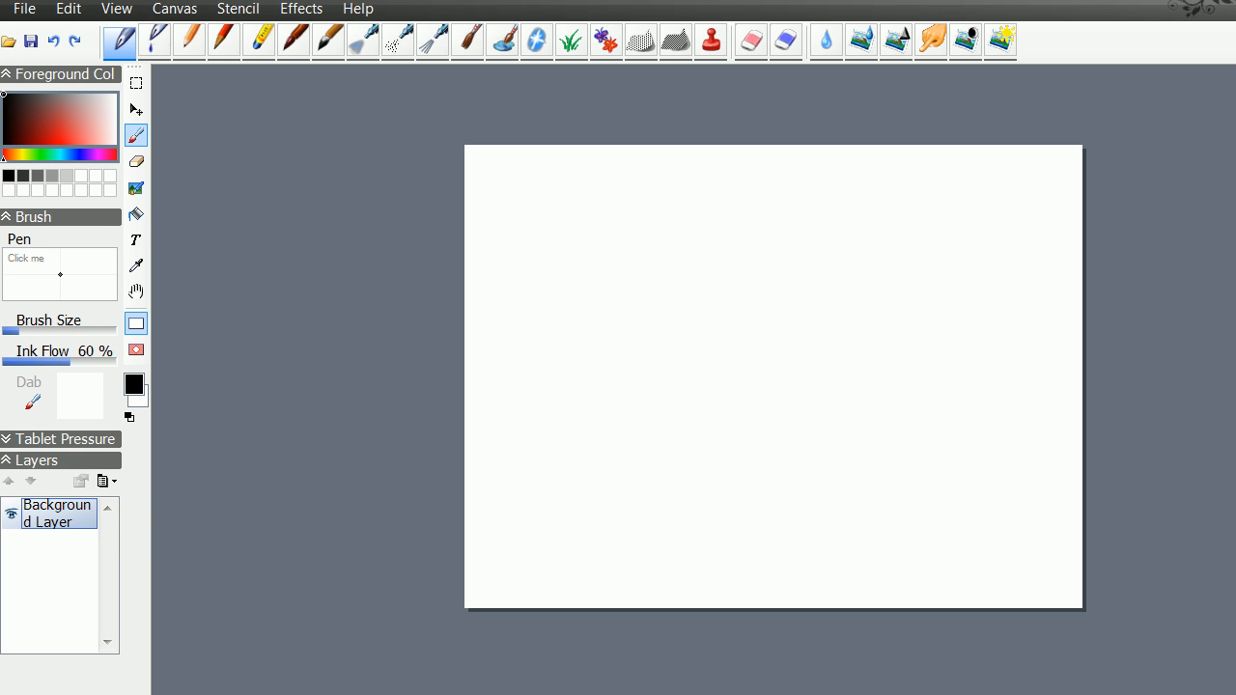
Create a new layer and name it 'question' in Layer Properties.
left_click(102, 481)
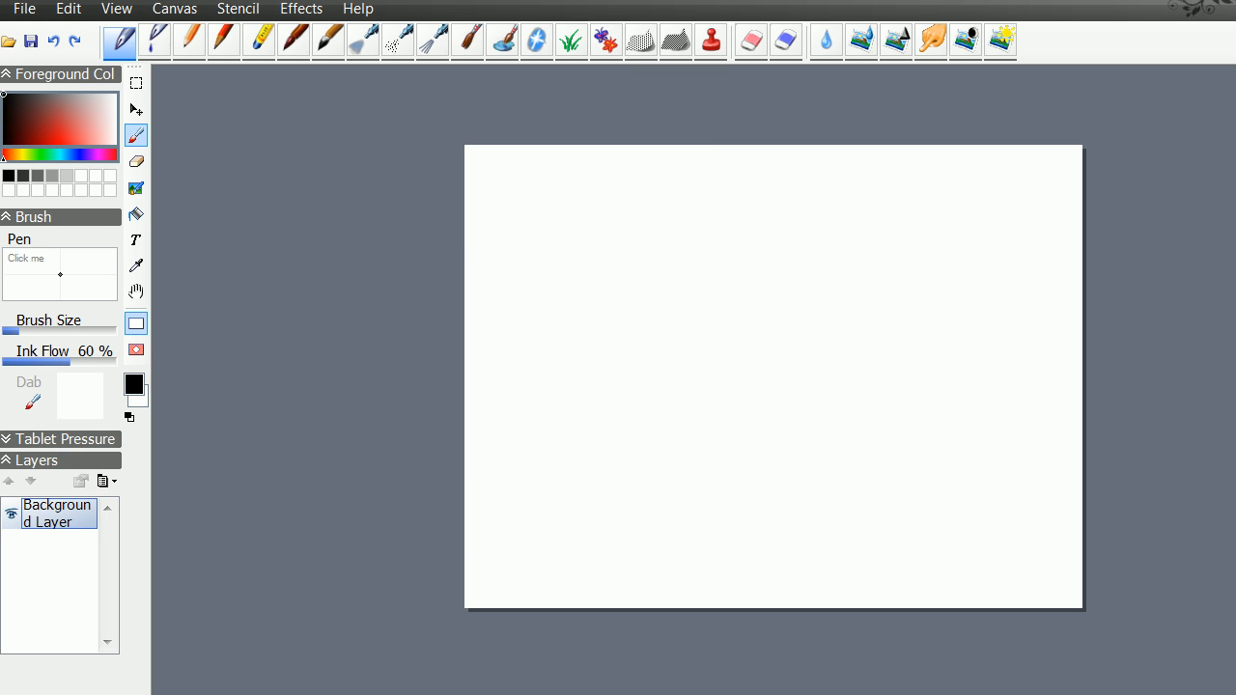
left_click(104, 481)
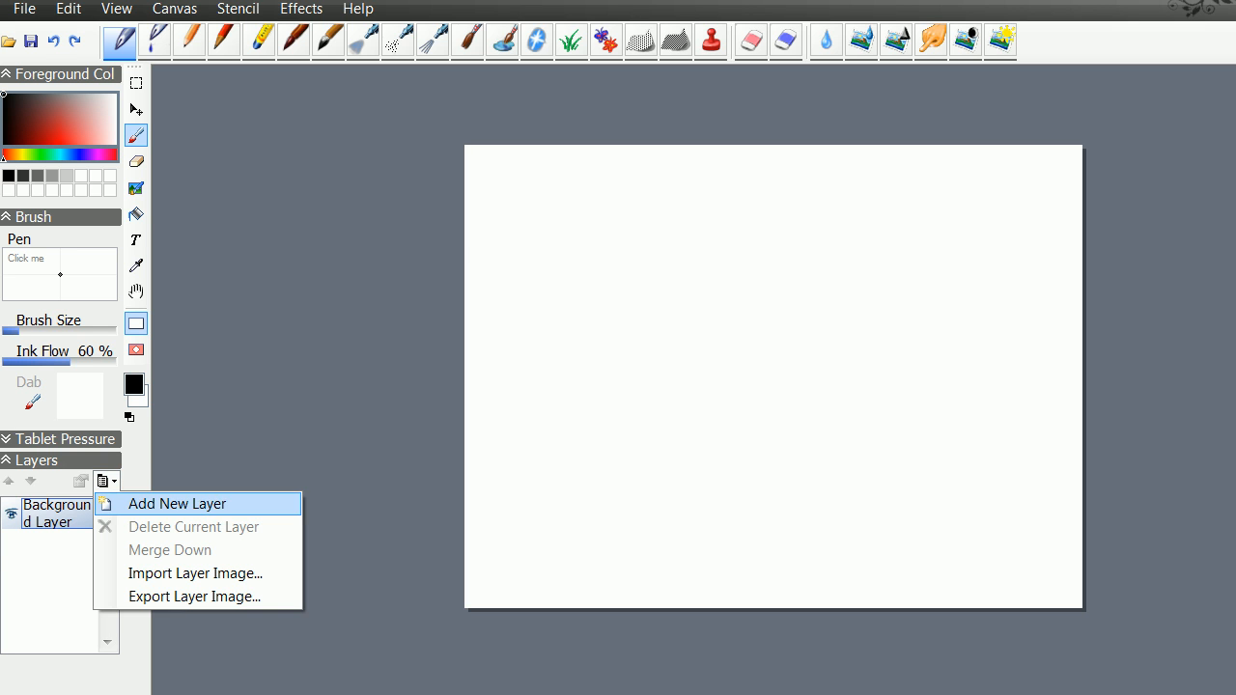
left_click(177, 503)
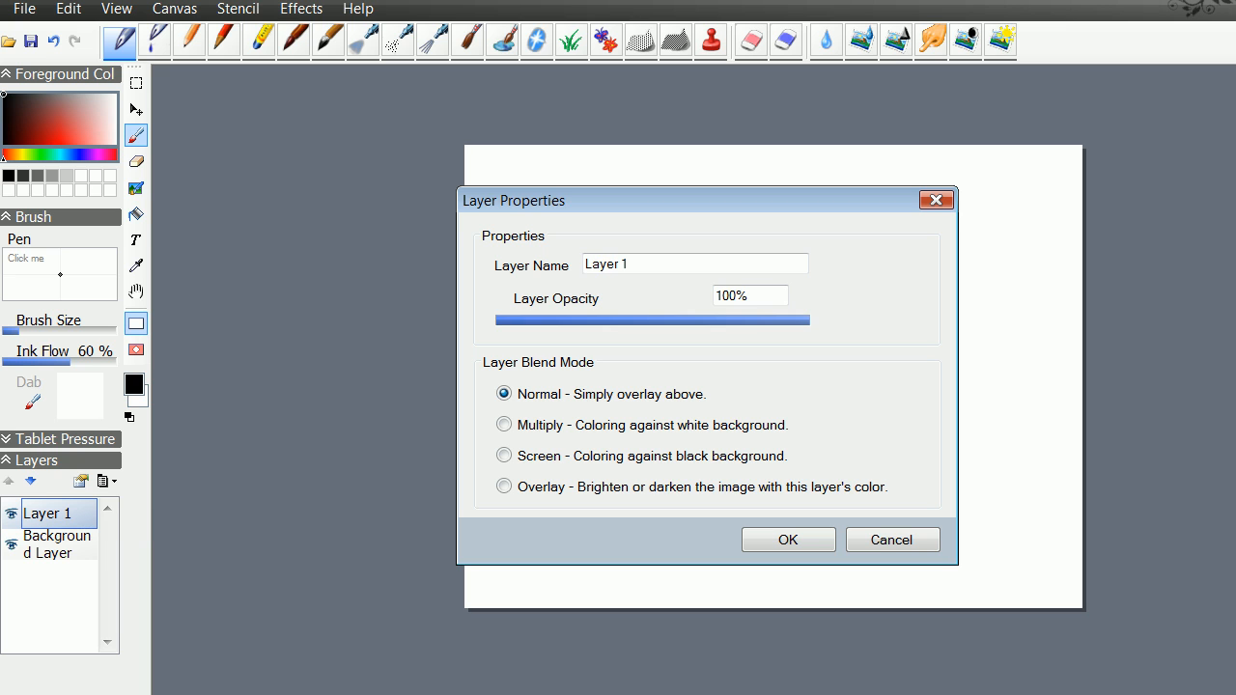
key("BackSpace")
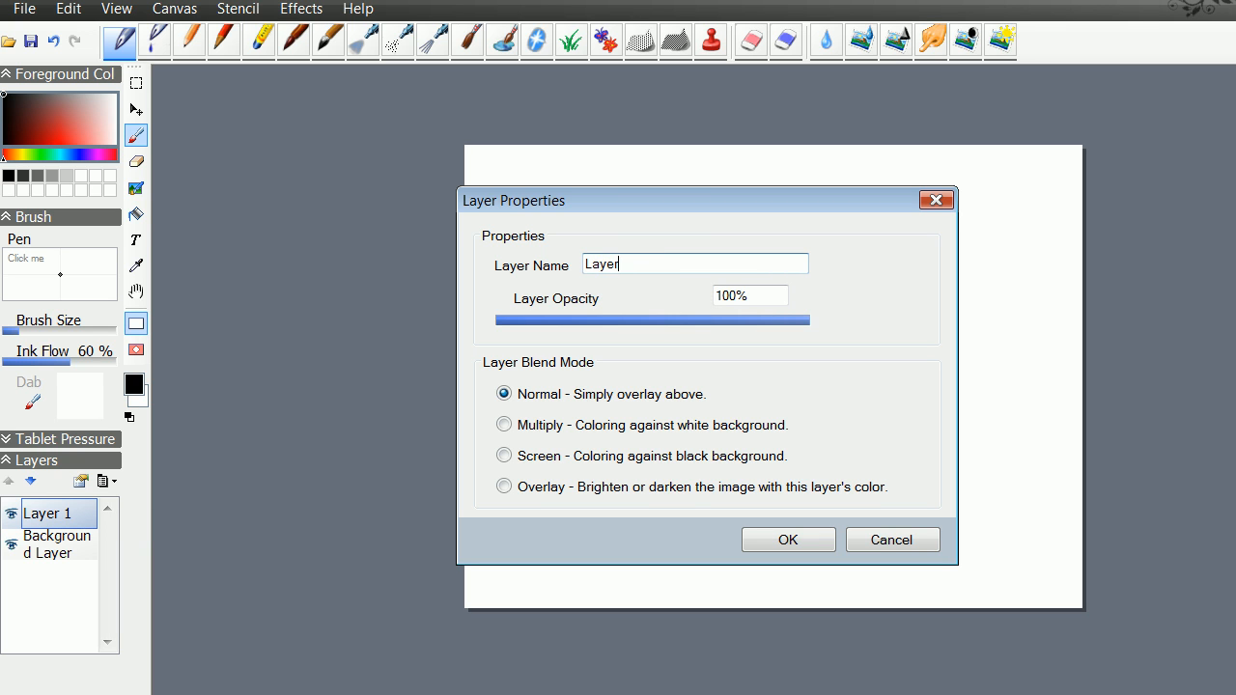
type("q")
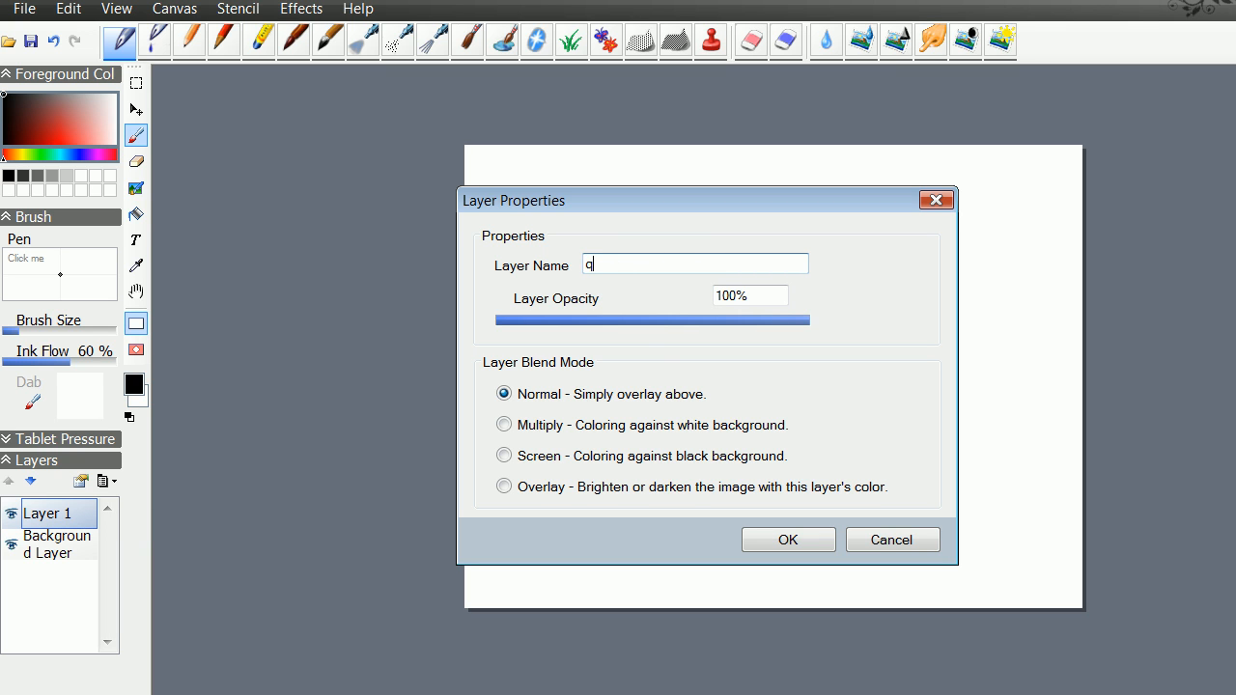
type("uestio")
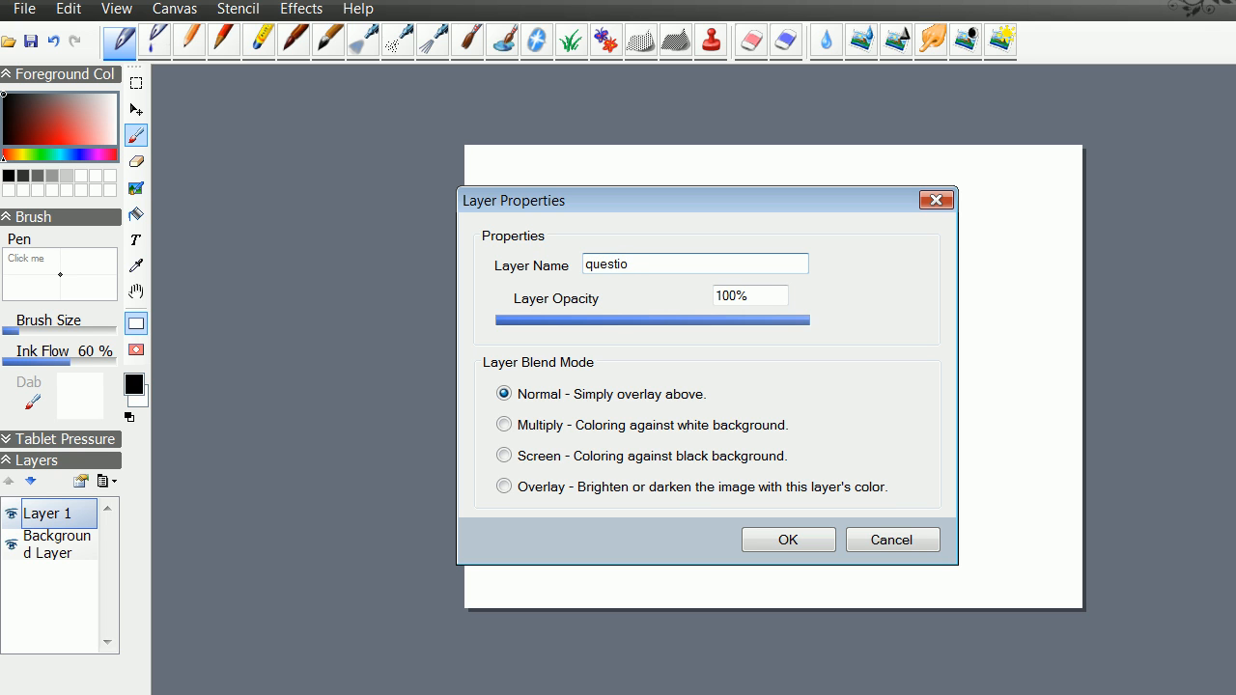
type("n")
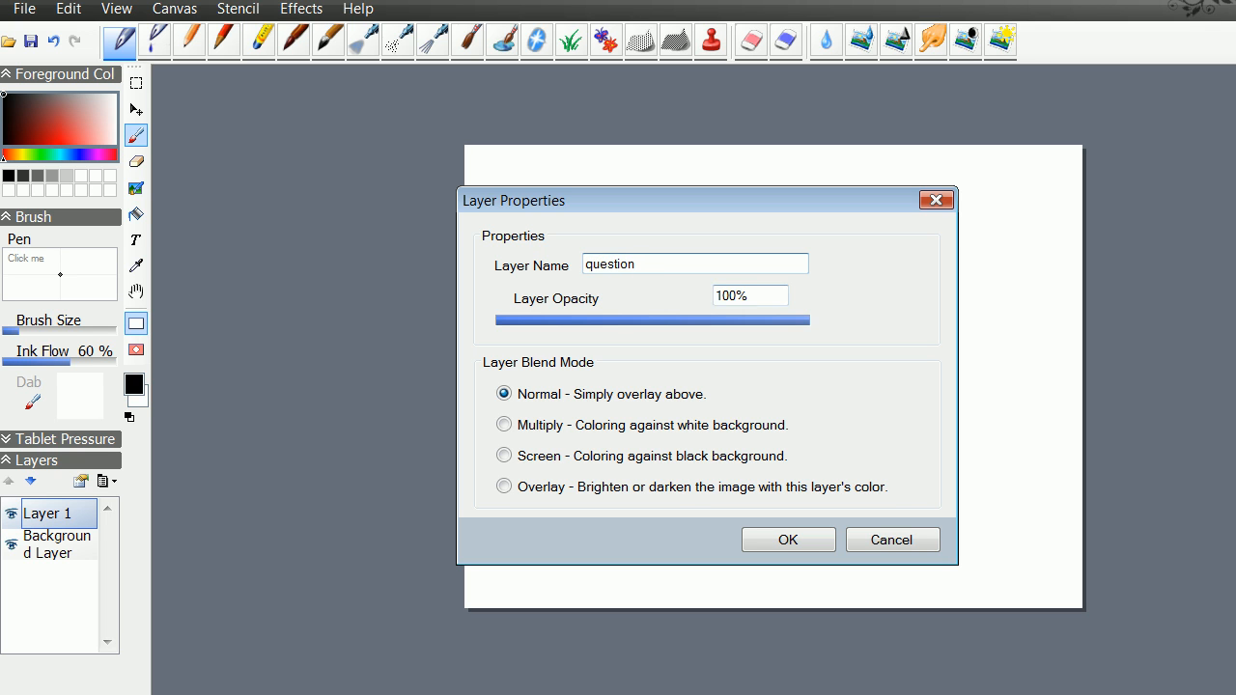
left_click(694, 263)
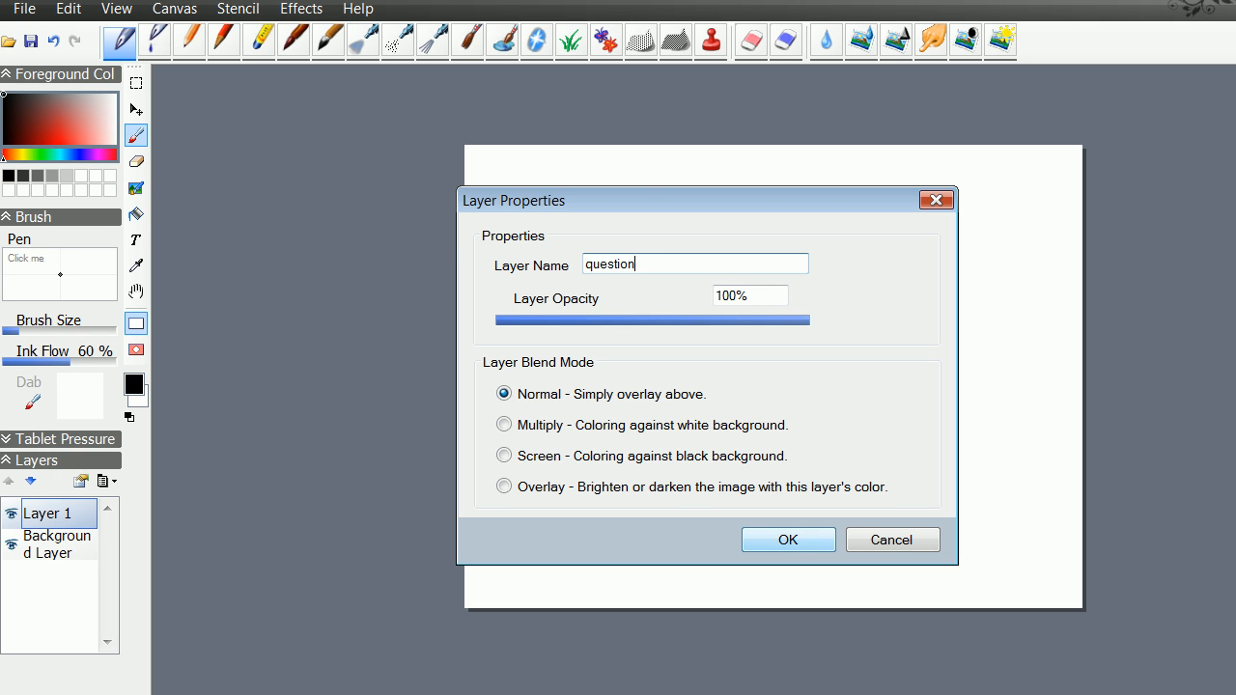
left_click(788, 538)
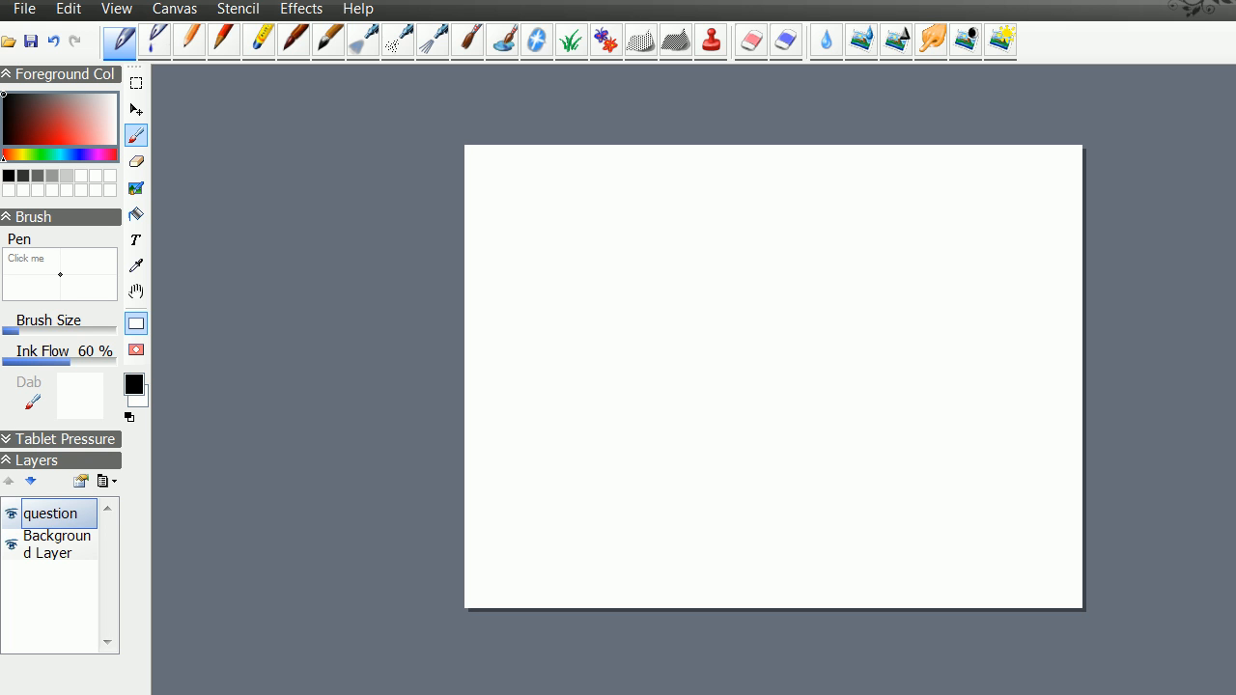
Handwrite 'Which Symbol is useful for' across the top of the canvas.
left_click(495, 176)
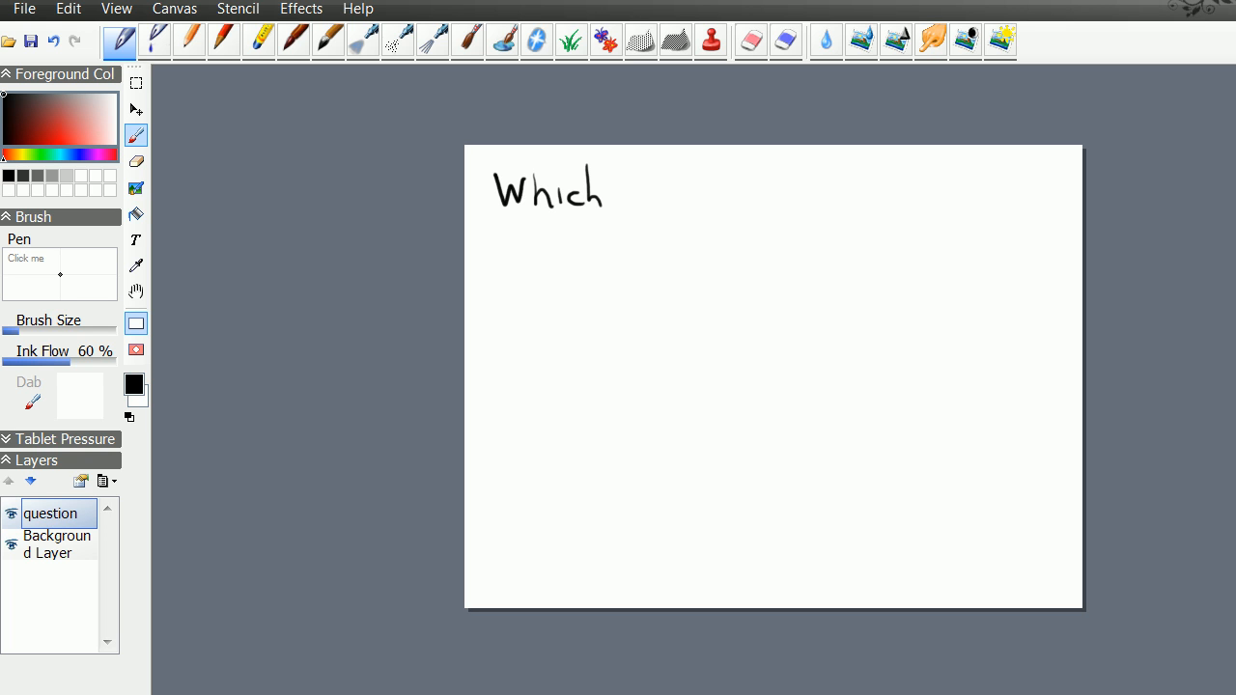
left_click_drag(667, 193, 710, 203)
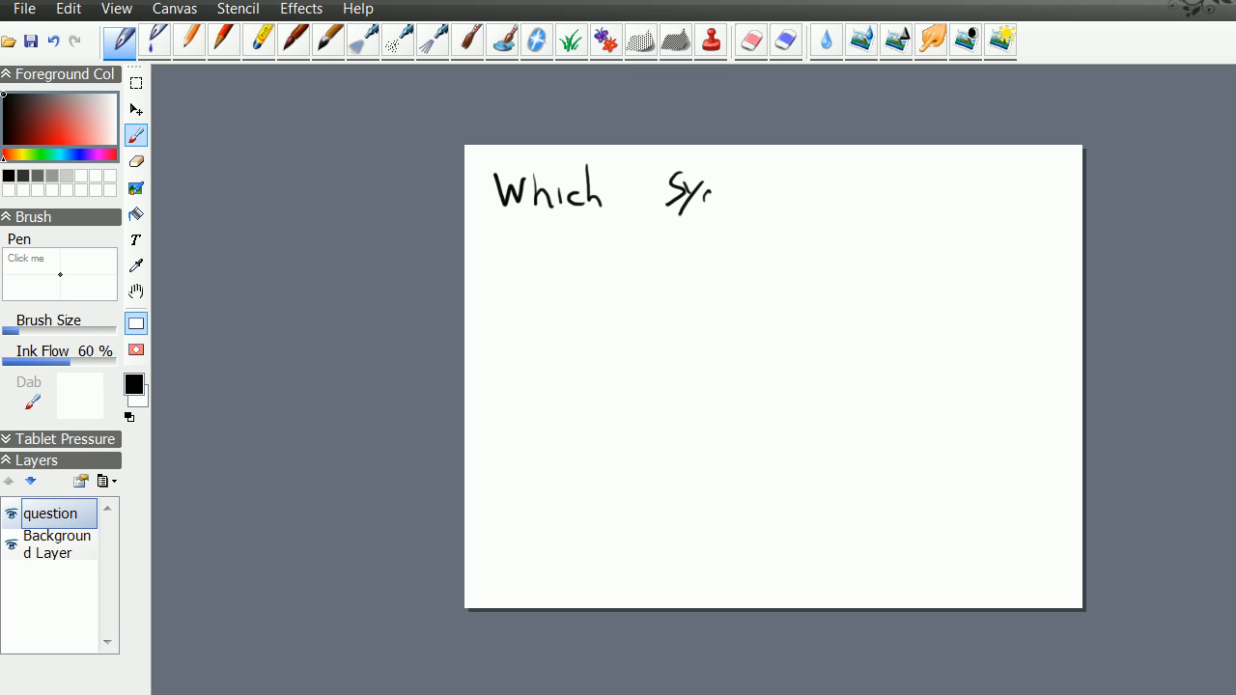
left_click_drag(695, 193, 749, 188)
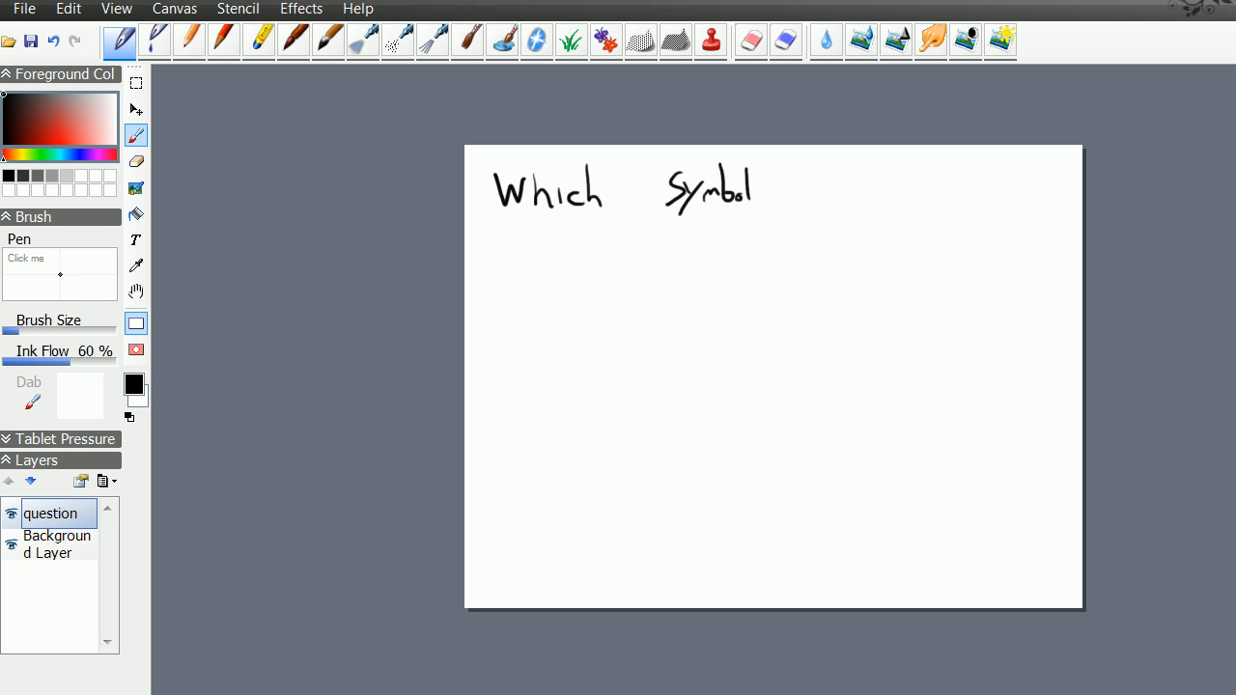
left_click_drag(513, 222, 513, 246)
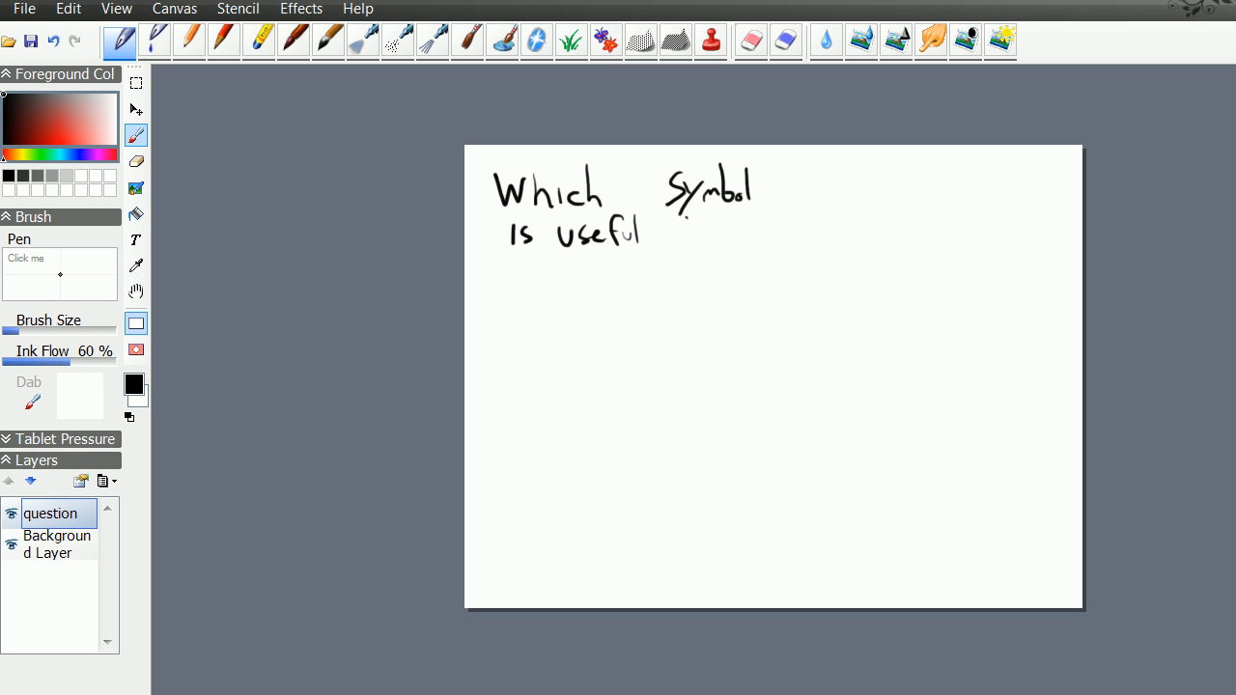
left_click_drag(676, 232, 710, 237)
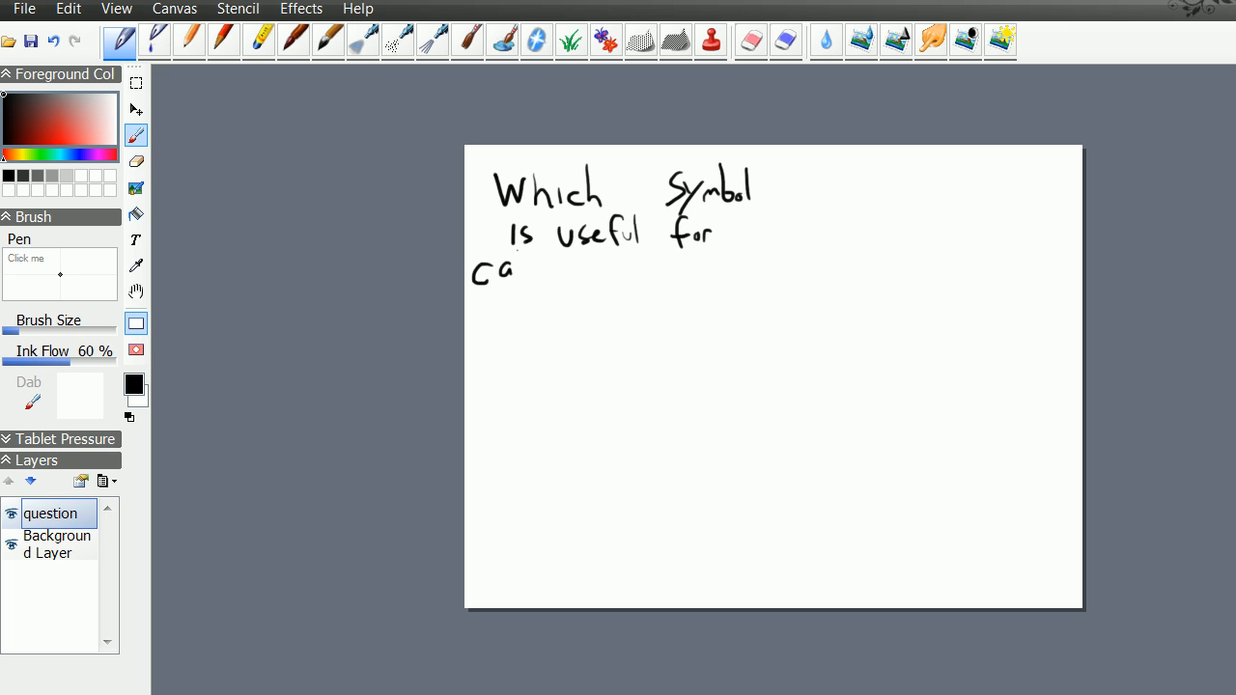
Write 'calculating doubling growth' and add a long stroke to the right.
left_click_drag(502, 271, 585, 275)
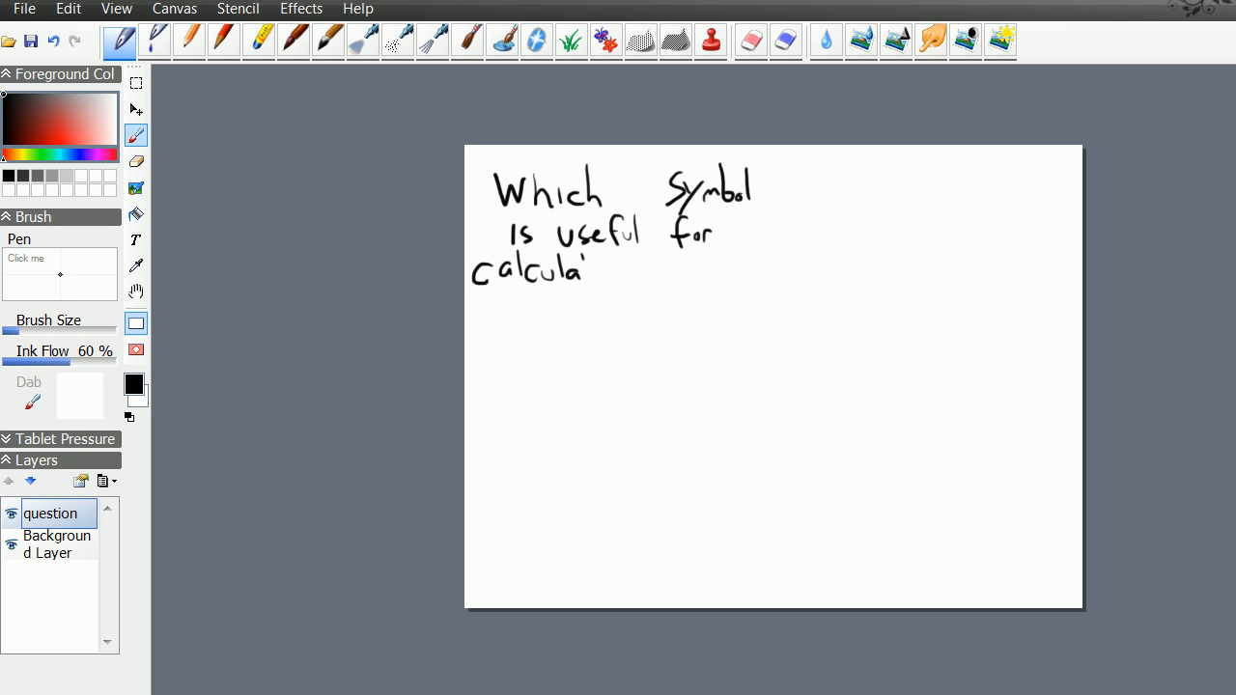
left_click_drag(589, 270, 633, 304)
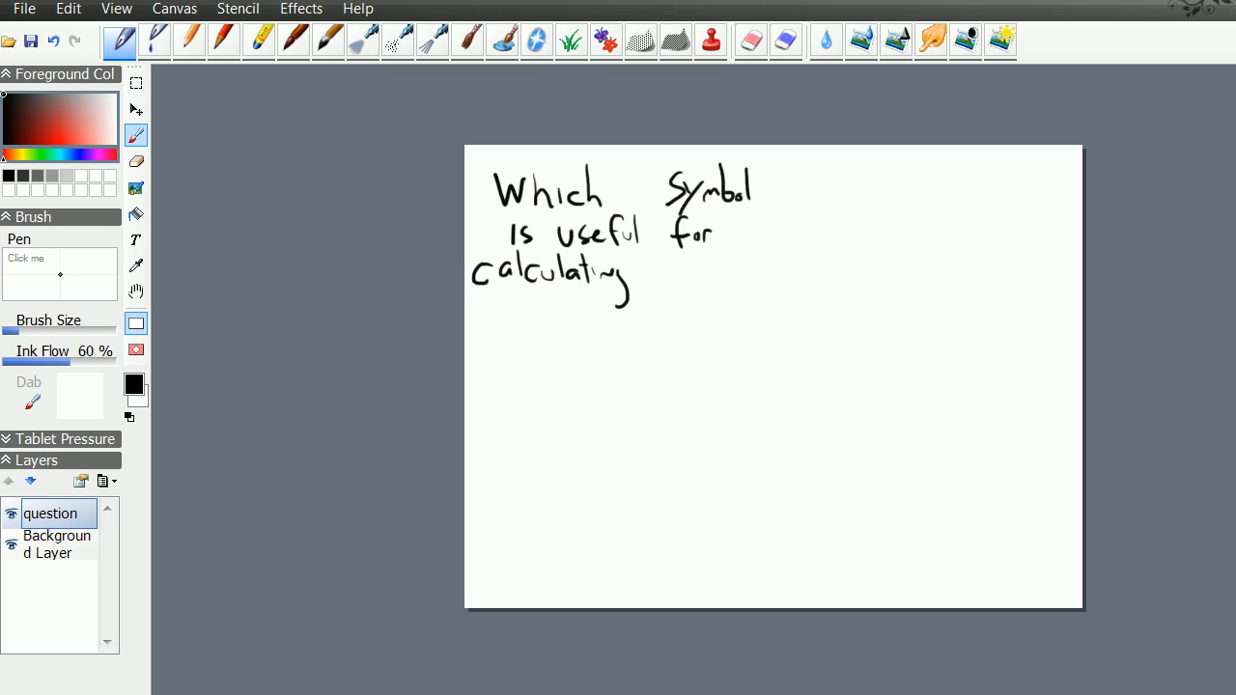
left_click_drag(666, 271, 724, 281)
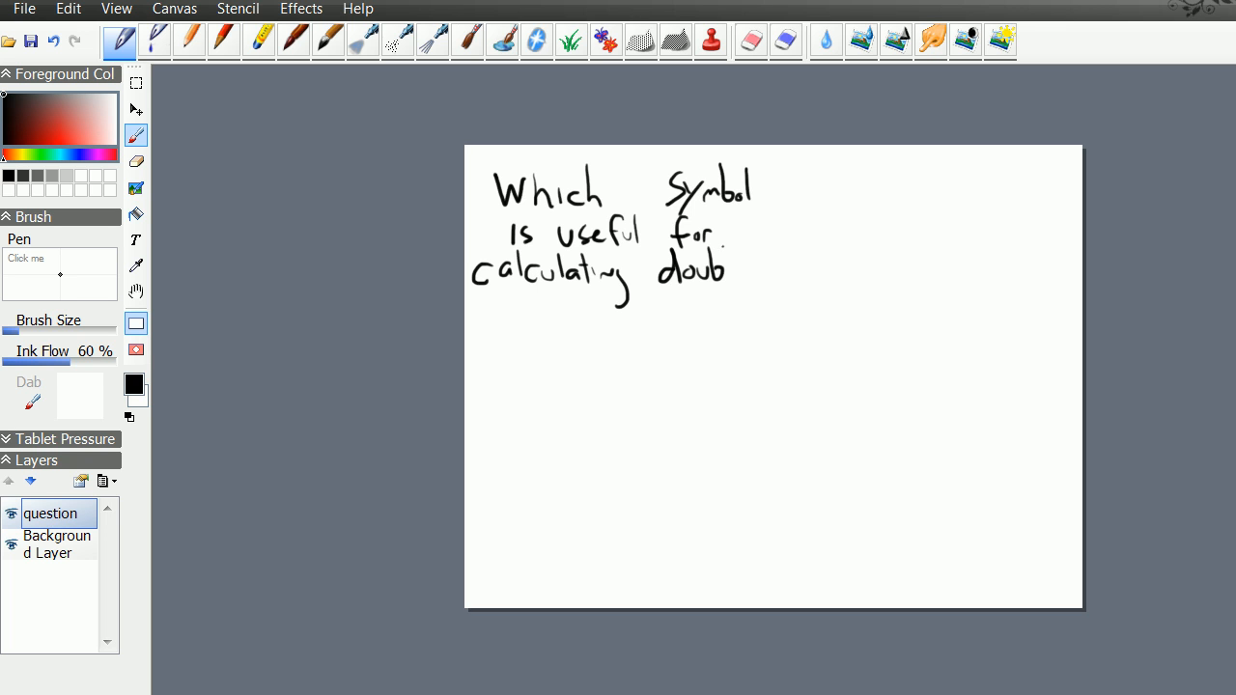
left_click_drag(729, 256, 782, 290)
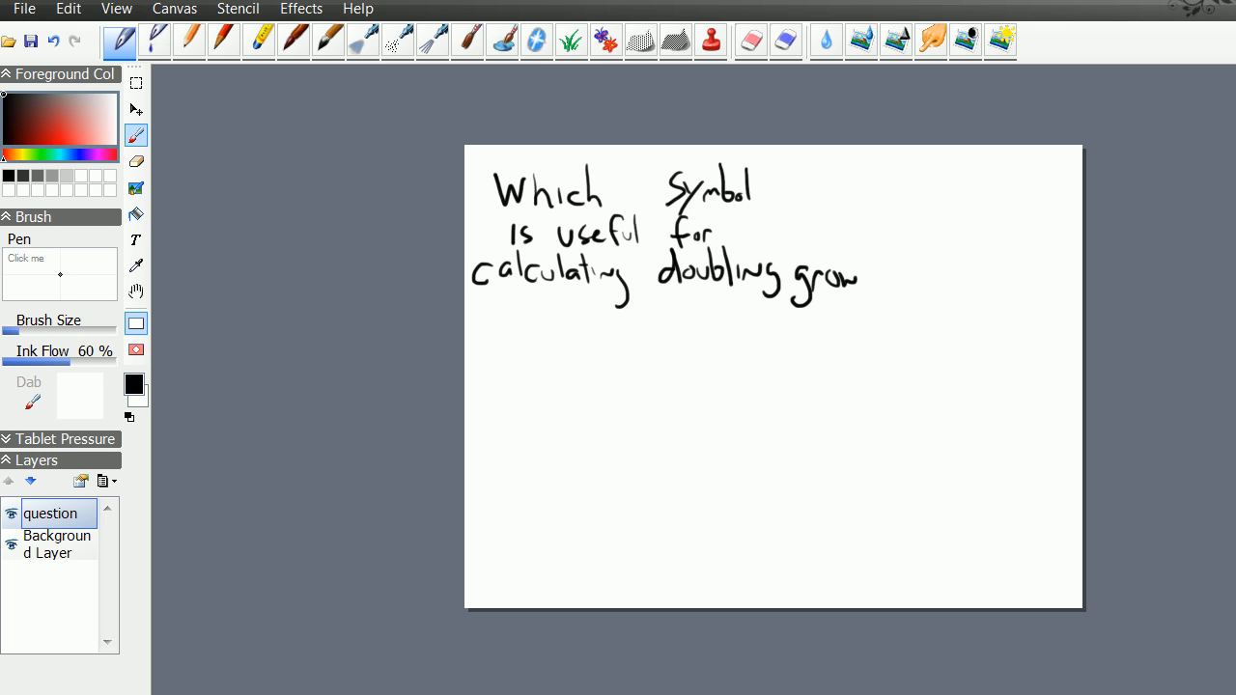
left_click_drag(850, 271, 879, 280)
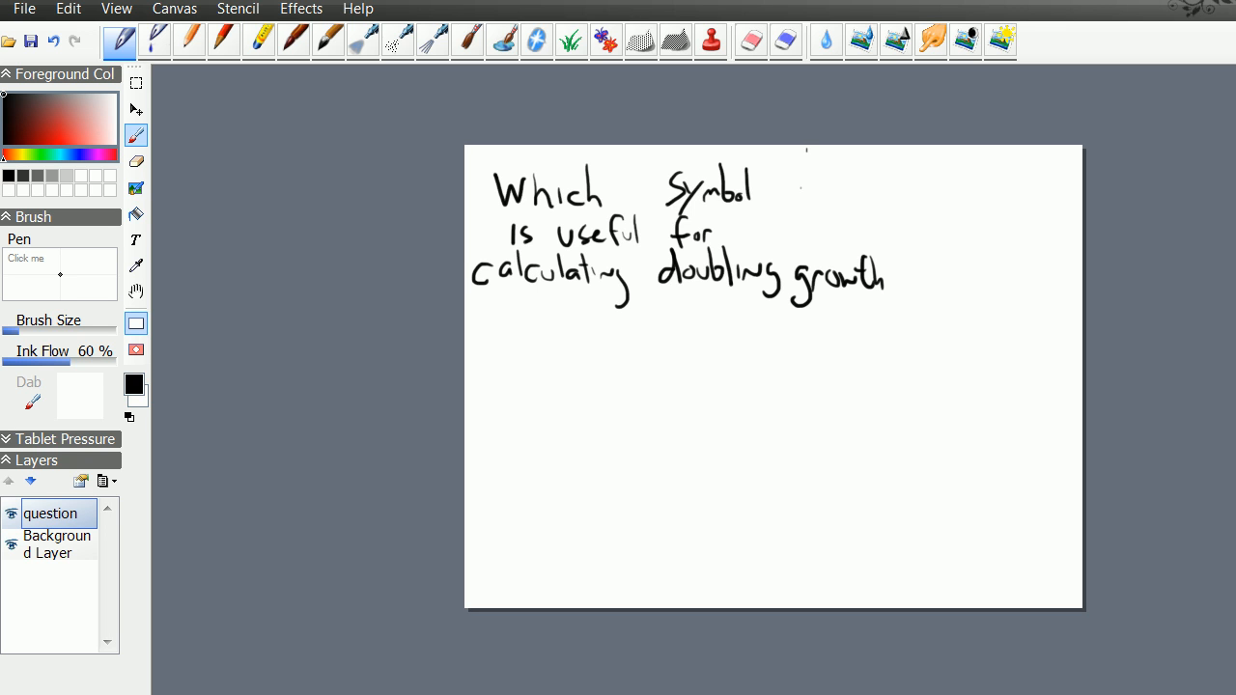
left_click_drag(888, 253, 1063, 253)
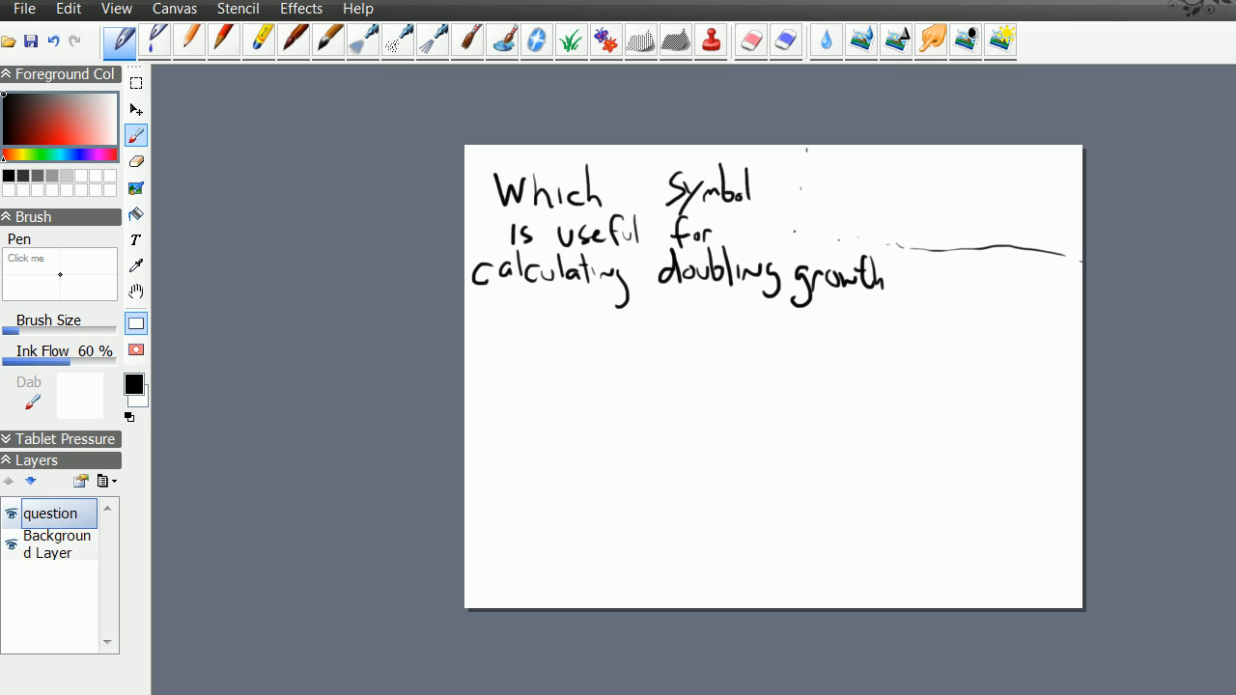
mouse_move(104, 481)
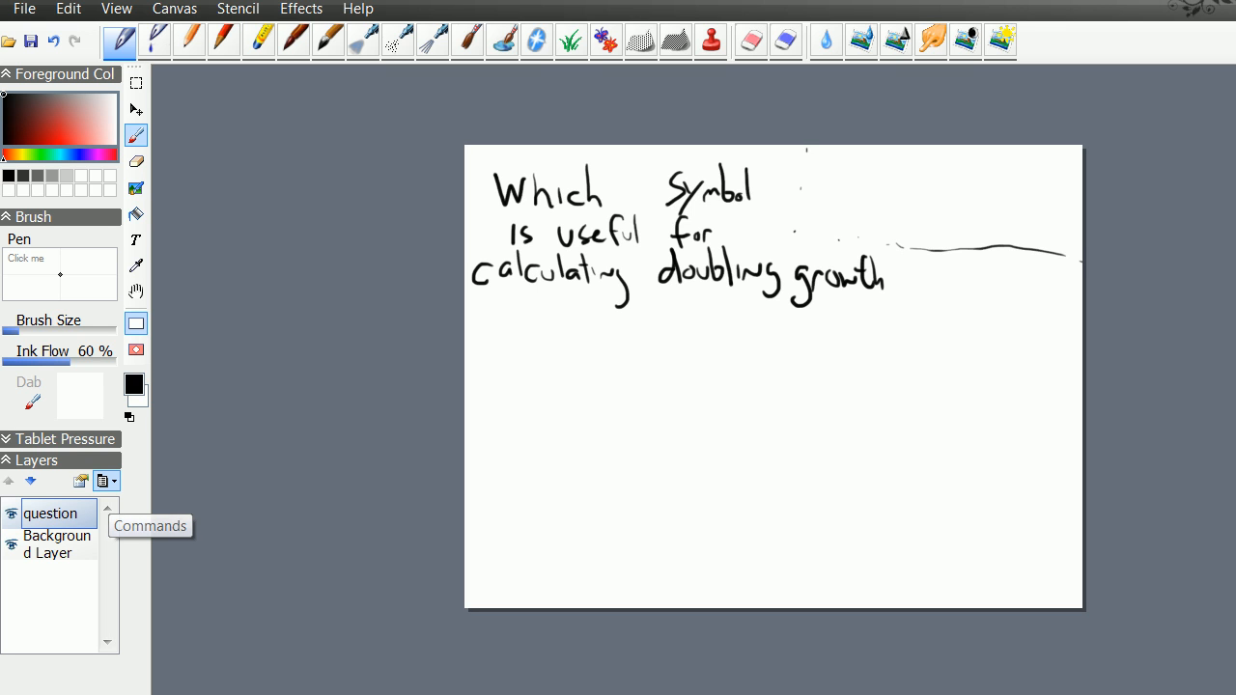
Create a new layer and name it 'answer_form'.
left_click(108, 481)
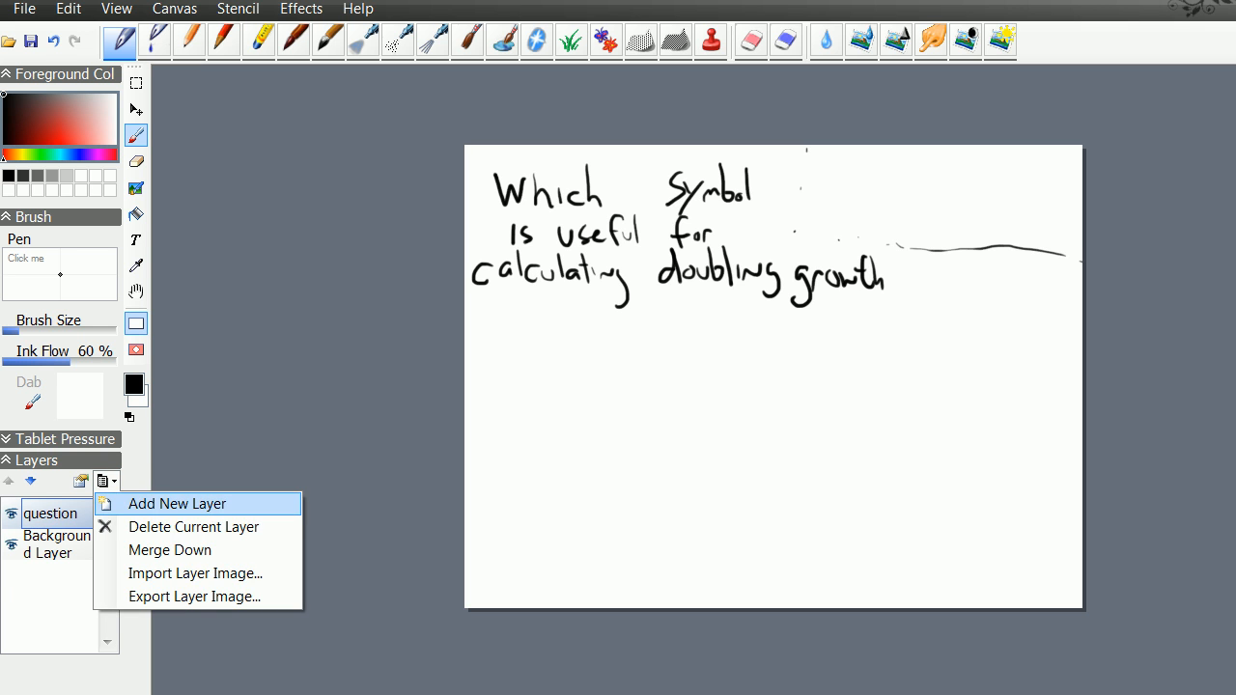
left_click(177, 503)
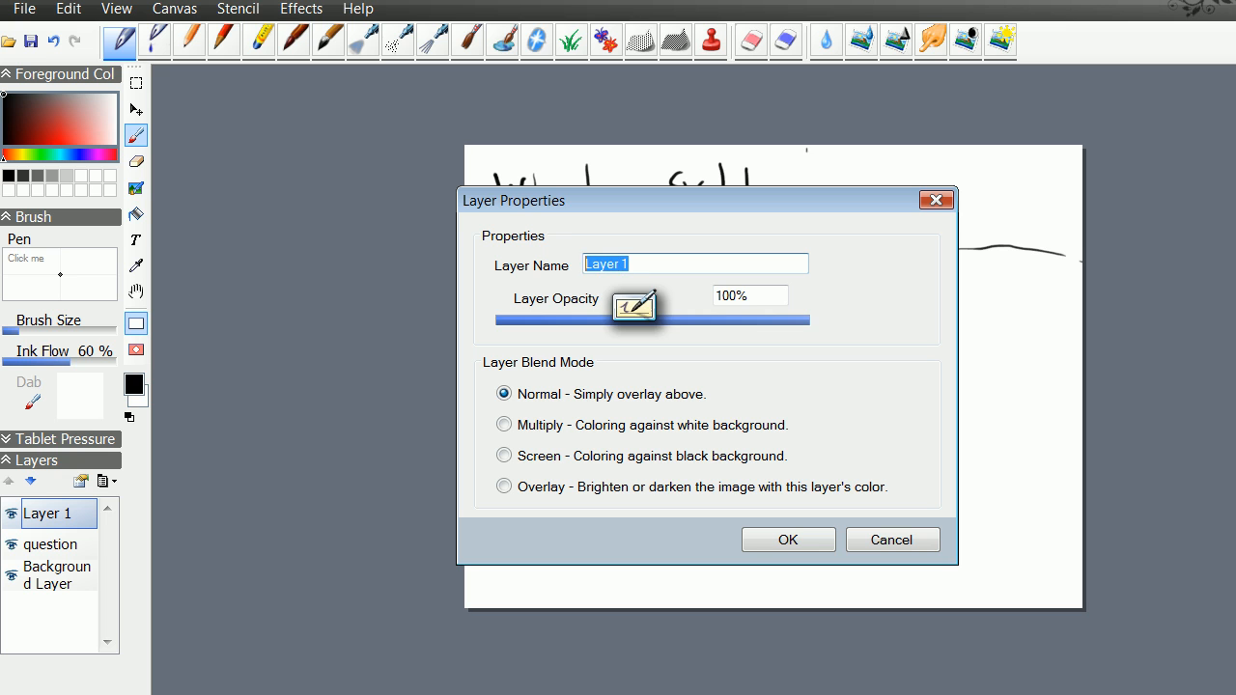
type("a")
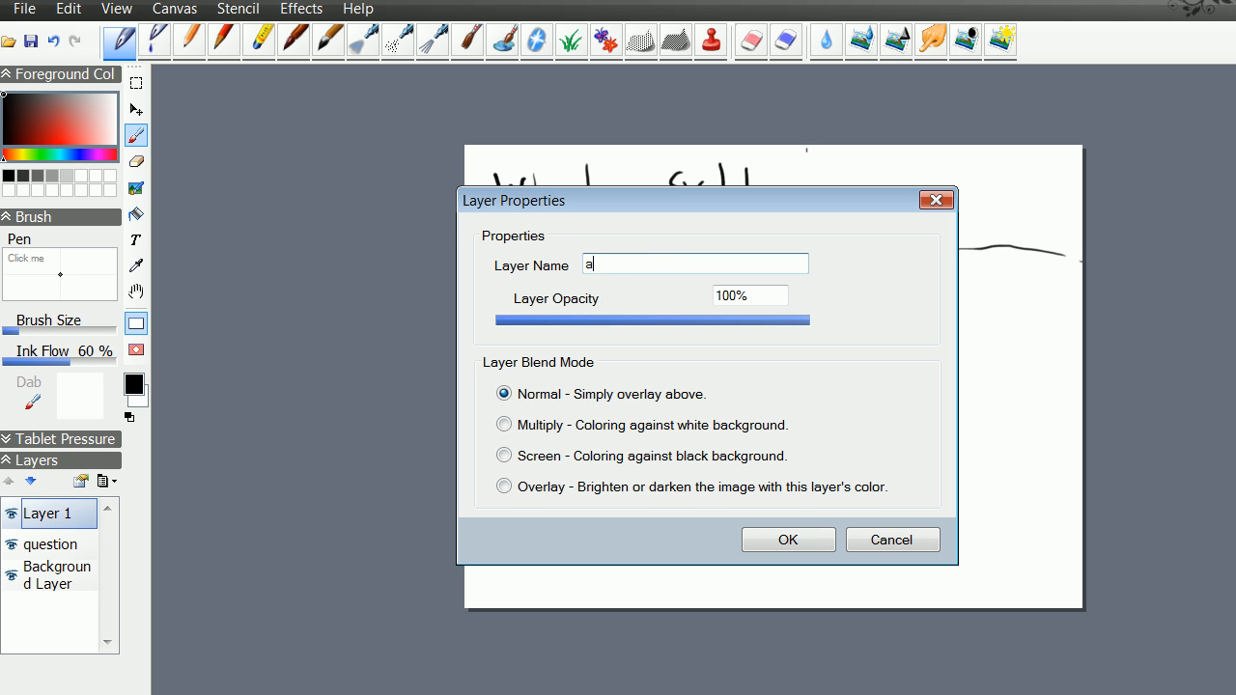
type("nswer_form")
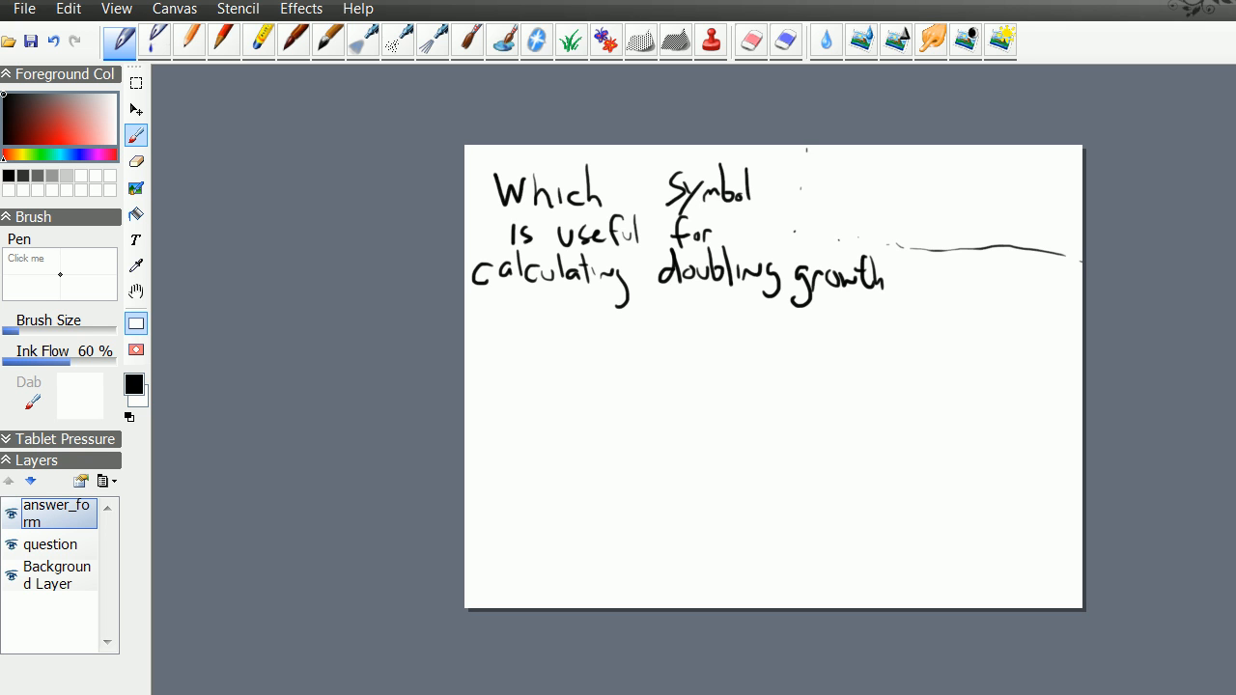
Draw tick marks around the large circle so it reads like a clock face.
left_click_drag(641, 370, 718, 365)
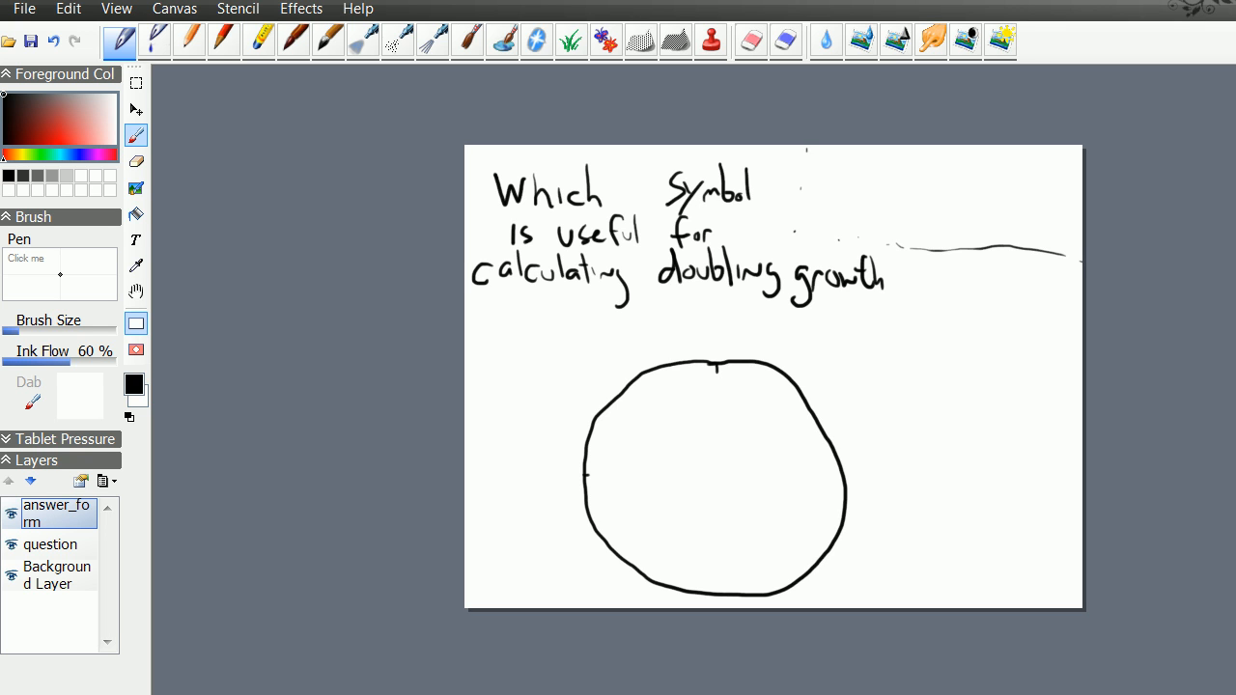
left_click(719, 593)
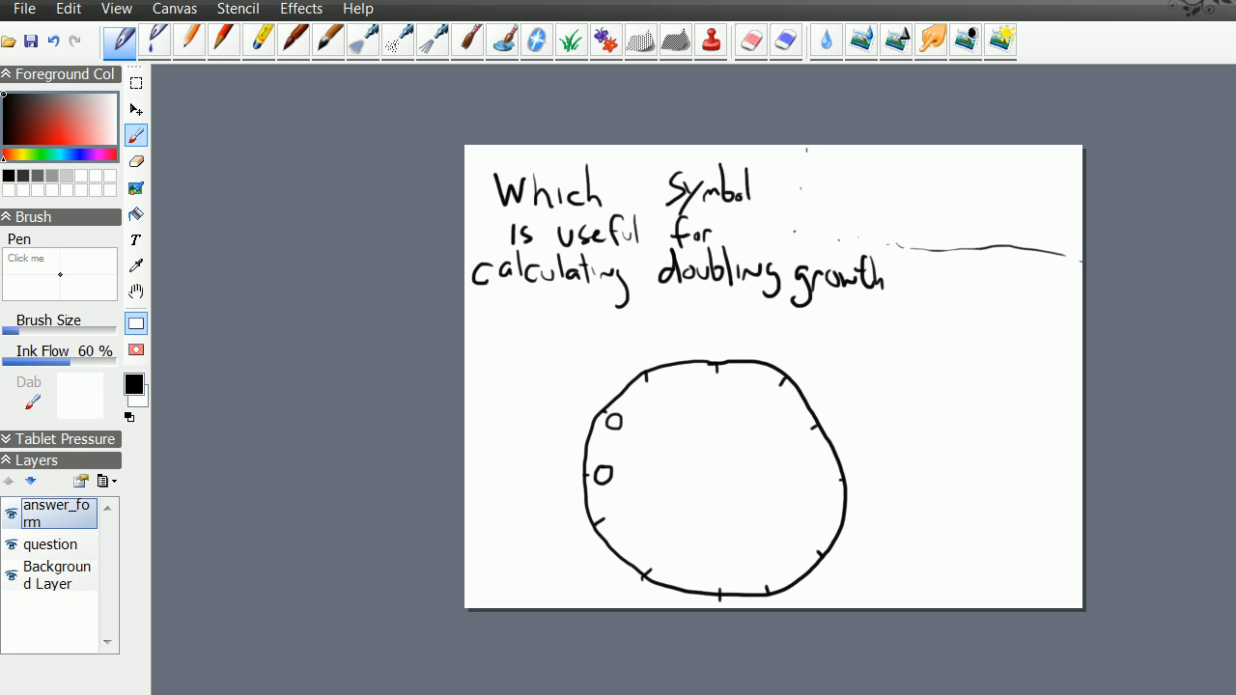
Draw small hollow answer circles beside the ticks plus a small arrow at upper right.
left_click(649, 392)
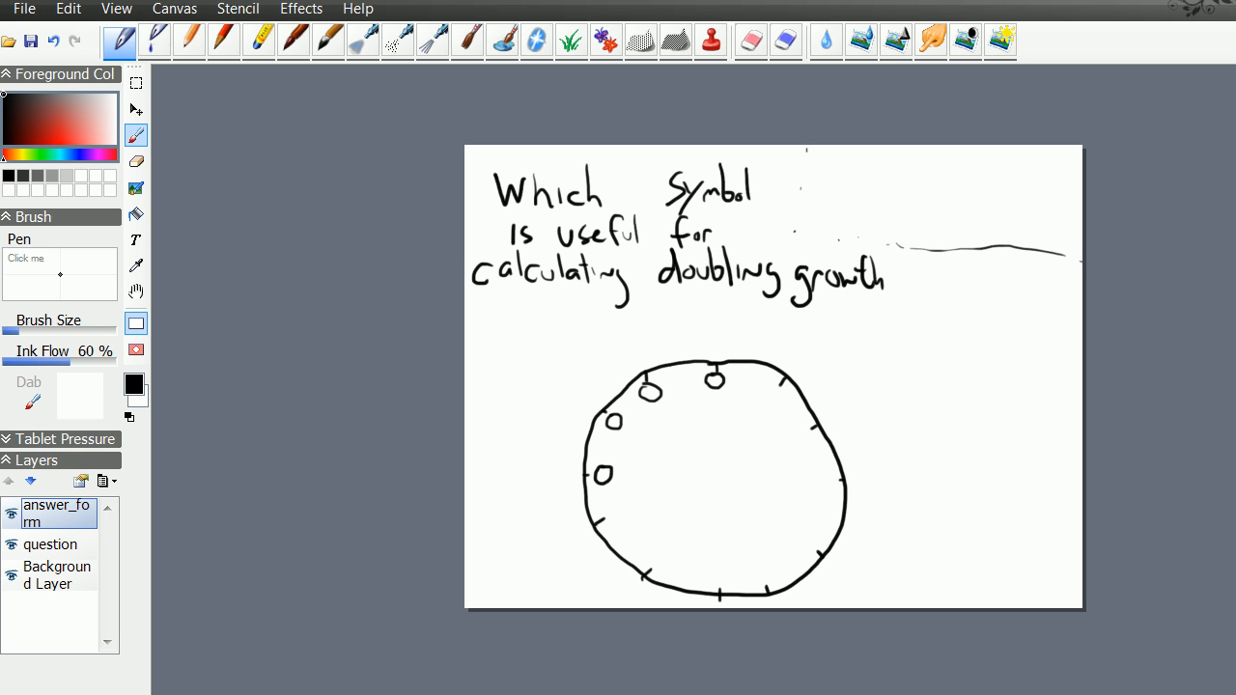
left_click_drag(831, 396, 859, 444)
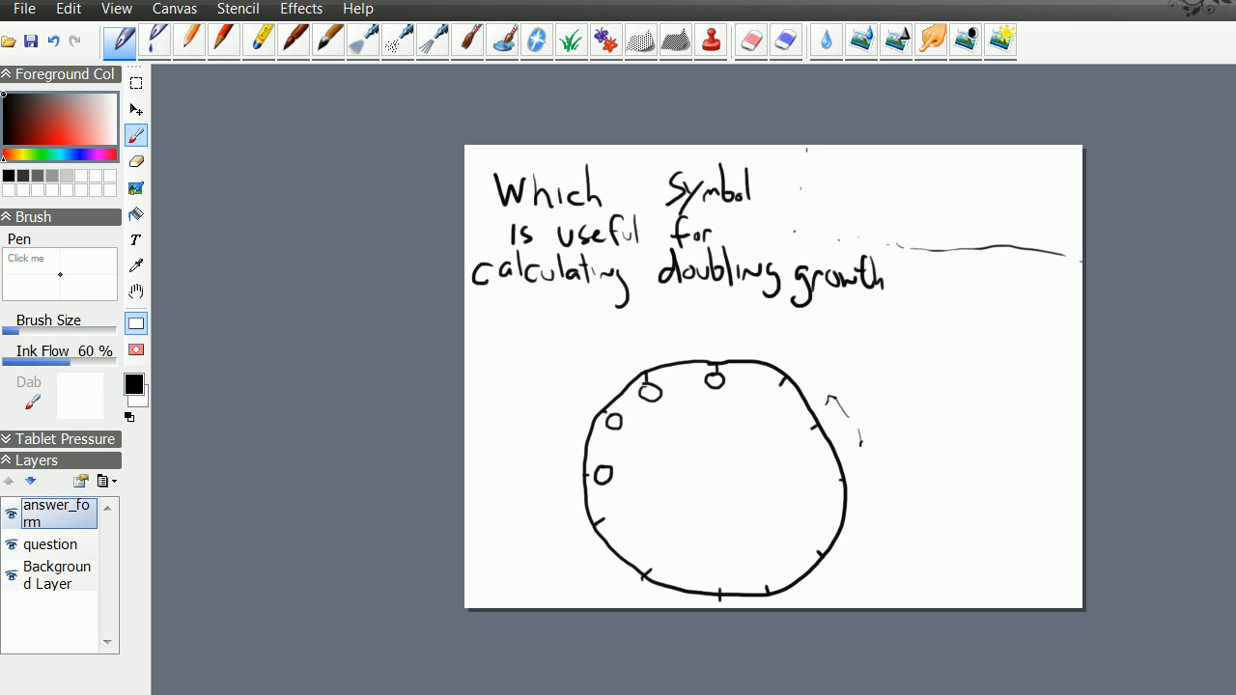
left_click(773, 394)
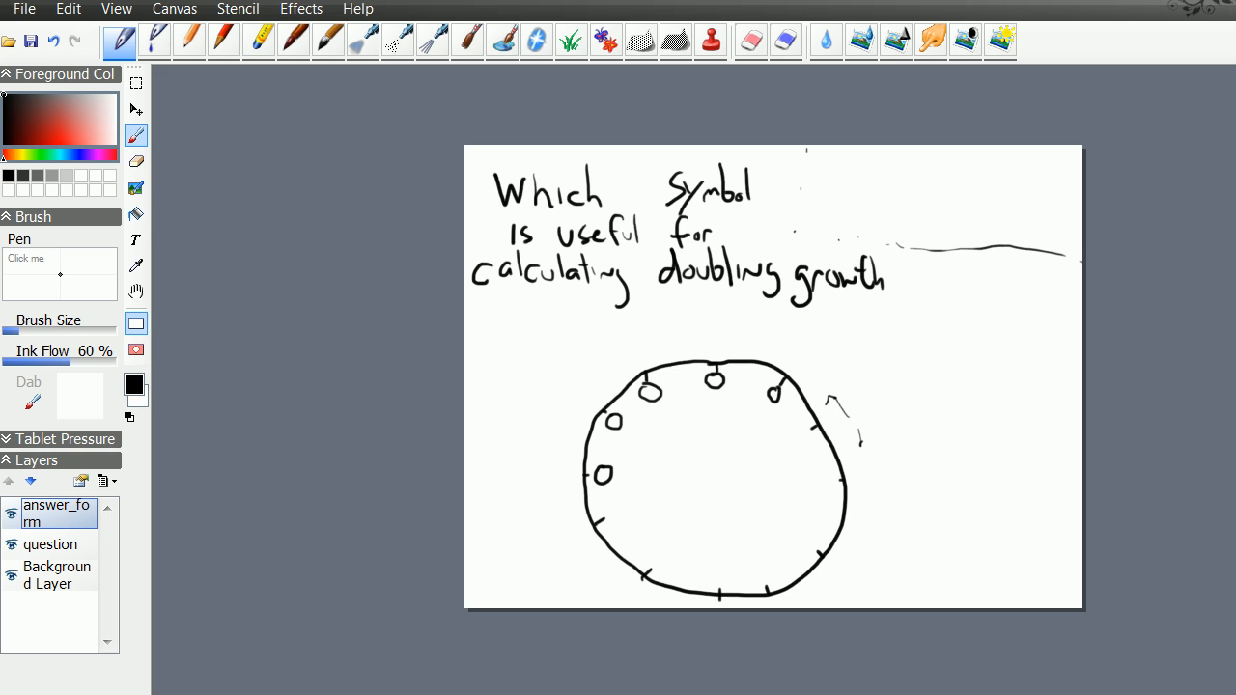
left_click(802, 435)
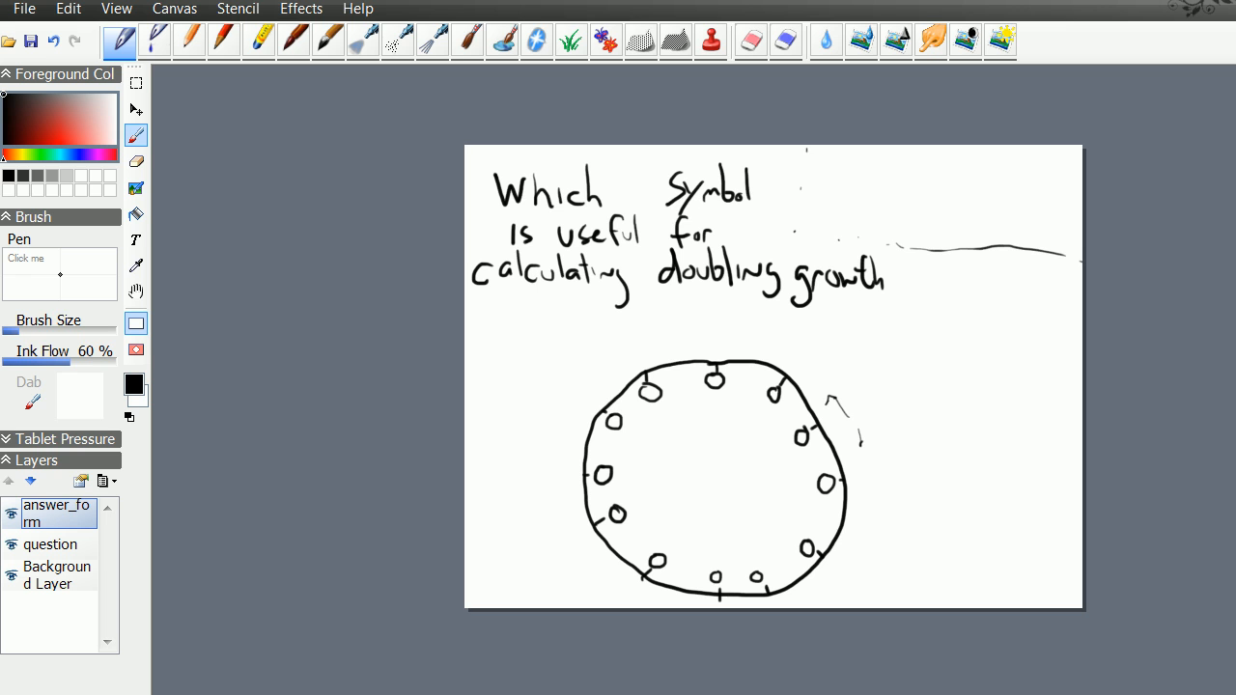
Select the clock-like form and shift it up and right nearer the question.
left_click(136, 82)
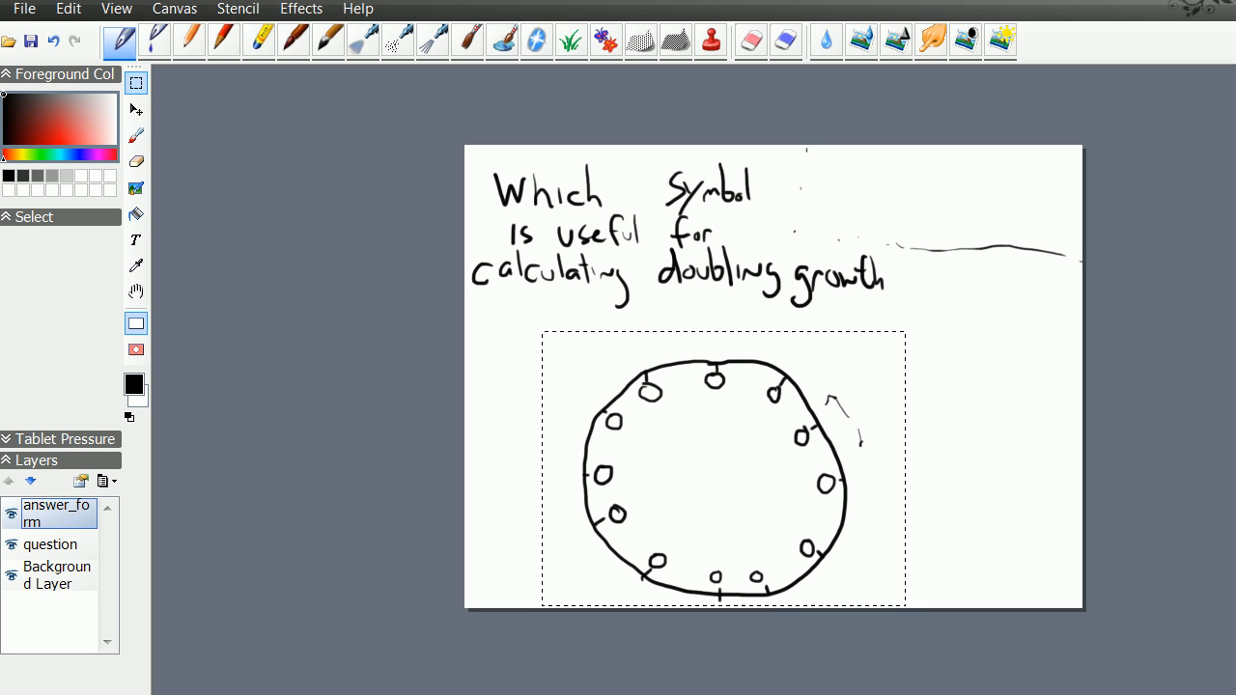
left_click(68, 8)
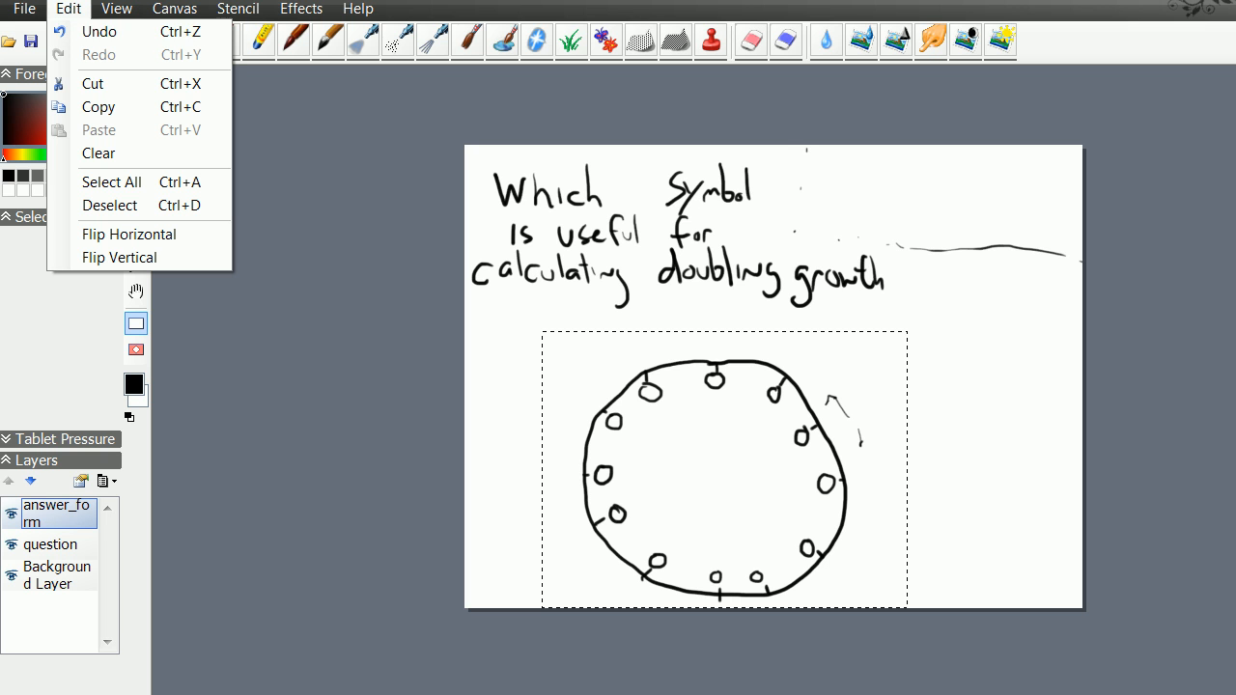
left_click(98, 152)
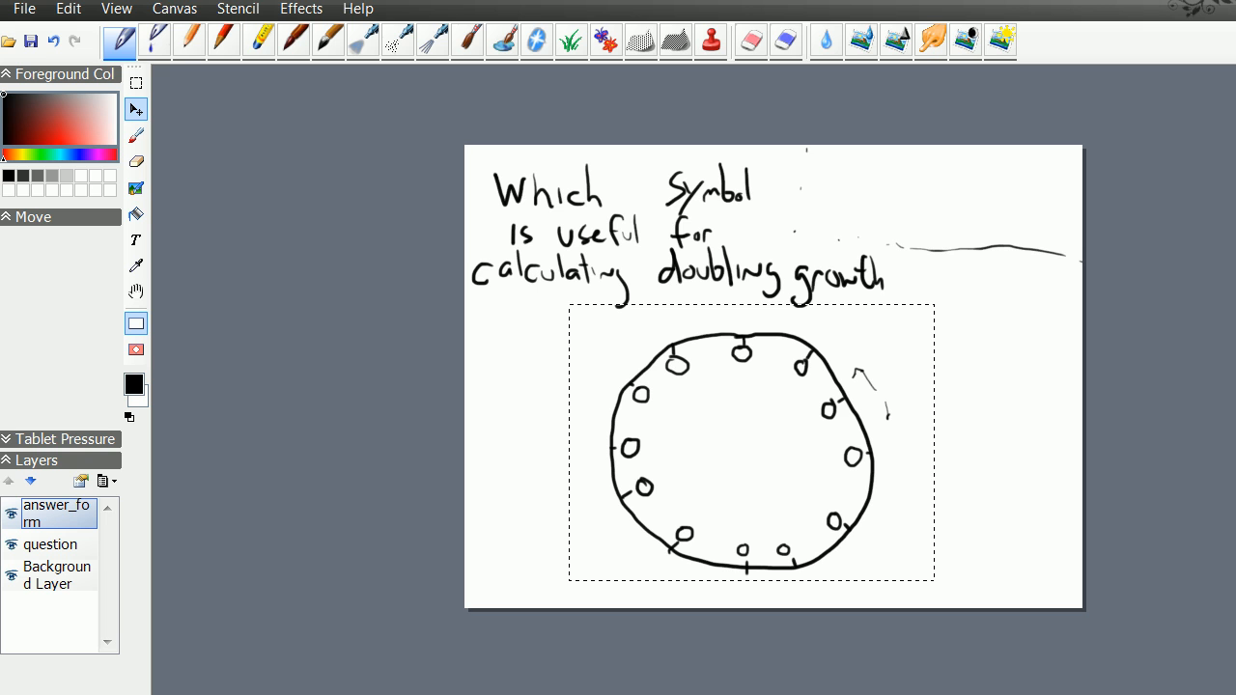
left_click(188, 40)
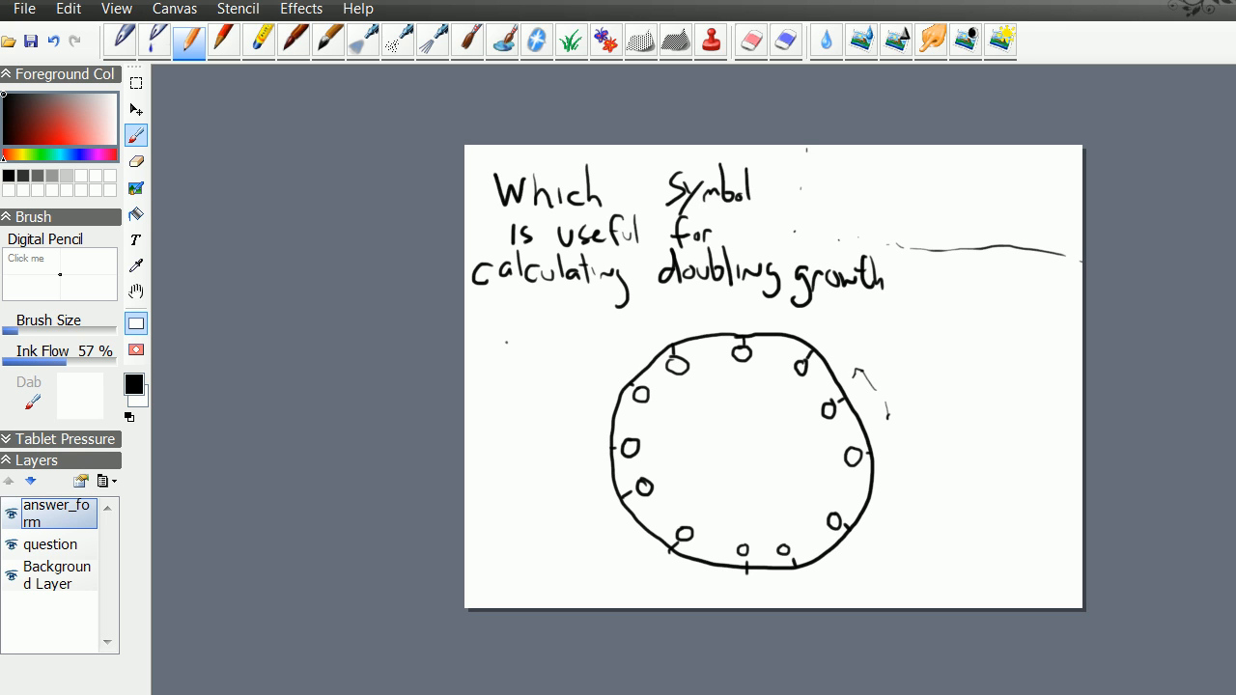
Label answer circles with e, π, -1, 0 and 1 around the upper half.
left_click_drag(594, 434, 580, 449)
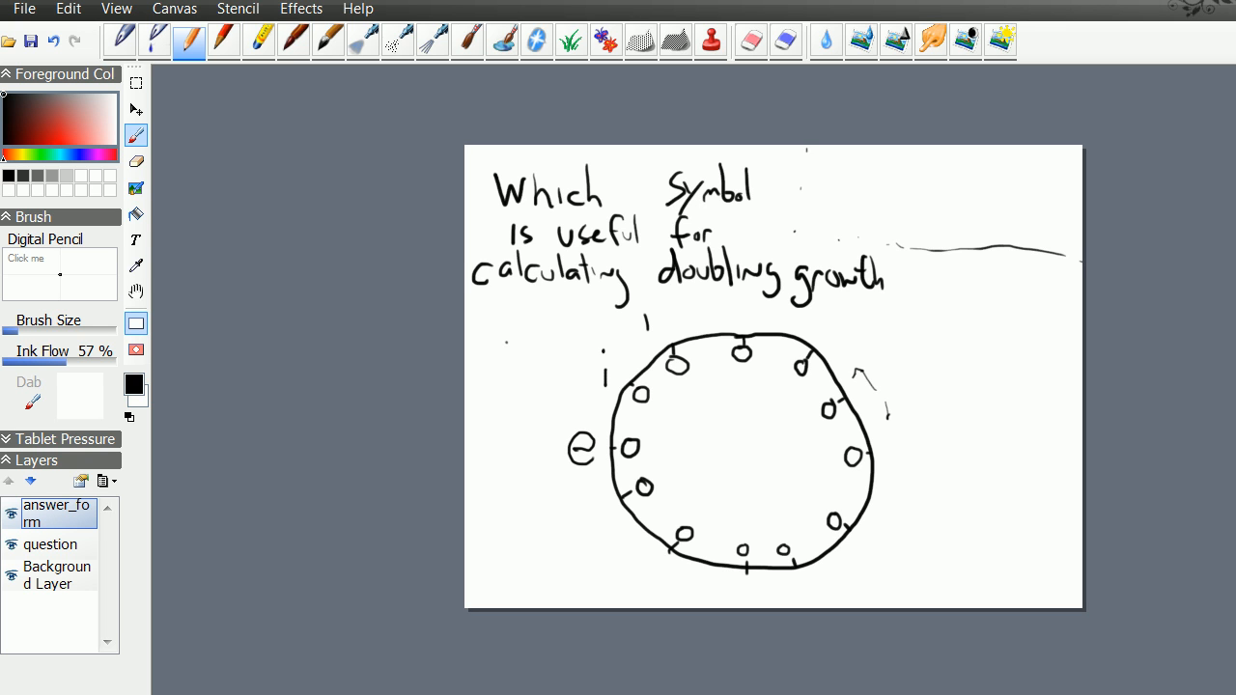
left_click_drag(645, 333, 667, 333)
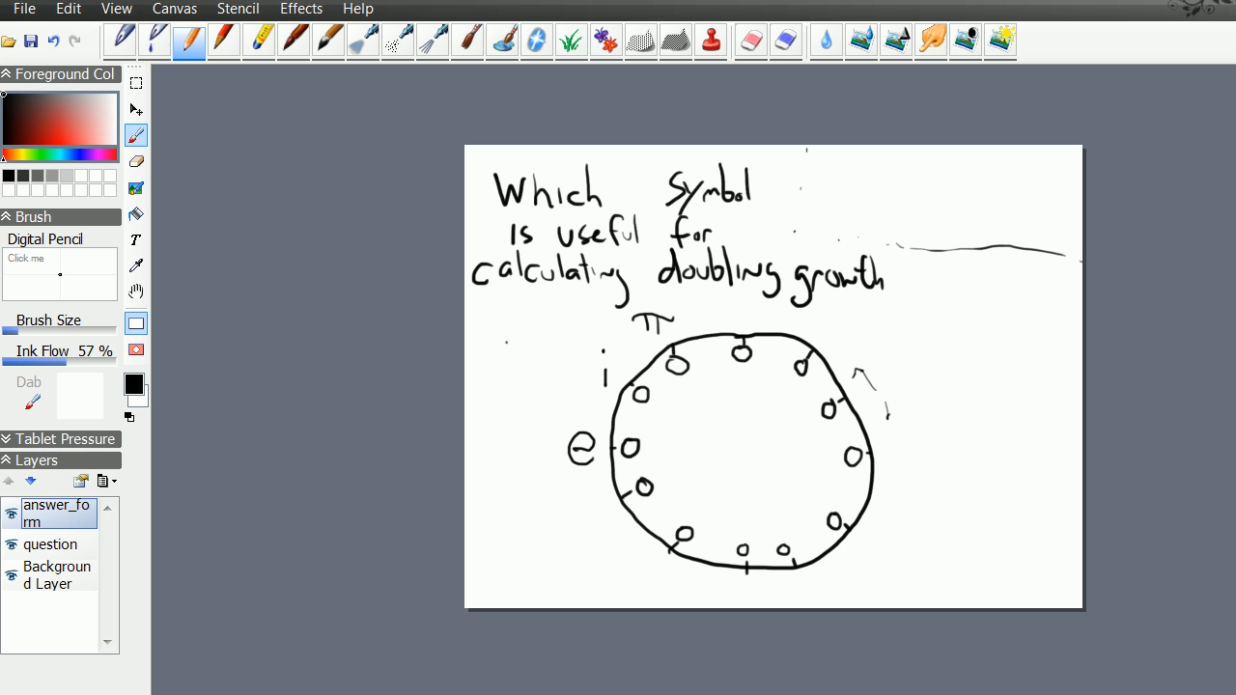
left_click(722, 312)
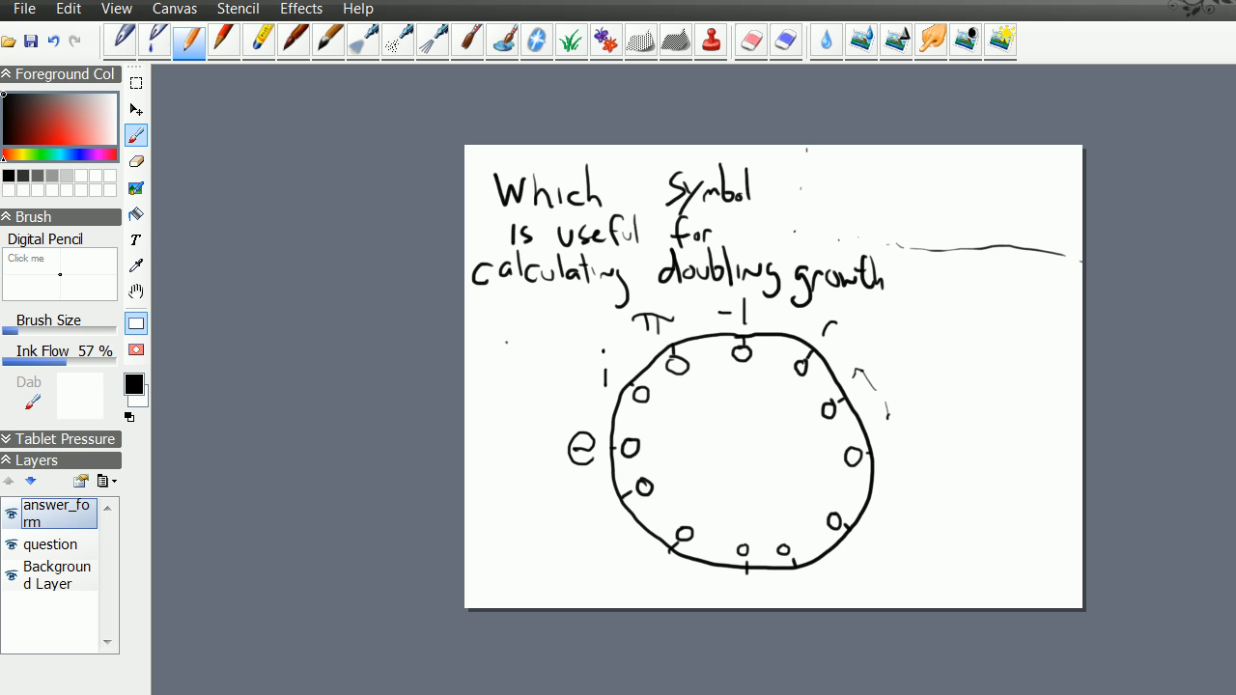
left_click_drag(829, 343, 869, 396)
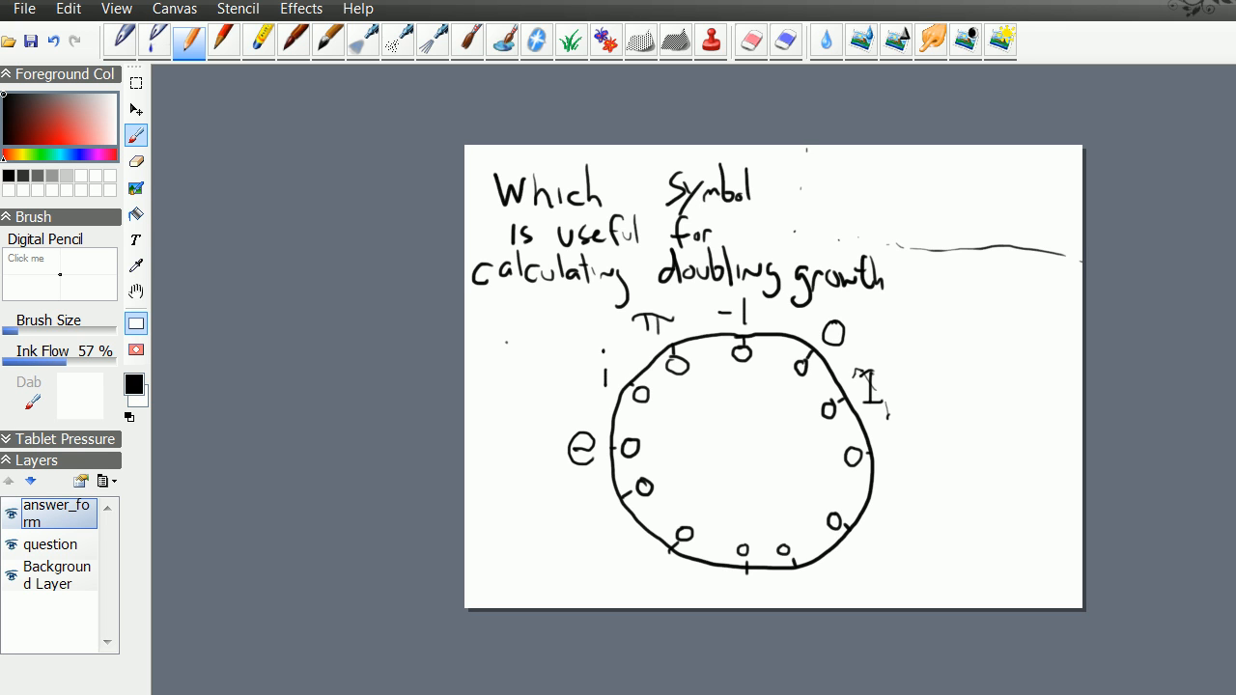
left_click_drag(884, 463, 913, 449)
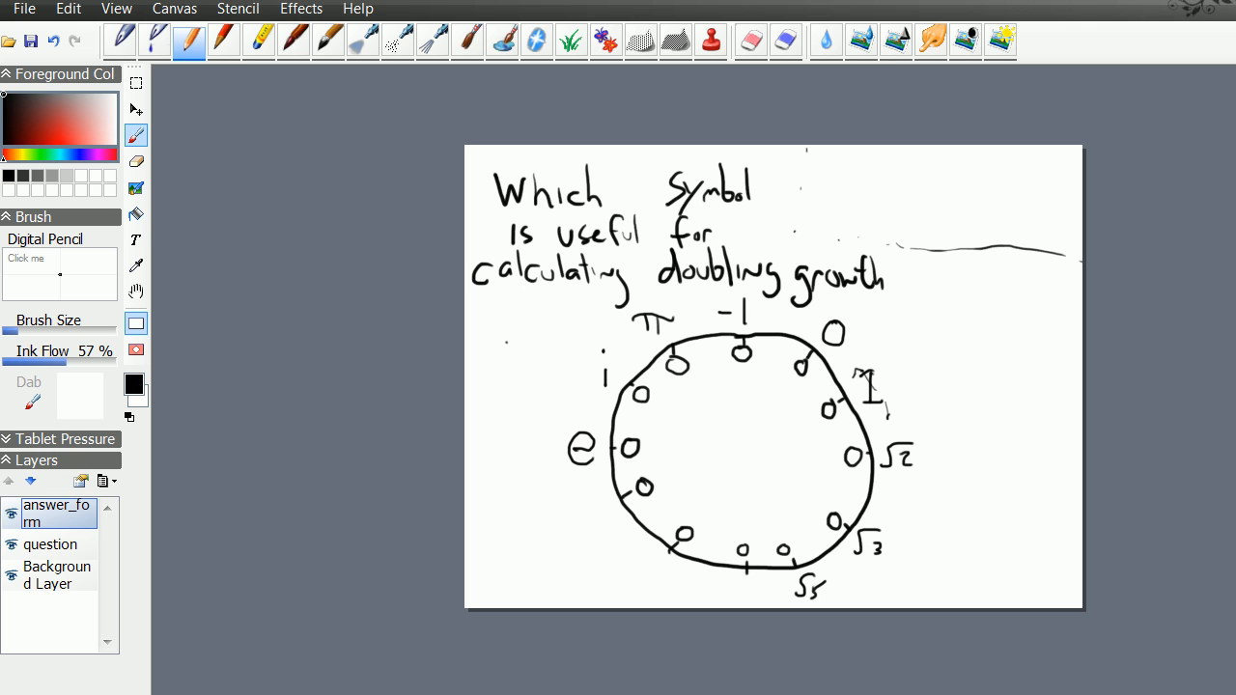
Add the root and φ labels below and draw an ∞ sign at the centre.
left_click(748, 589)
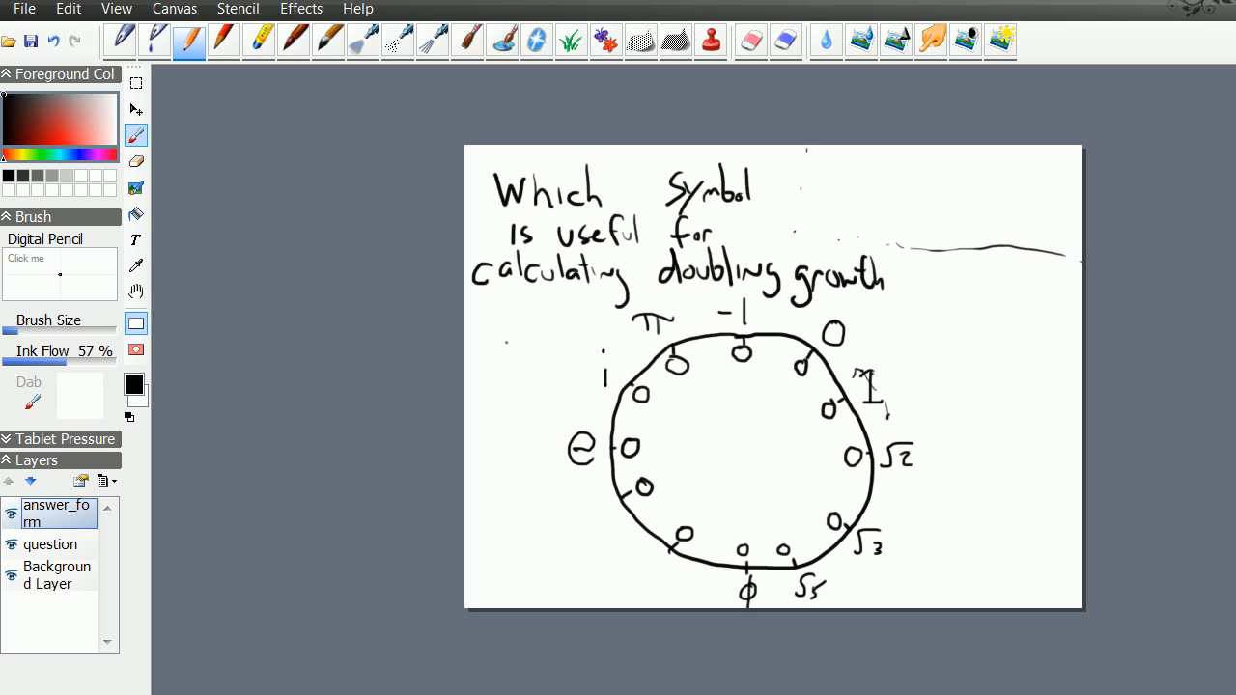
left_click_drag(627, 560, 645, 599)
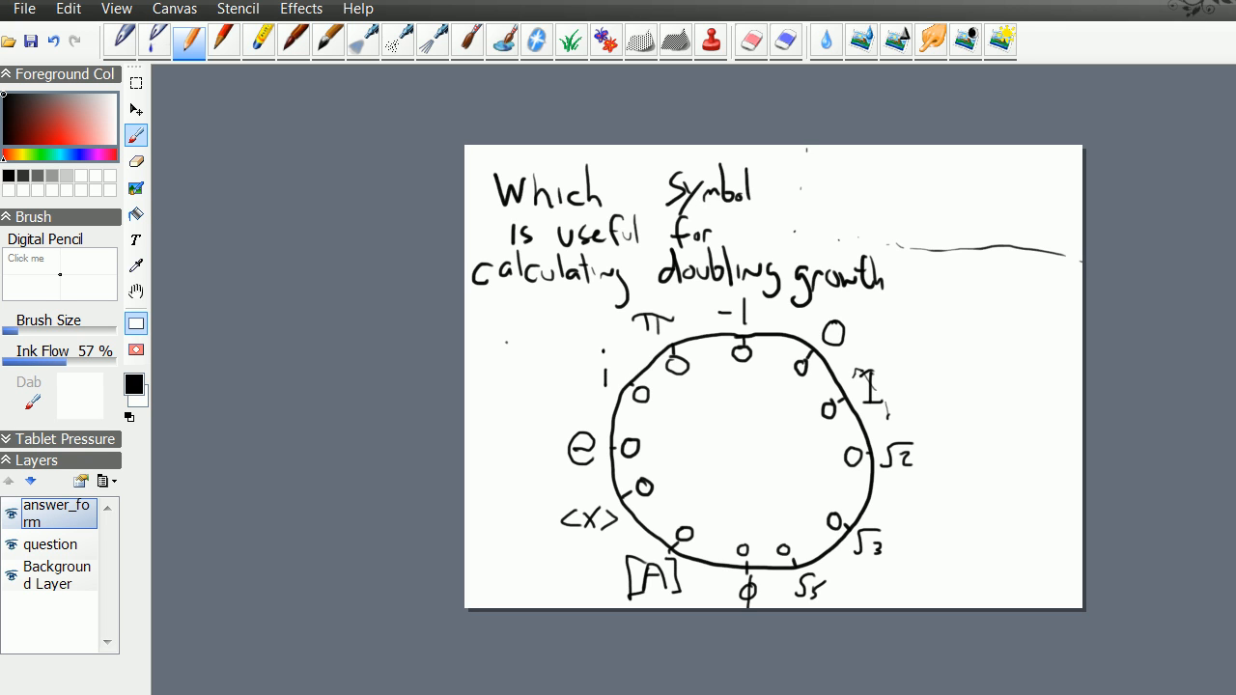
left_click(740, 454)
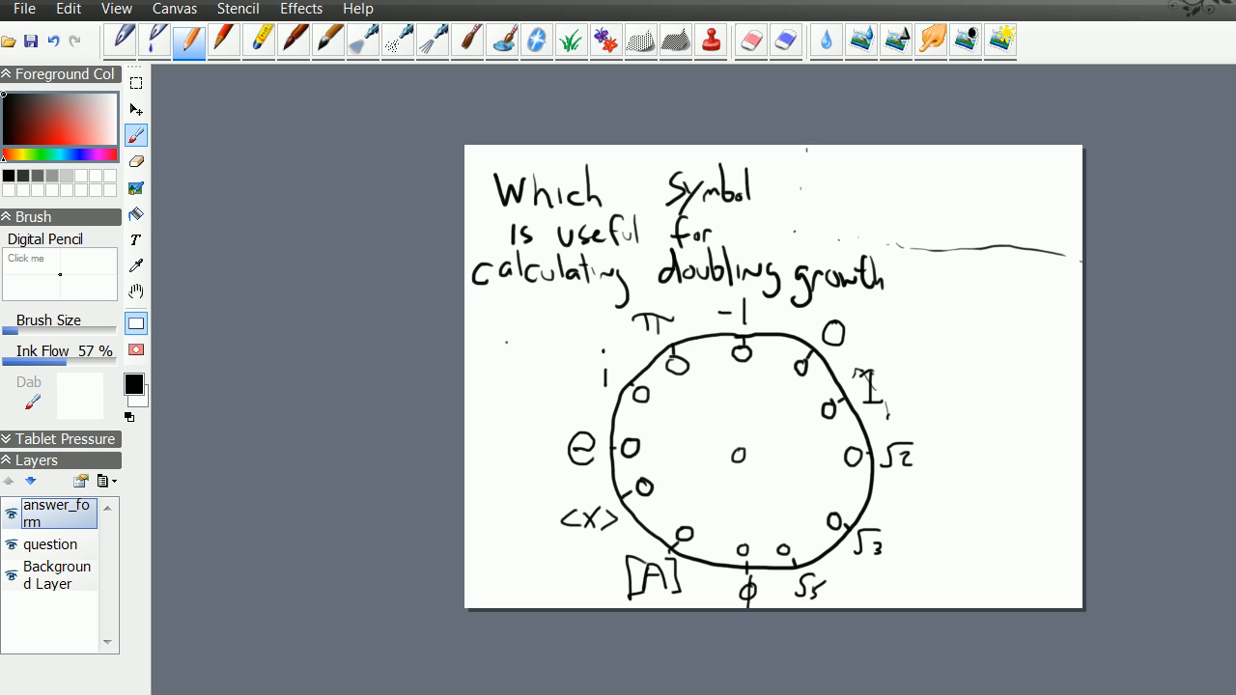
left_click_drag(725, 473, 758, 483)
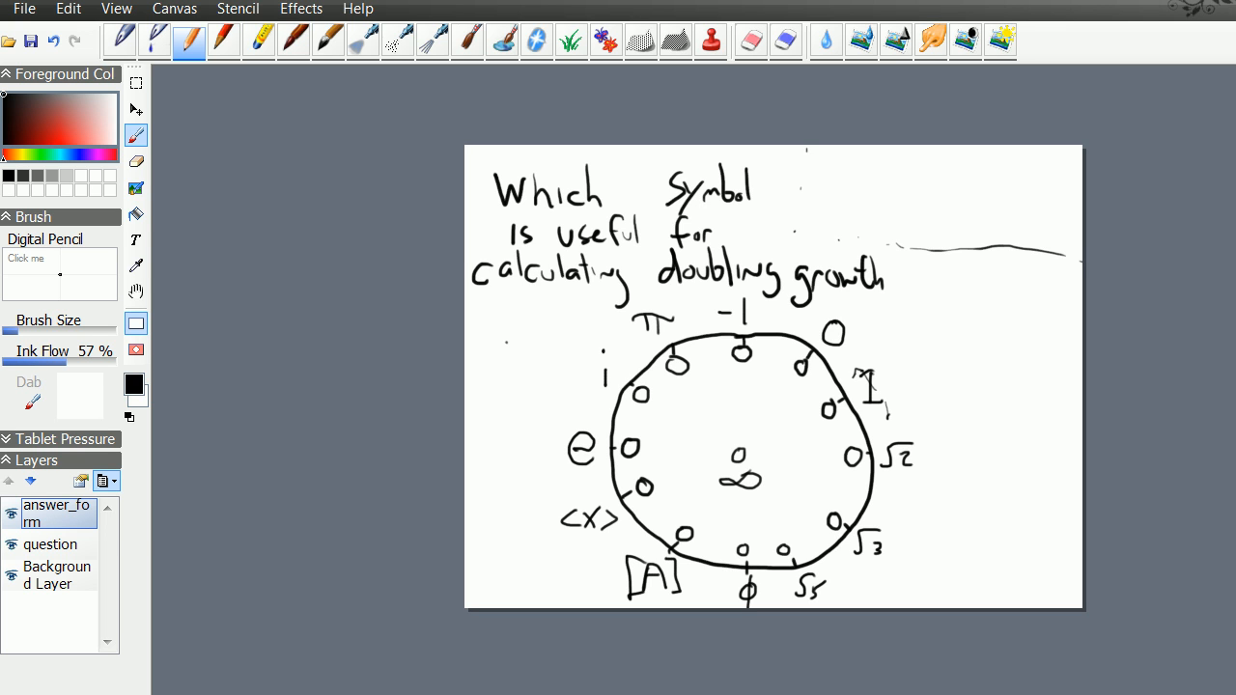
mouse_move(106, 481)
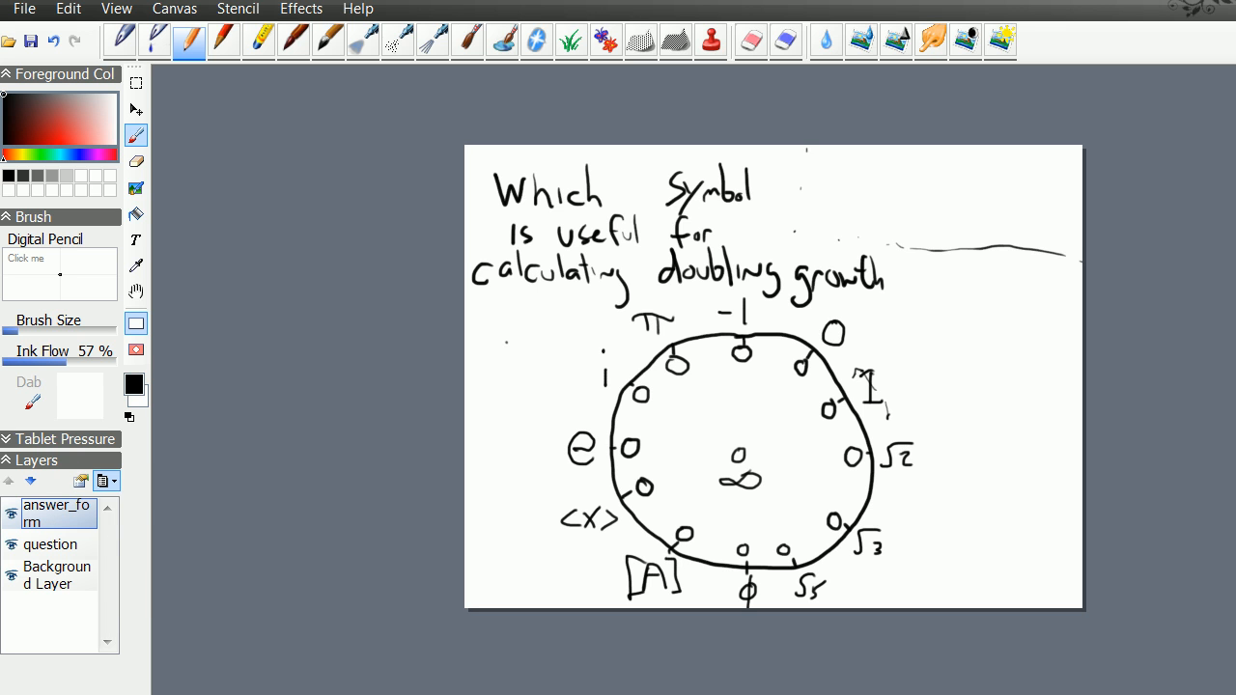
Create a new top layer and name it 'hint_01'.
left_click(107, 481)
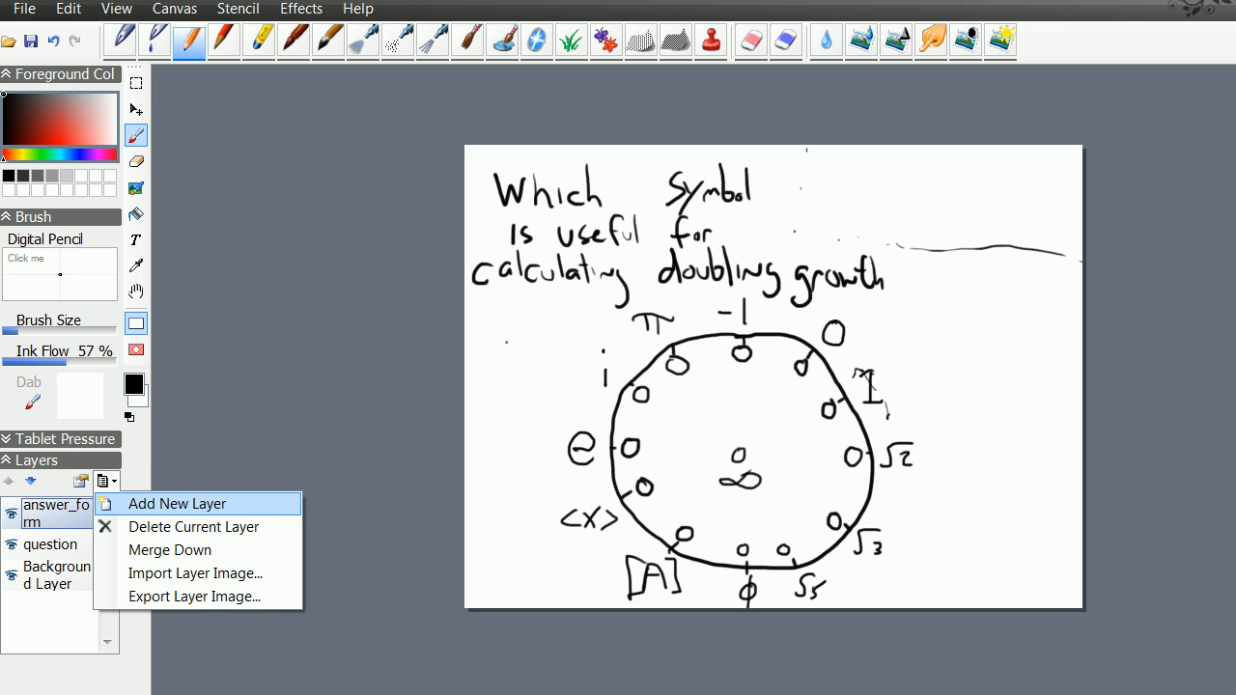
left_click(178, 503)
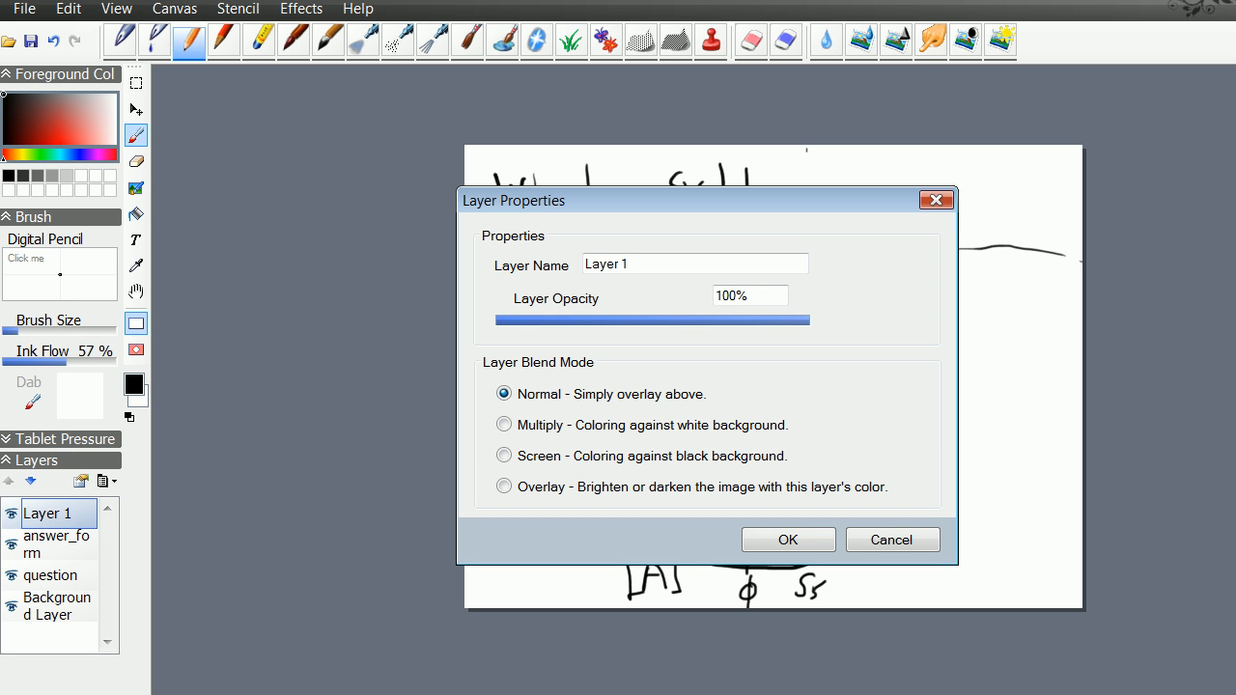
left_click(693, 263)
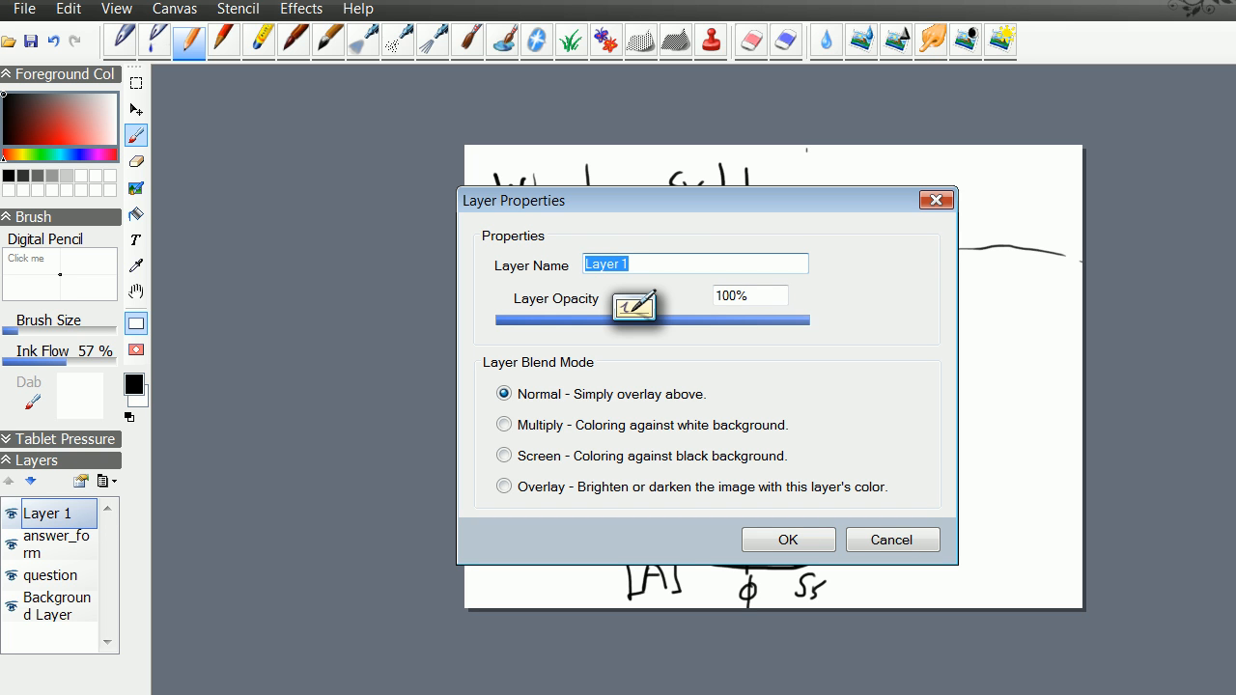
type("hint")
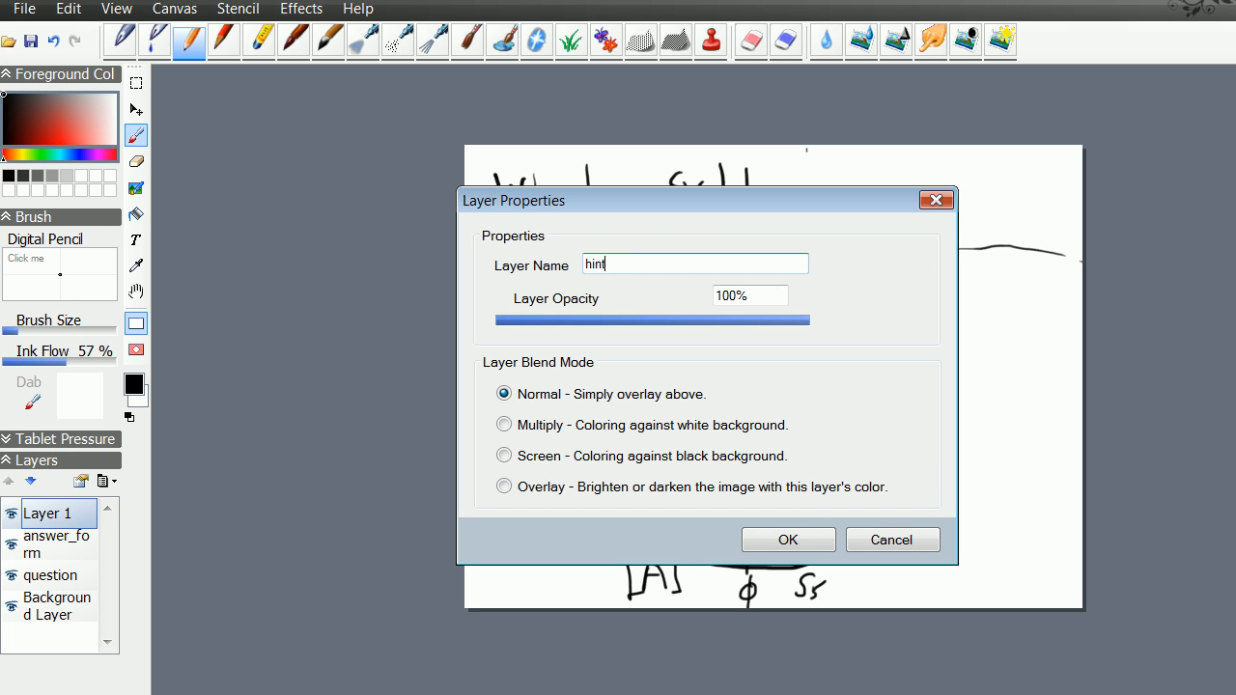
type("_")
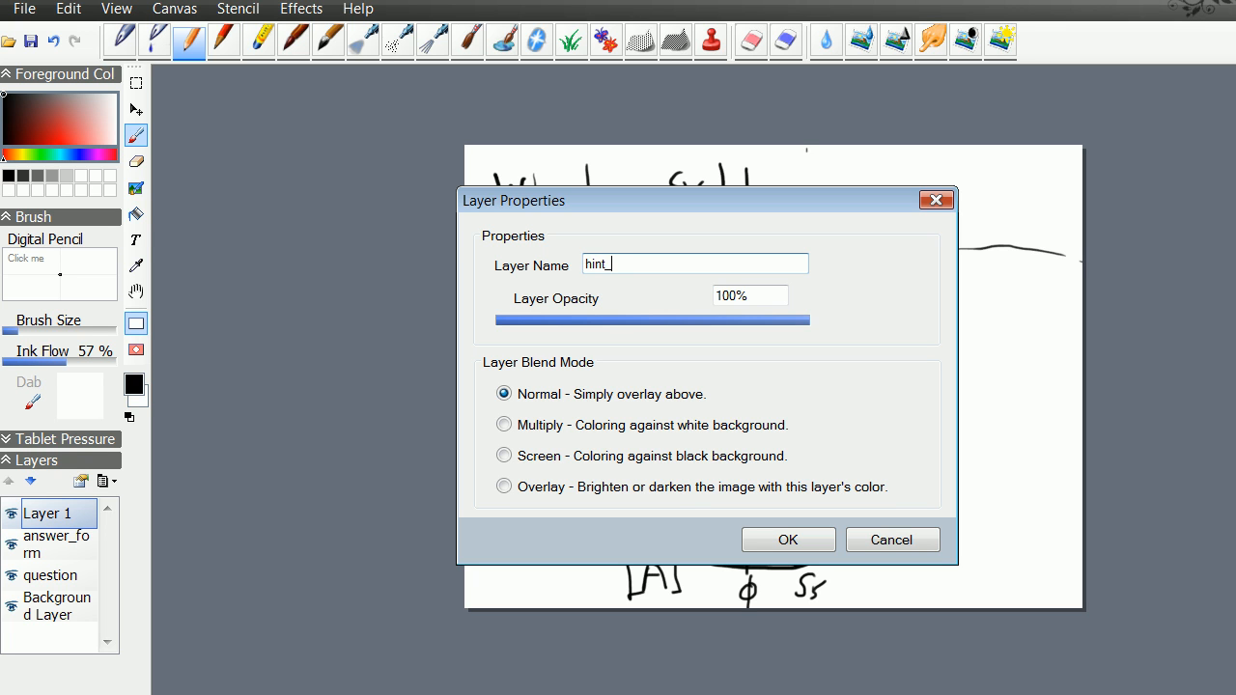
type("01")
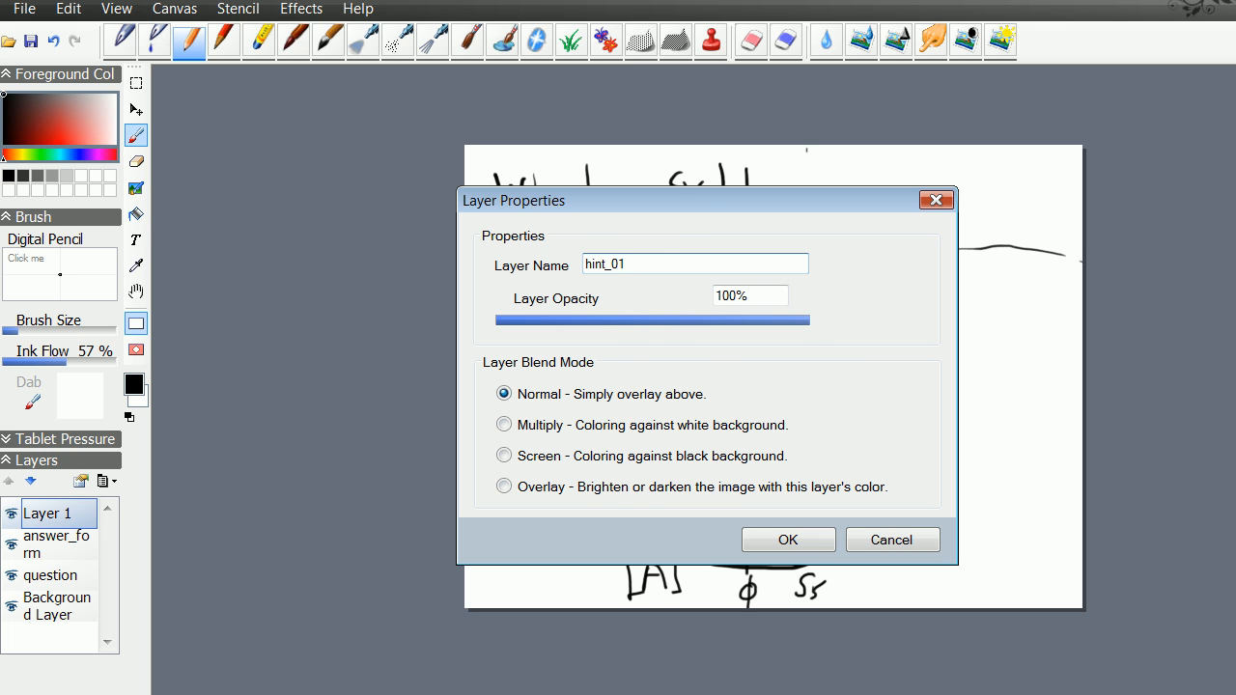
left_click(787, 538)
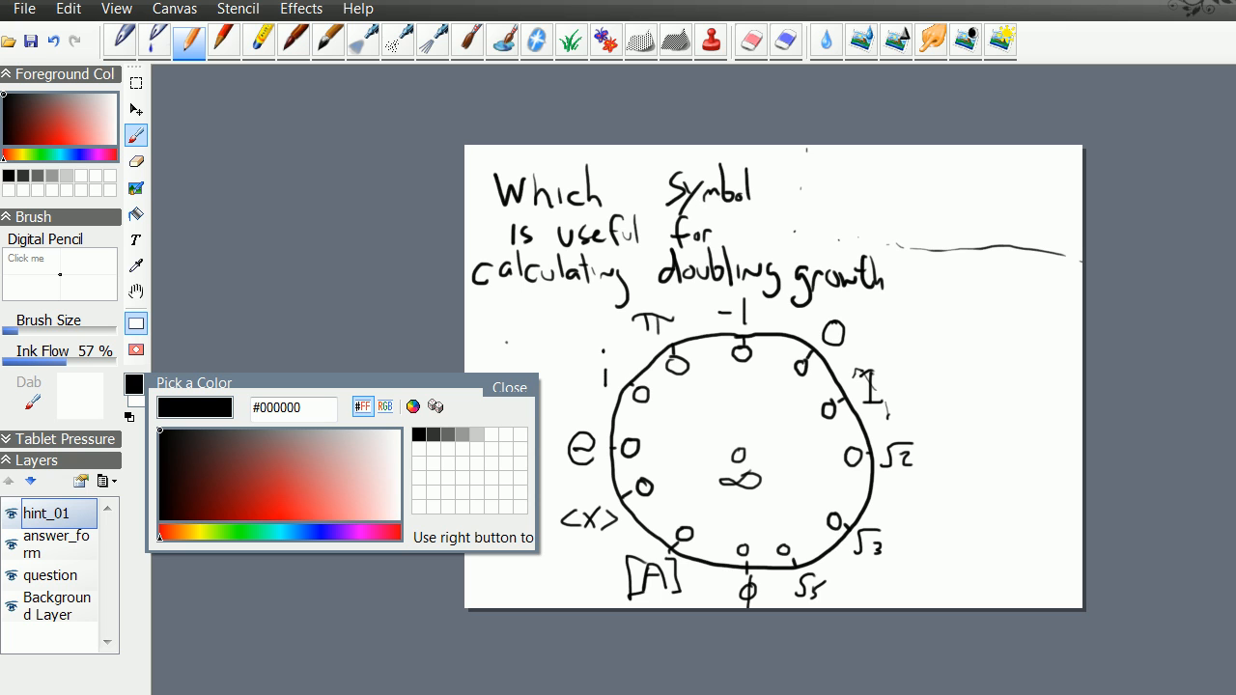
Switch to green ink and write 'euler' right of the circle.
left_click(238, 532)
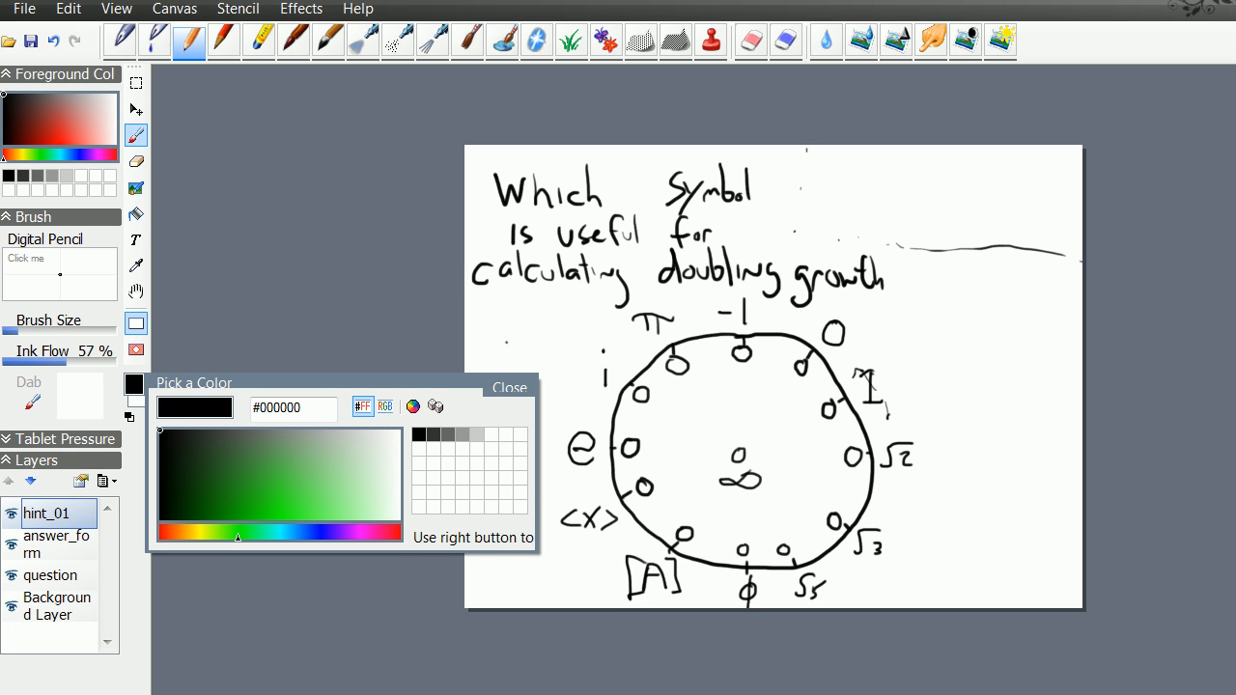
left_click(263, 484)
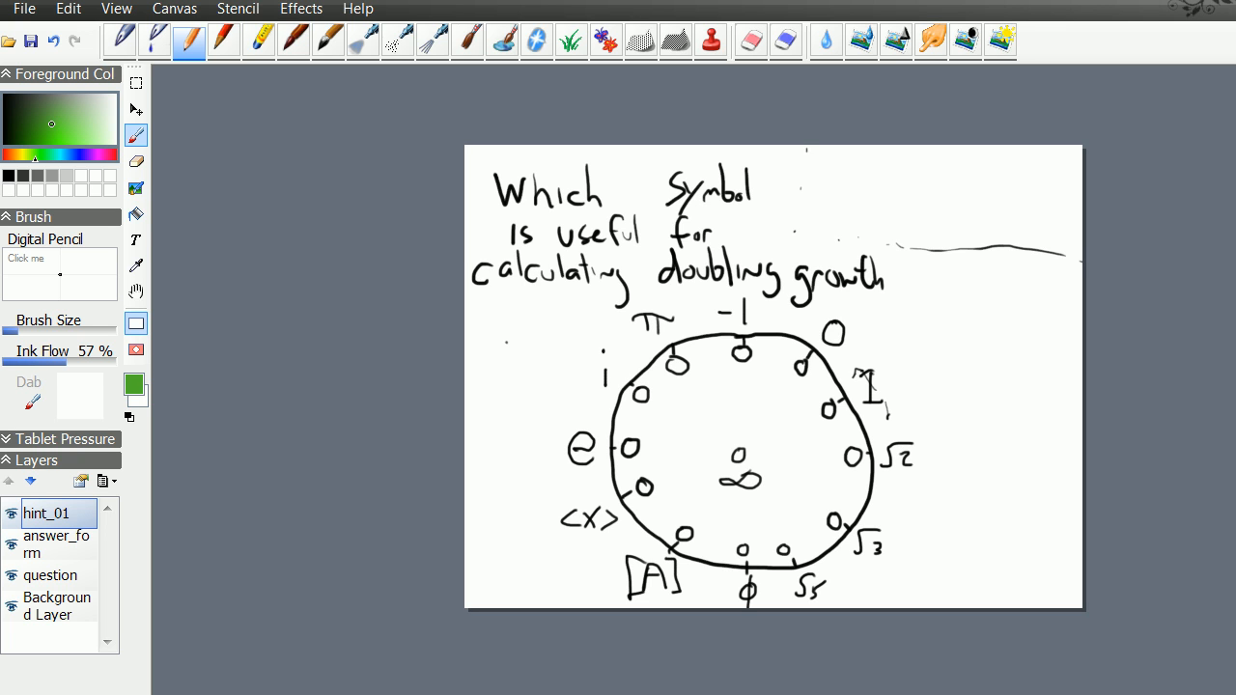
left_click_drag(908, 353, 951, 355)
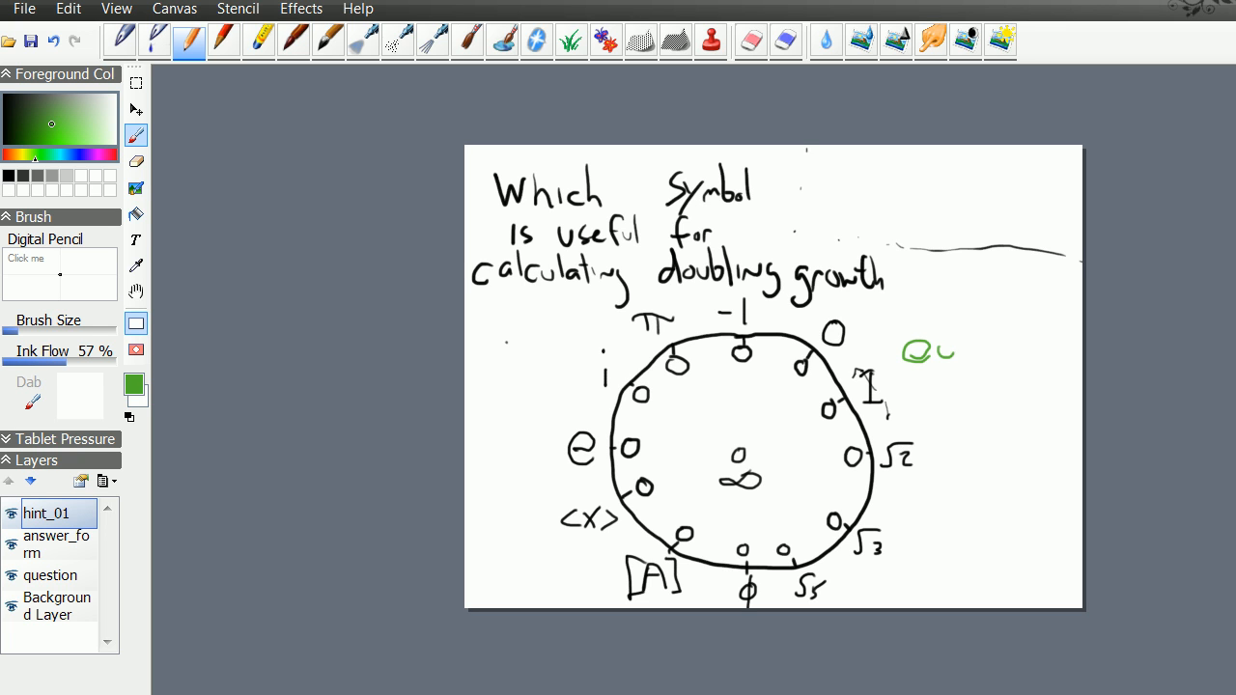
left_click_drag(917, 348, 1014, 396)
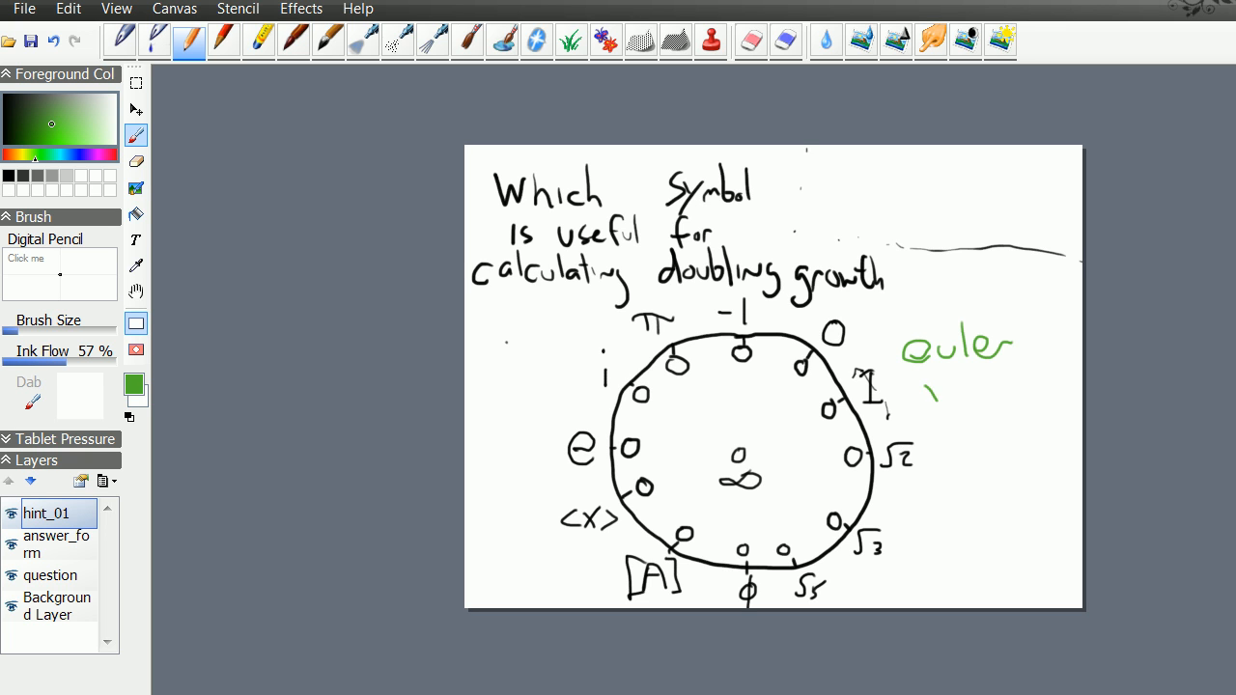
Finish the green hint 'was a genius!' below euler.
left_click_drag(931, 382, 976, 430)
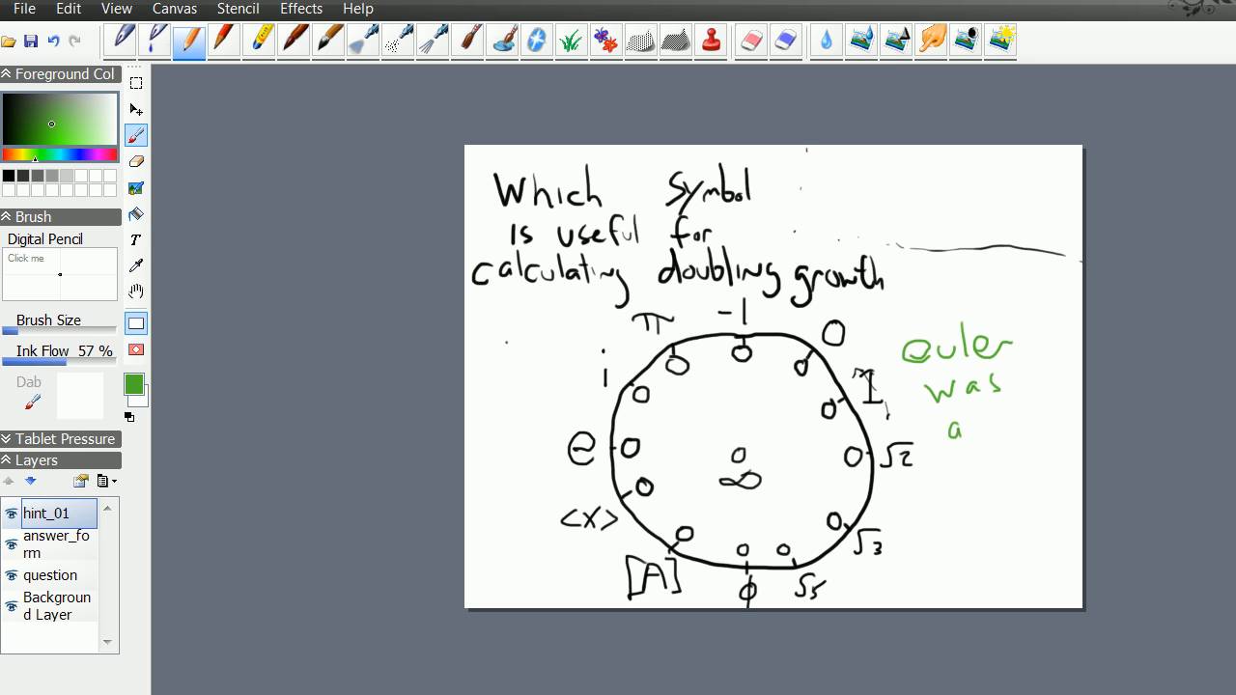
left_click_drag(936, 459, 961, 493)
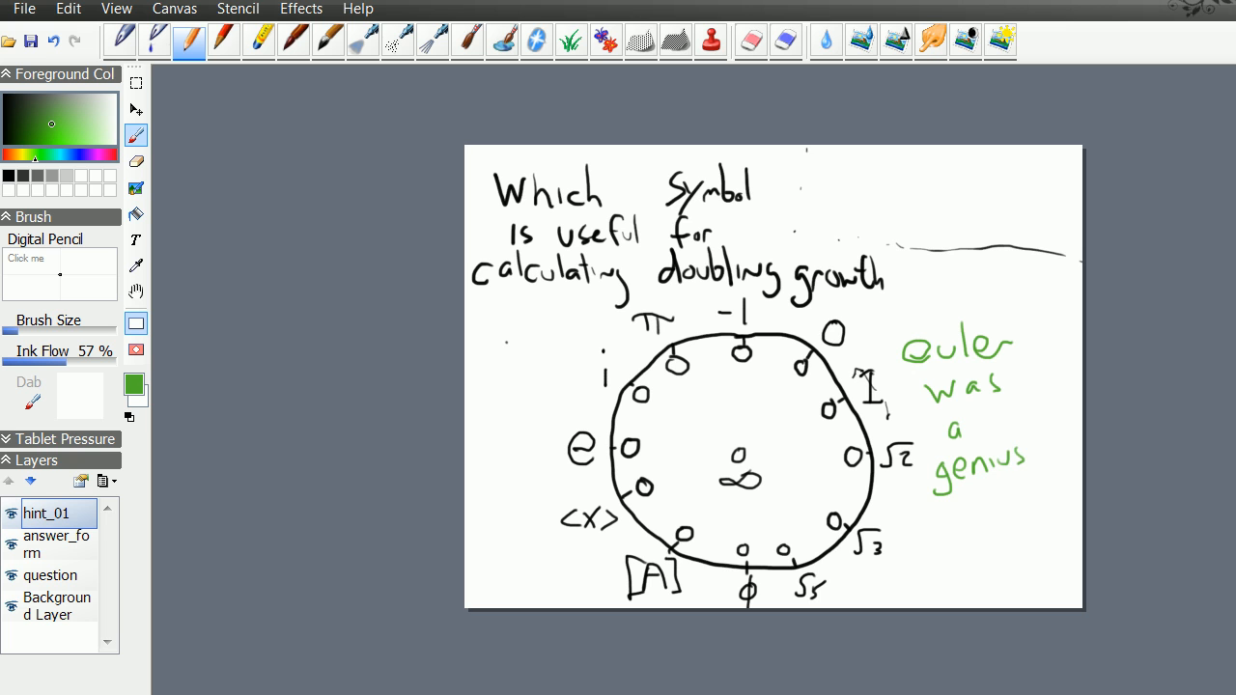
left_click_drag(1041, 429, 1041, 478)
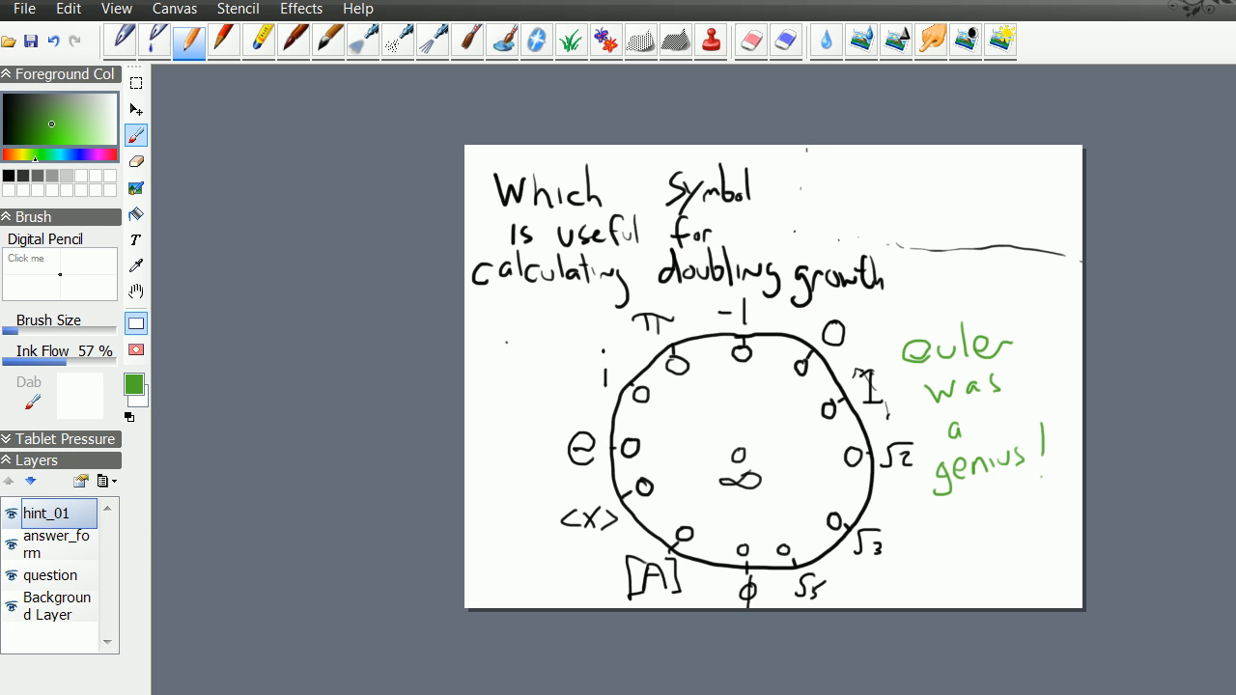
left_click(103, 480)
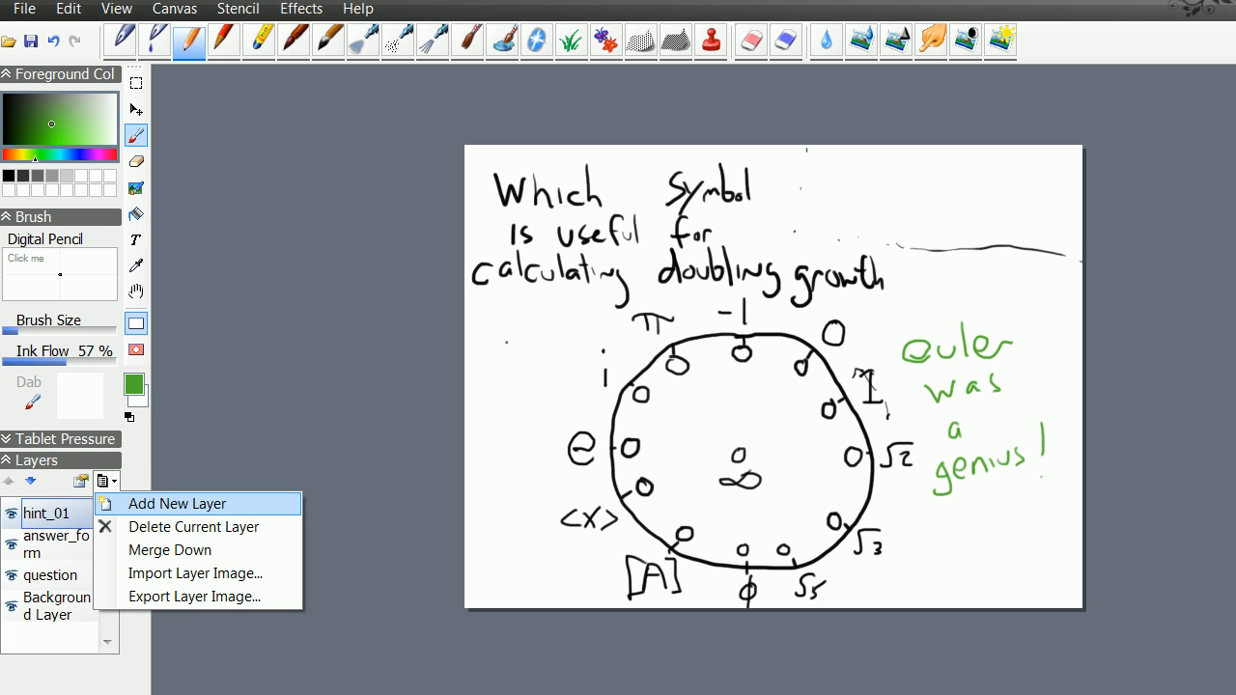
Create a new top layer and name it 'hint_02' for the red hint.
left_click(177, 503)
type("L")
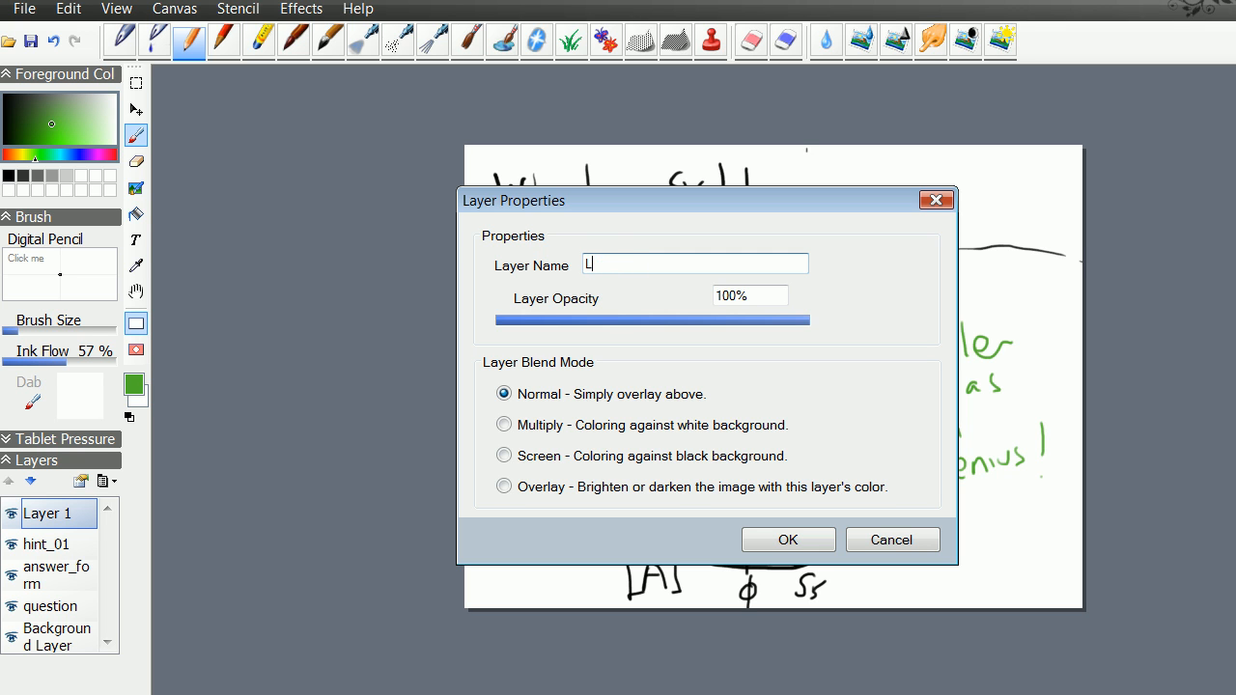
type("int_02")
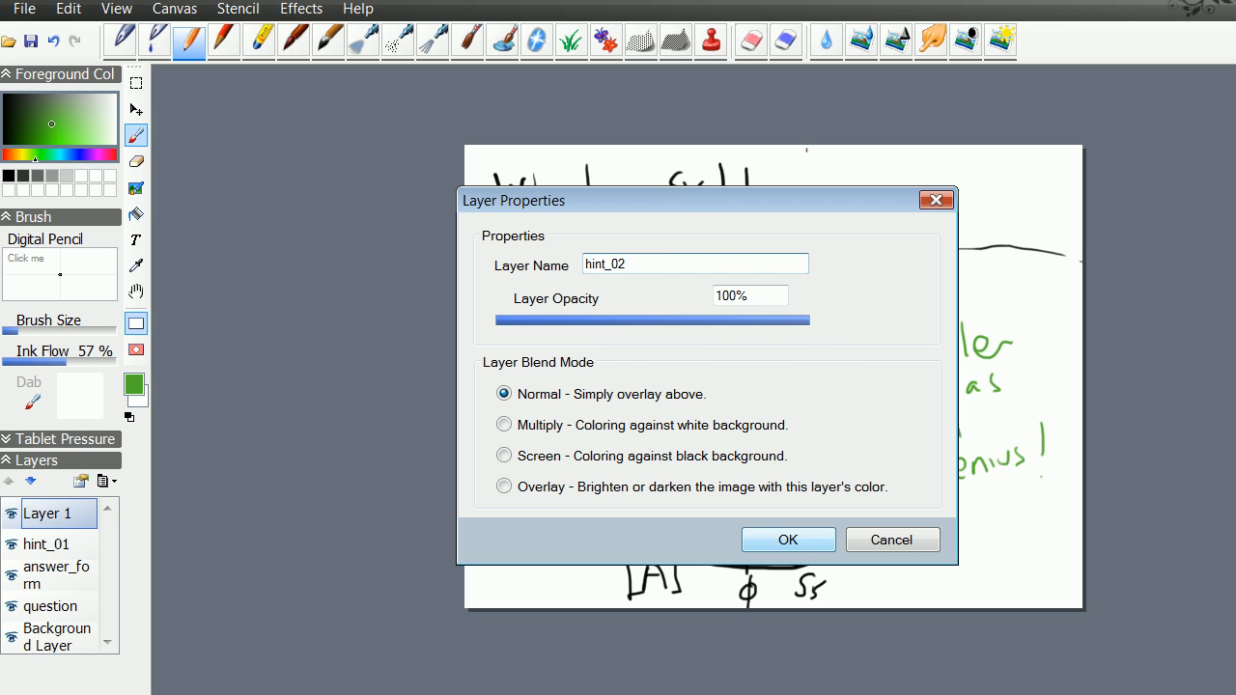
left_click(787, 539)
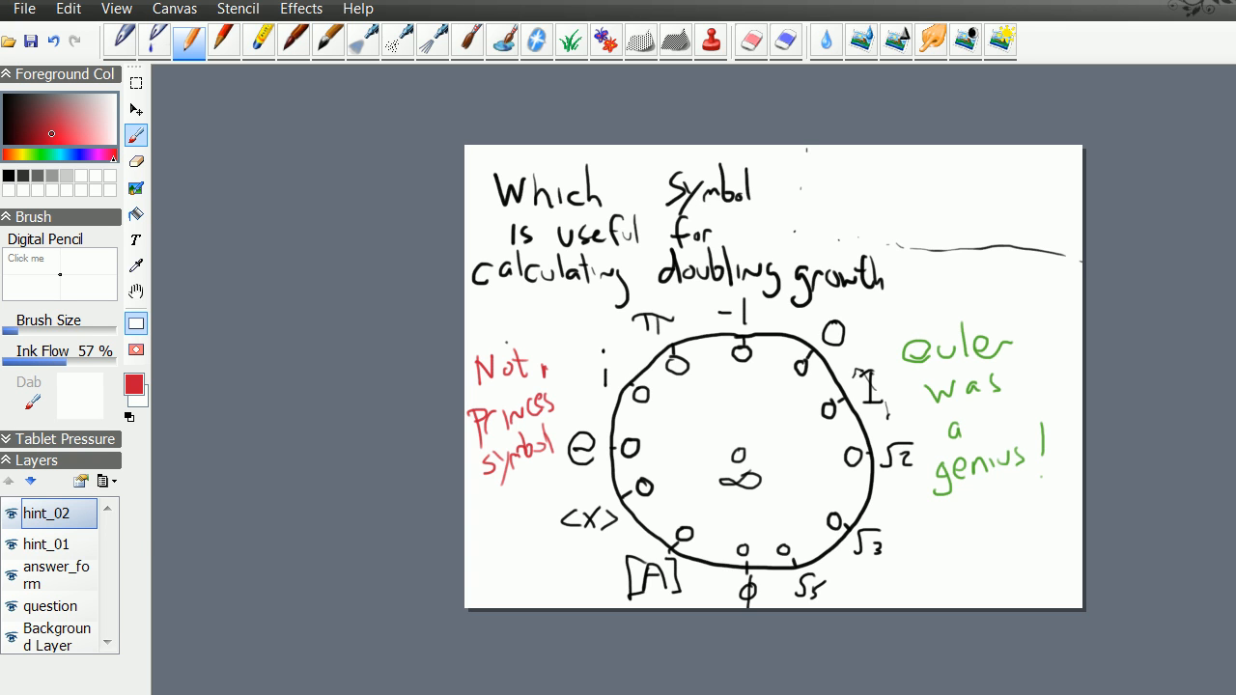
mouse_move(106, 481)
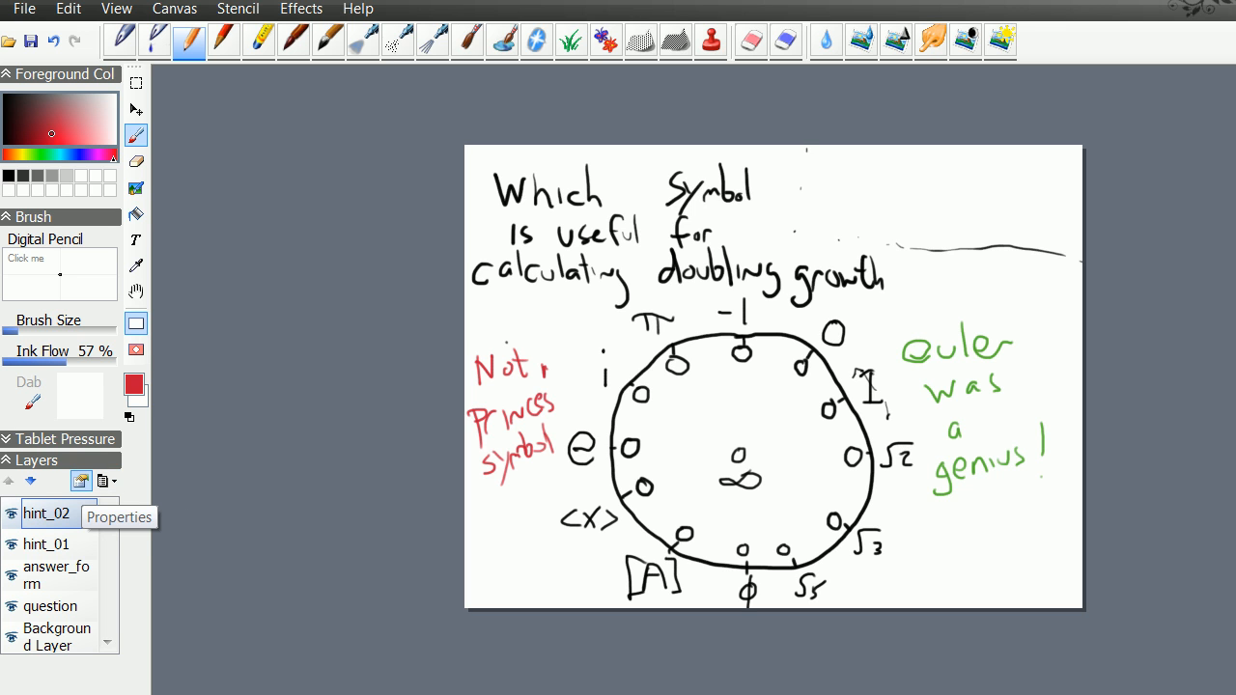
Add a new layer named targetpoints at the top of the stack.
left_click(104, 481)
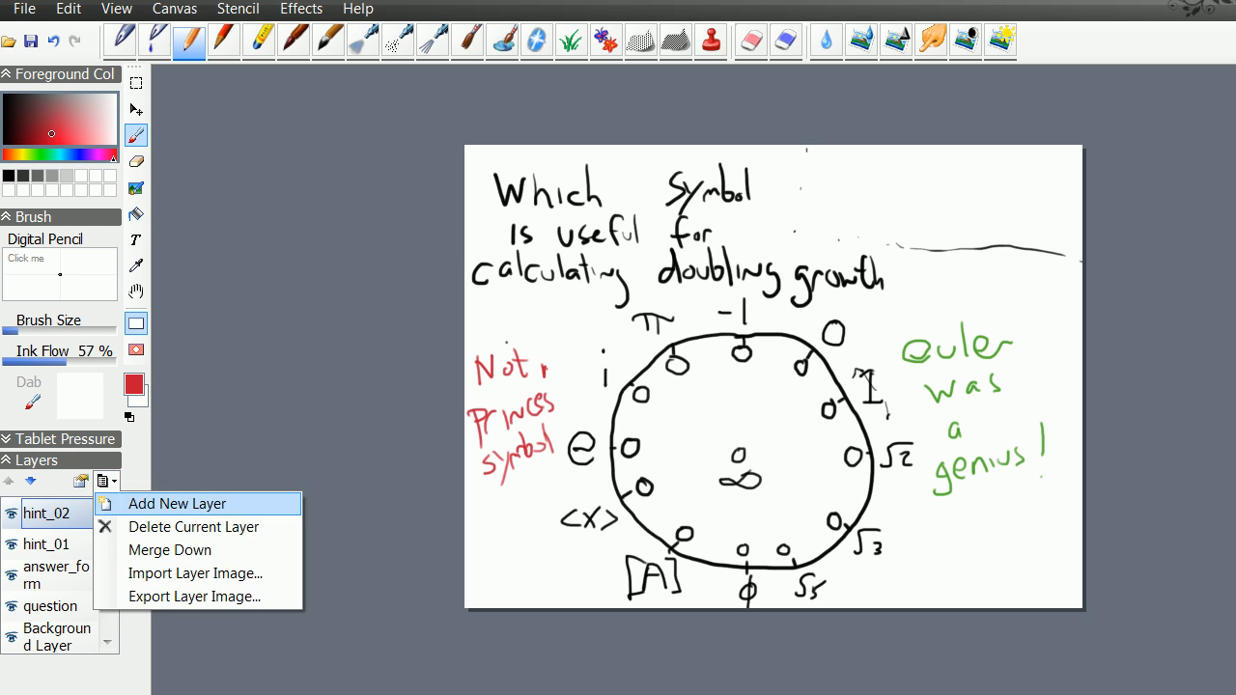
left_click(177, 503)
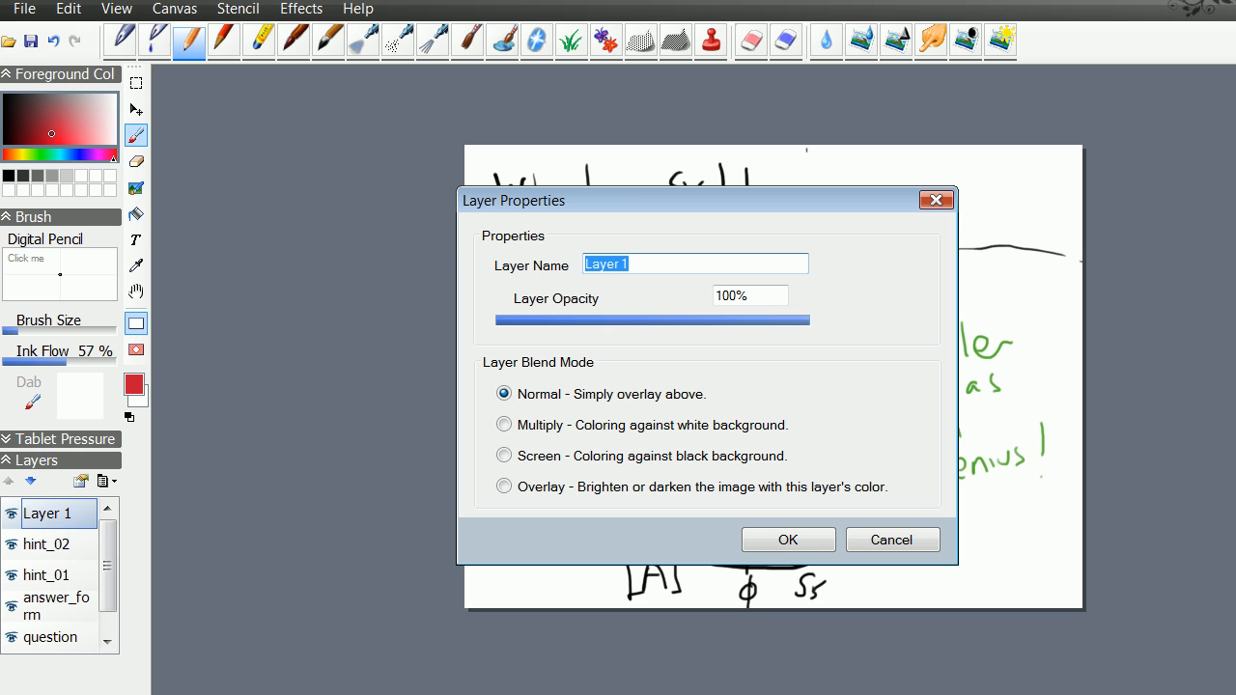
type("target")
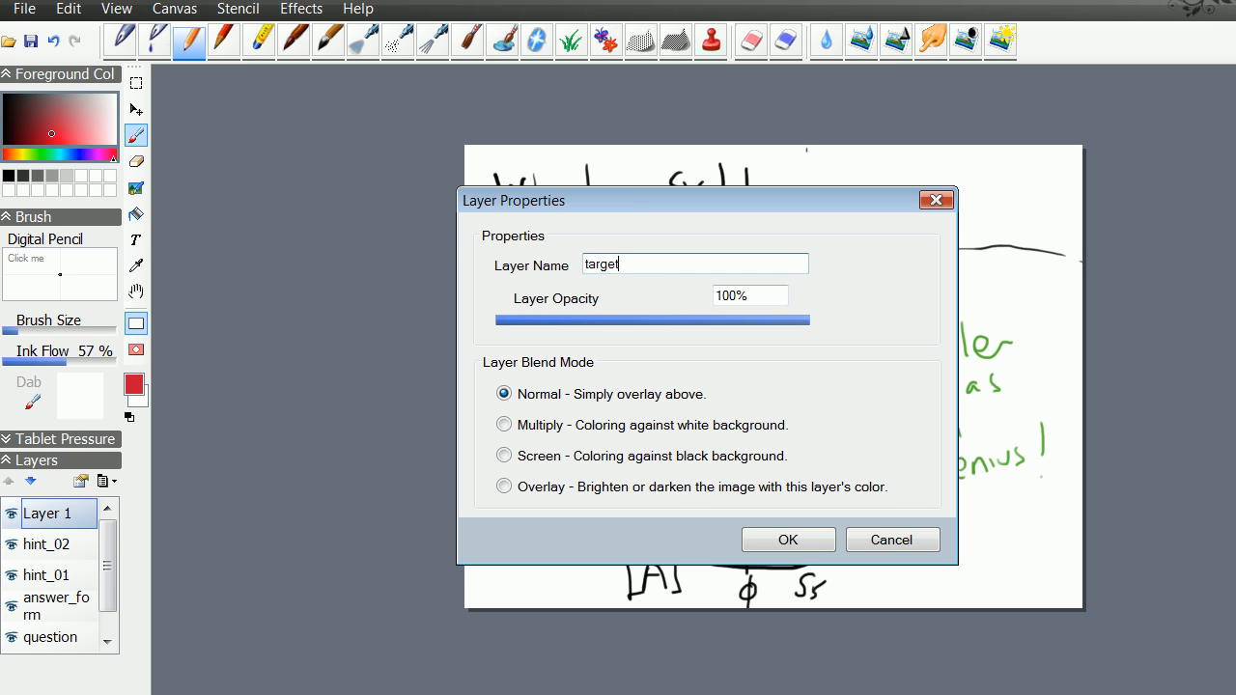
type("points")
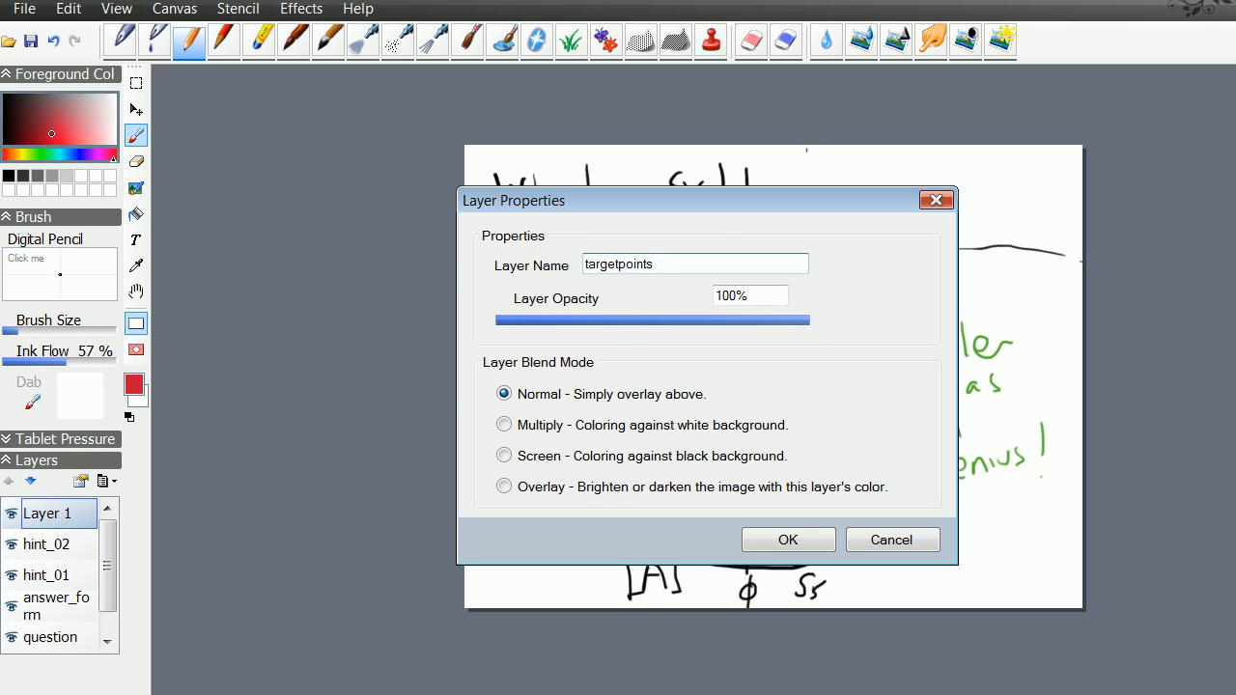
left_click(787, 539)
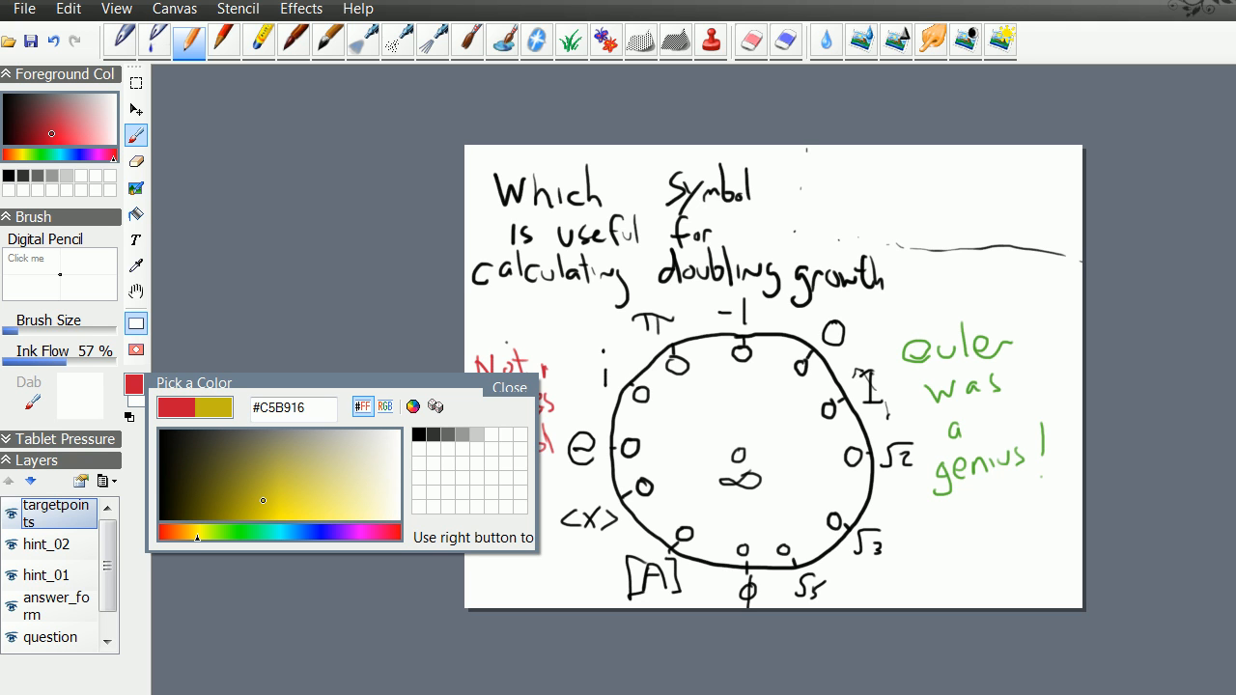
Switch the ink colour from red to yellow for marking target points.
left_click(271, 495)
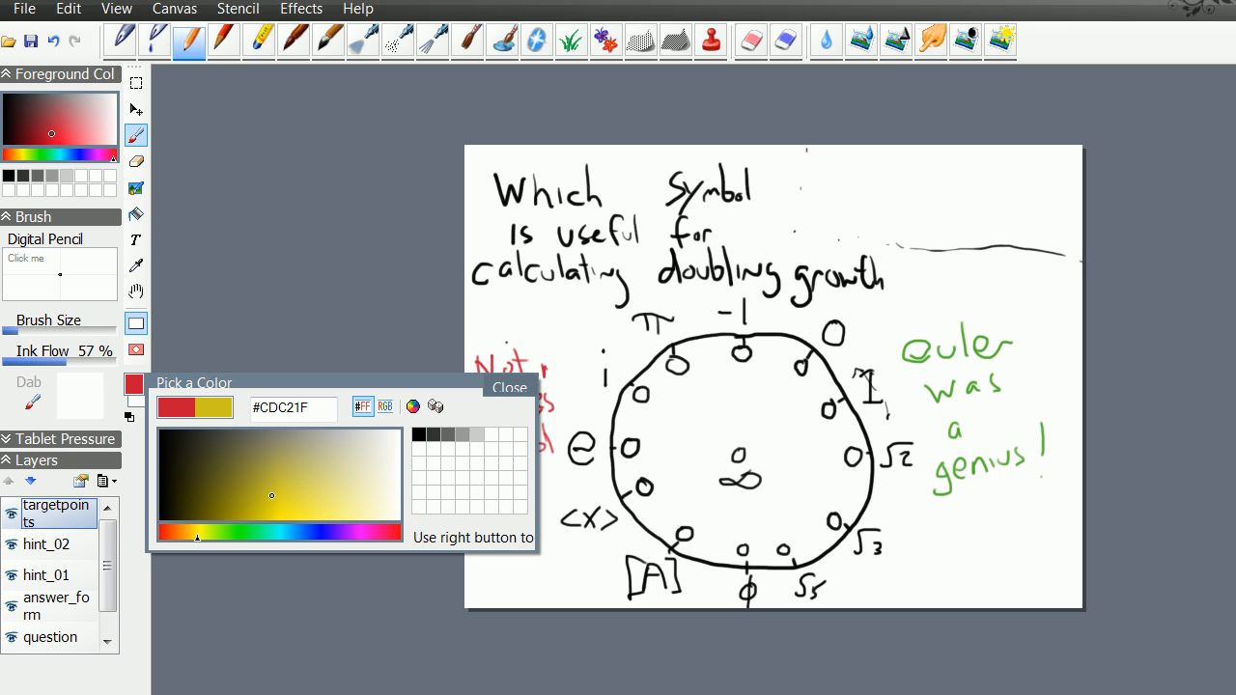
left_click(509, 388)
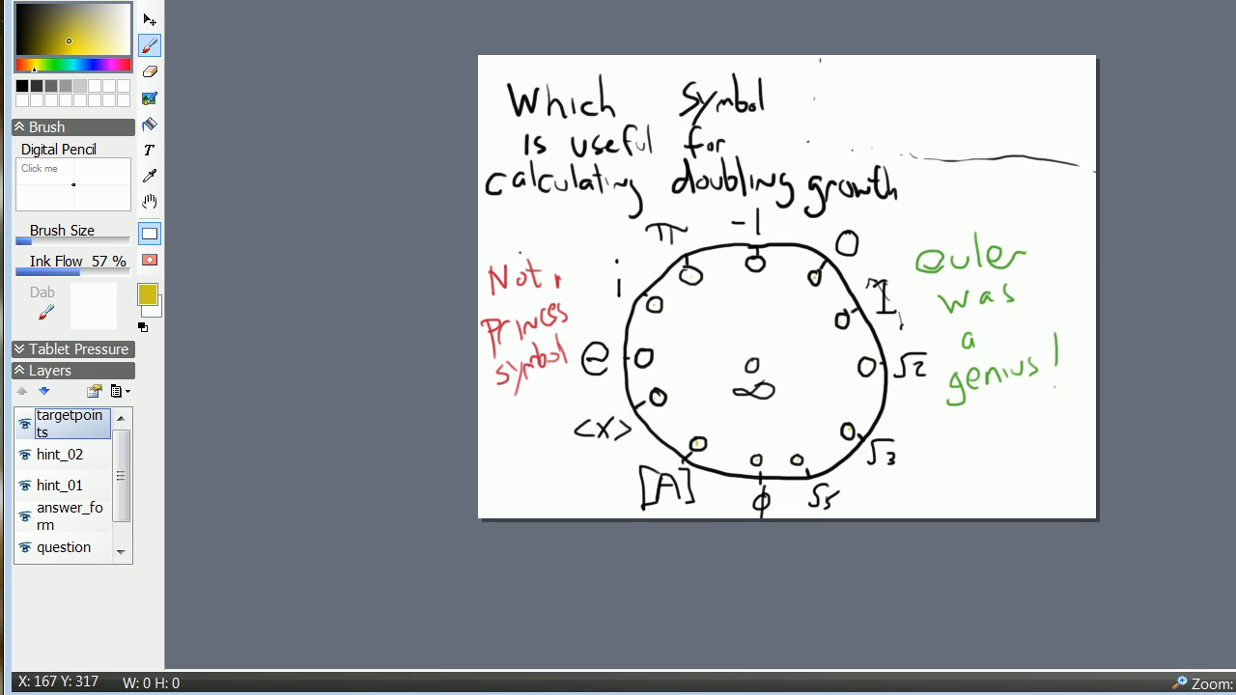
mouse_move(158, 308)
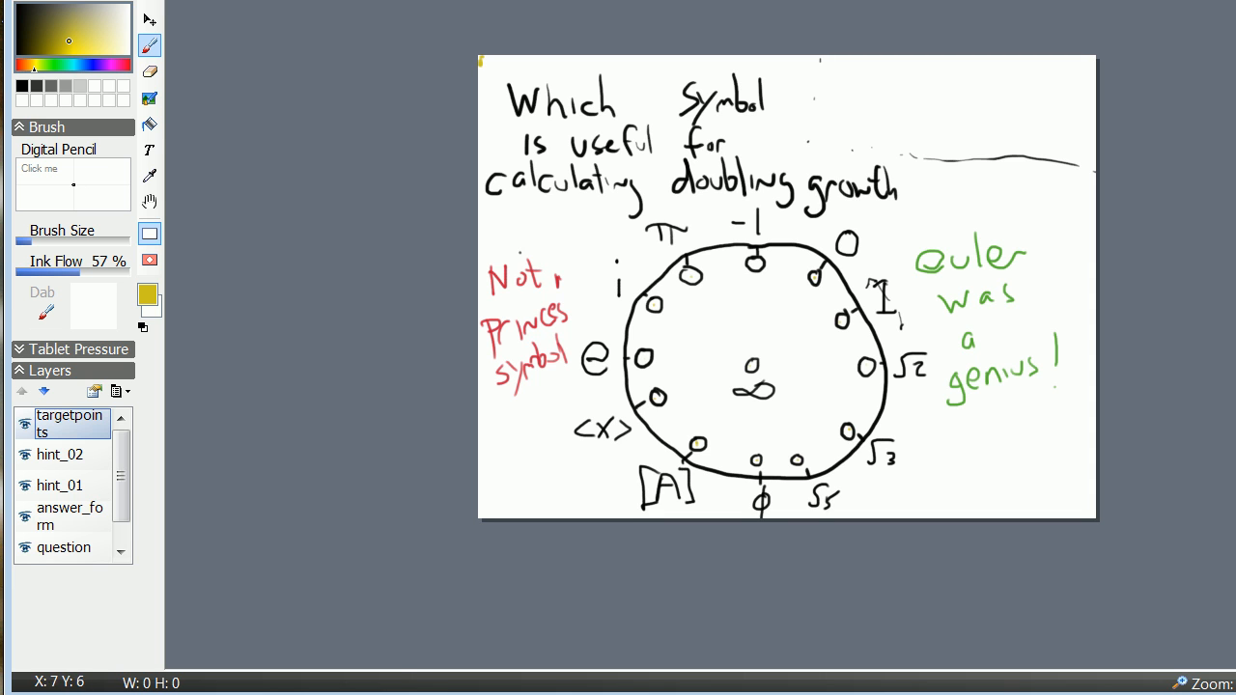
Draw yellow axis arrows in the top-left corner labelled 640 toward +x and 480 downward.
left_click_drag(483, 66, 529, 68)
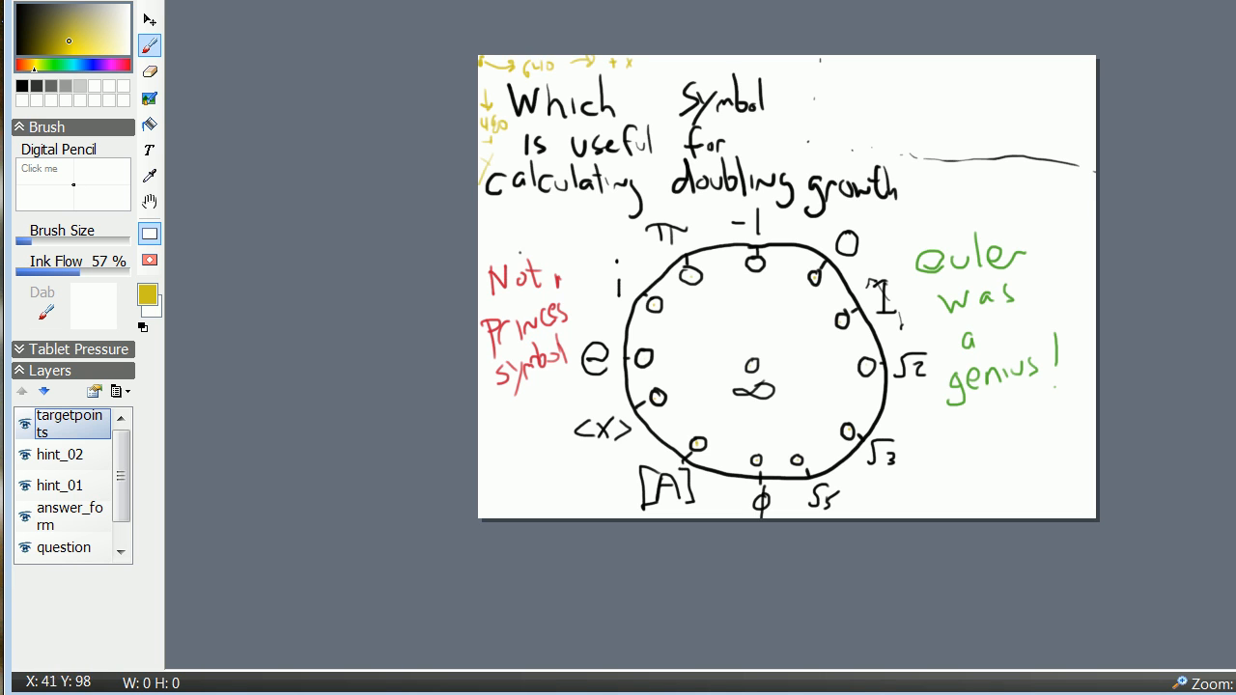
mouse_move(43, 83)
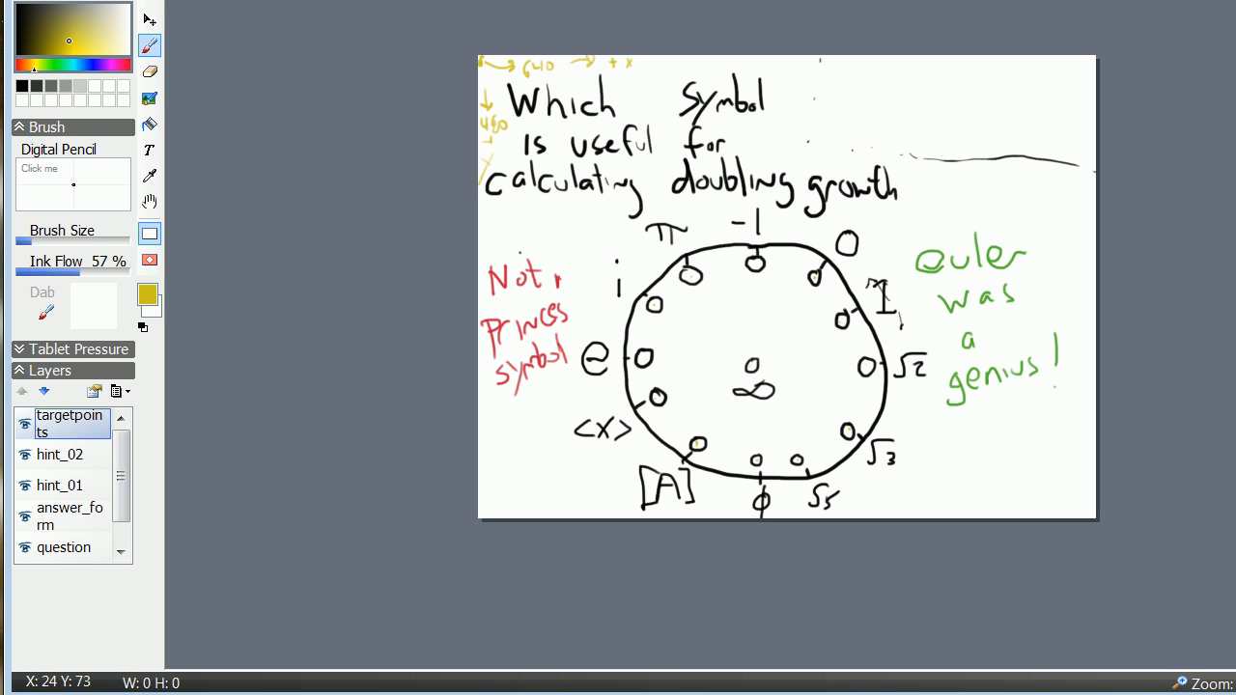
mouse_move(122, 330)
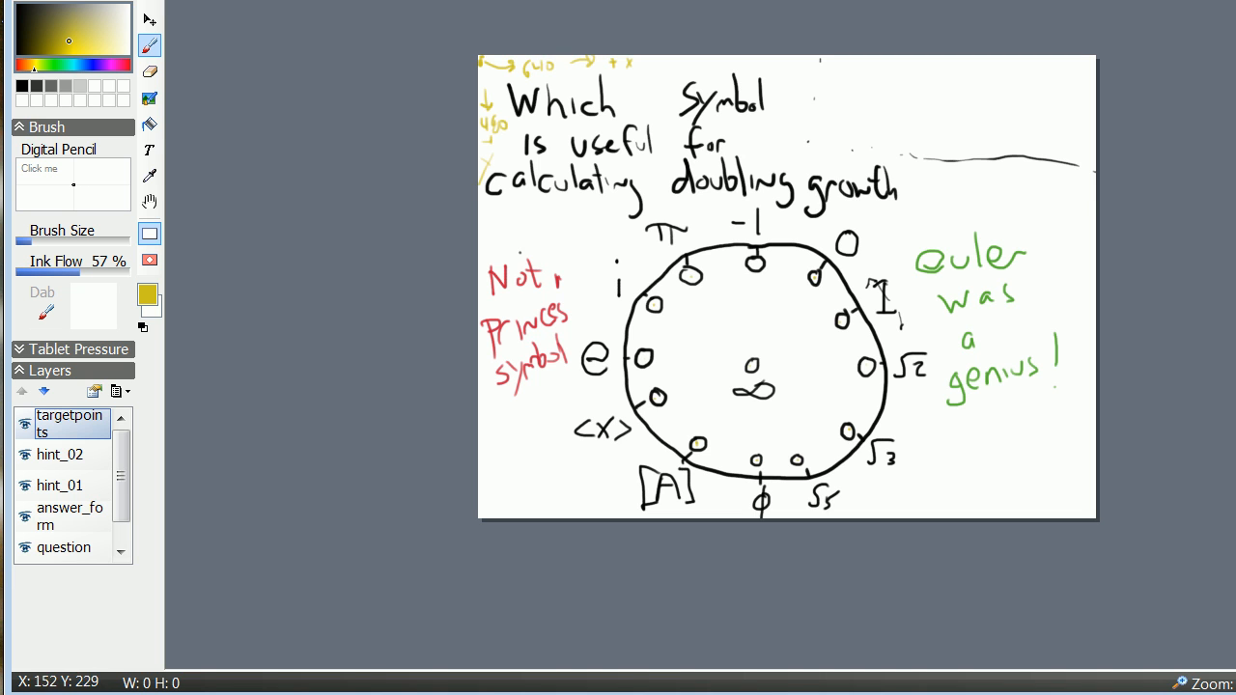
mouse_move(174, 236)
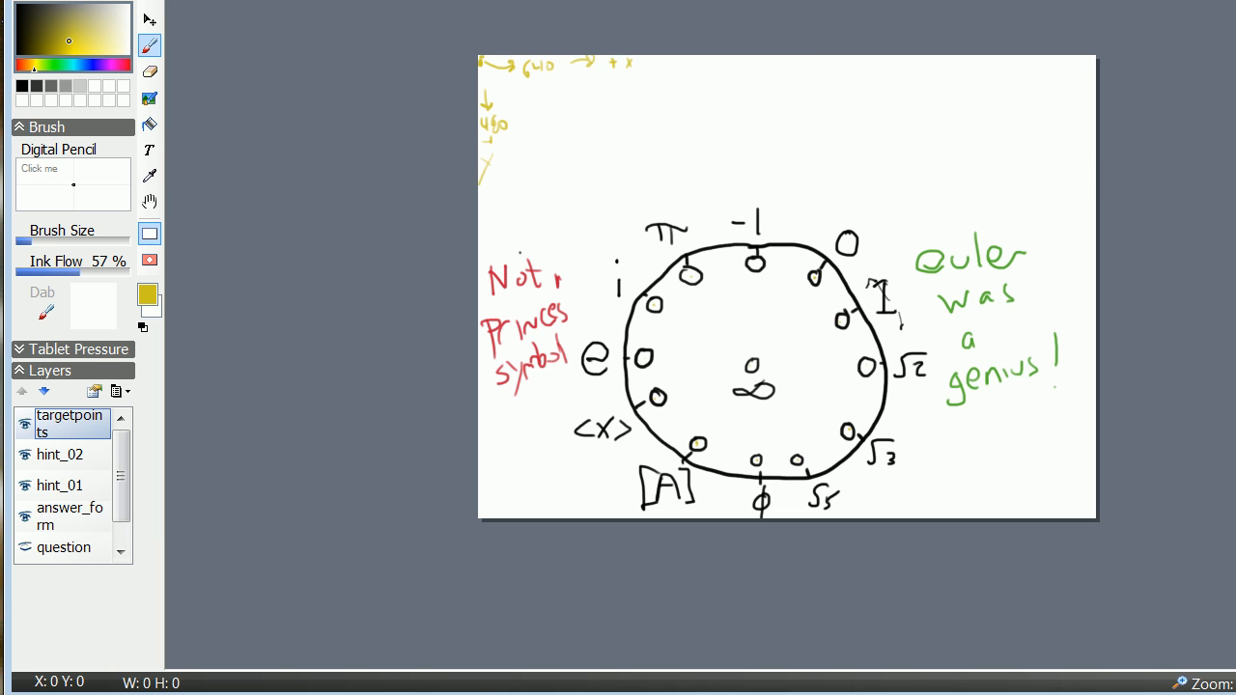
left_click_drag(502, 101, 898, 194)
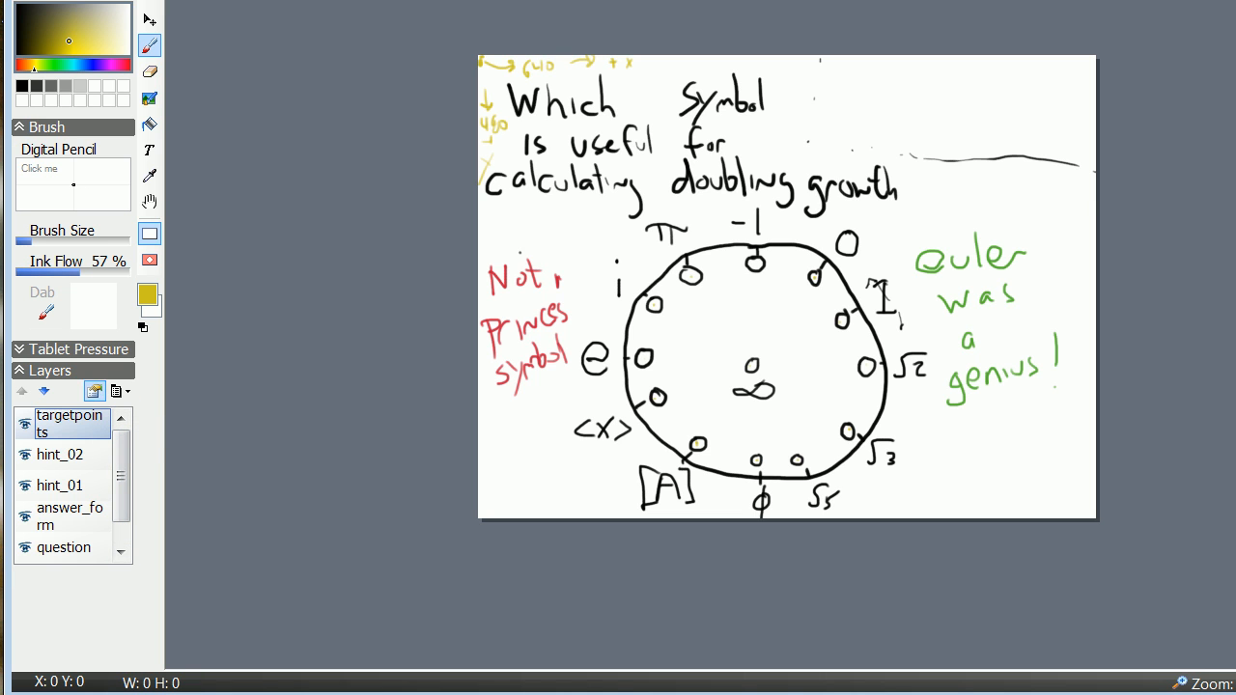
Add a new top layer named question_2 above targetpoints.
left_click(121, 391)
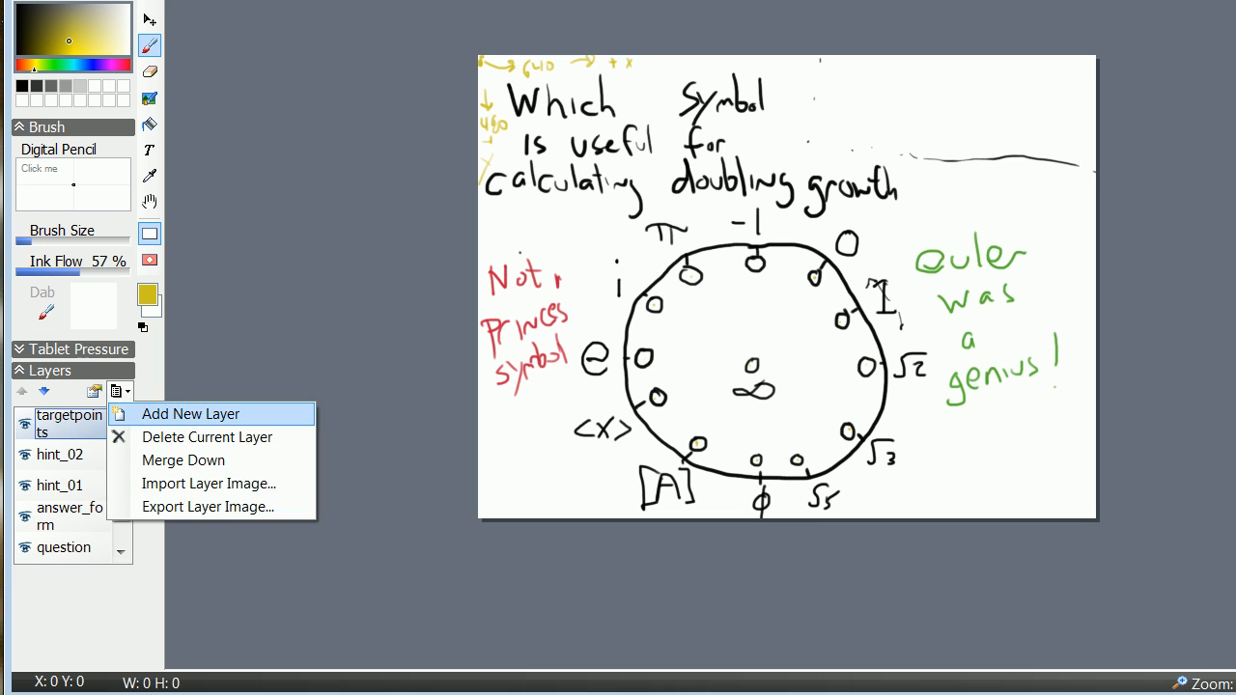
left_click(190, 413)
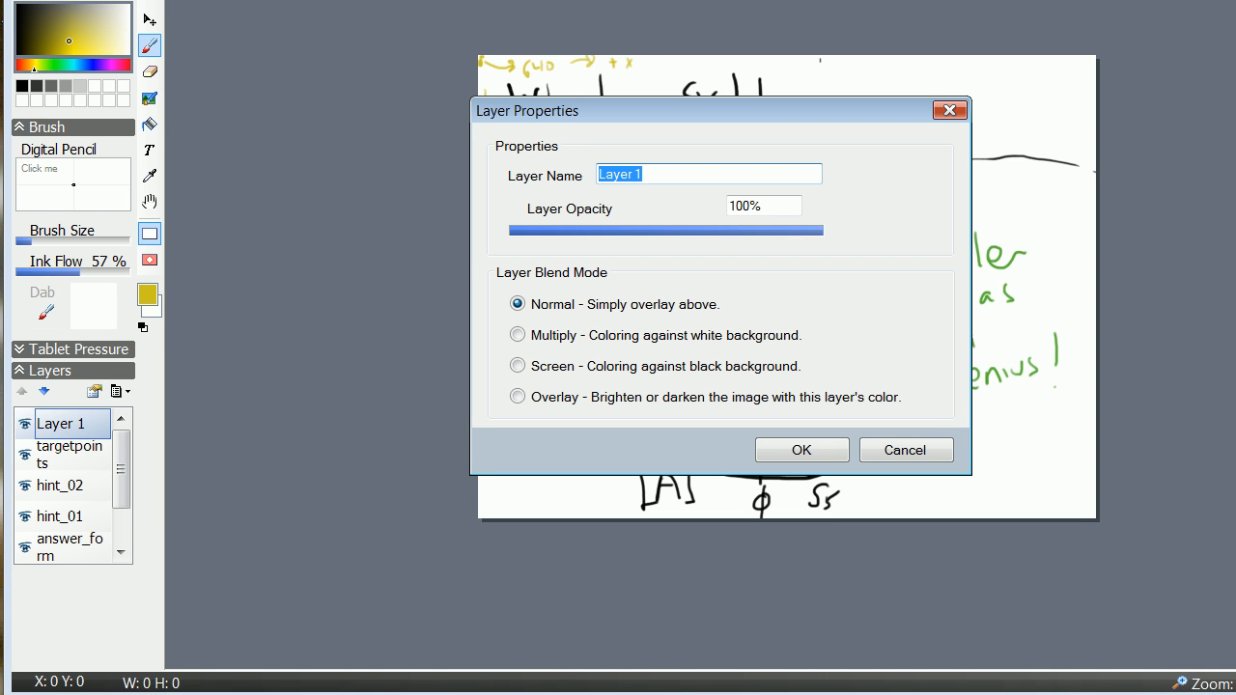
type("Que")
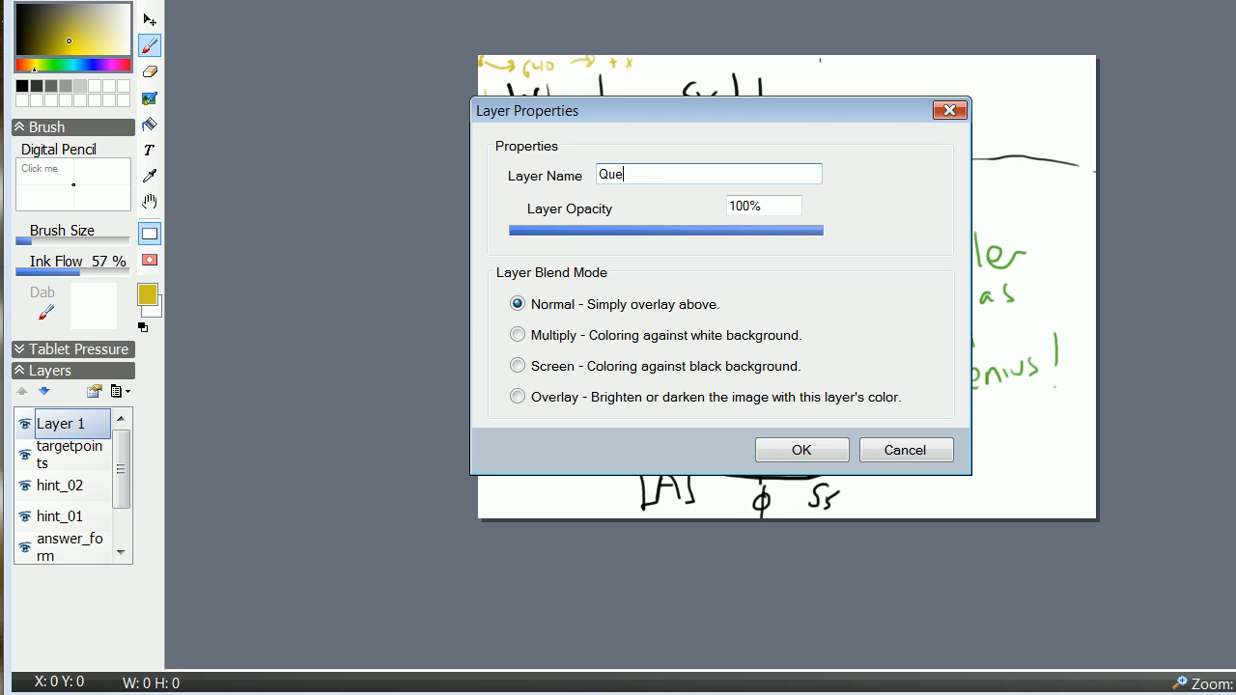
key("Backspace")
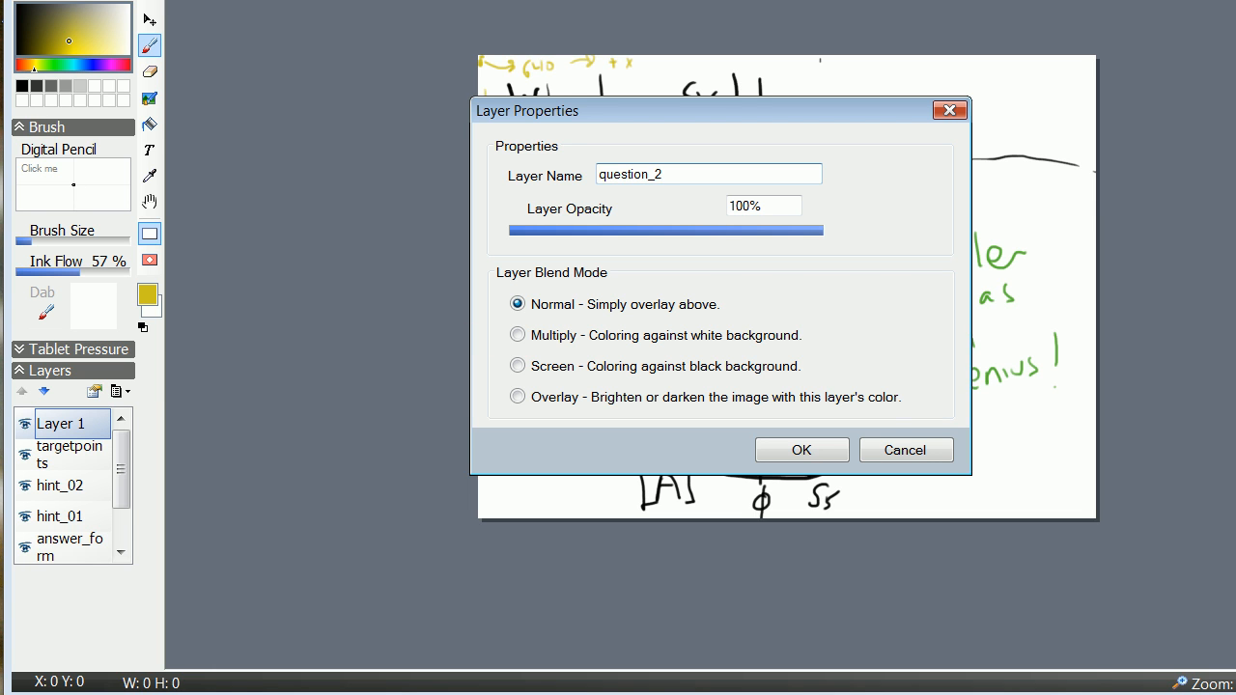
left_click(801, 449)
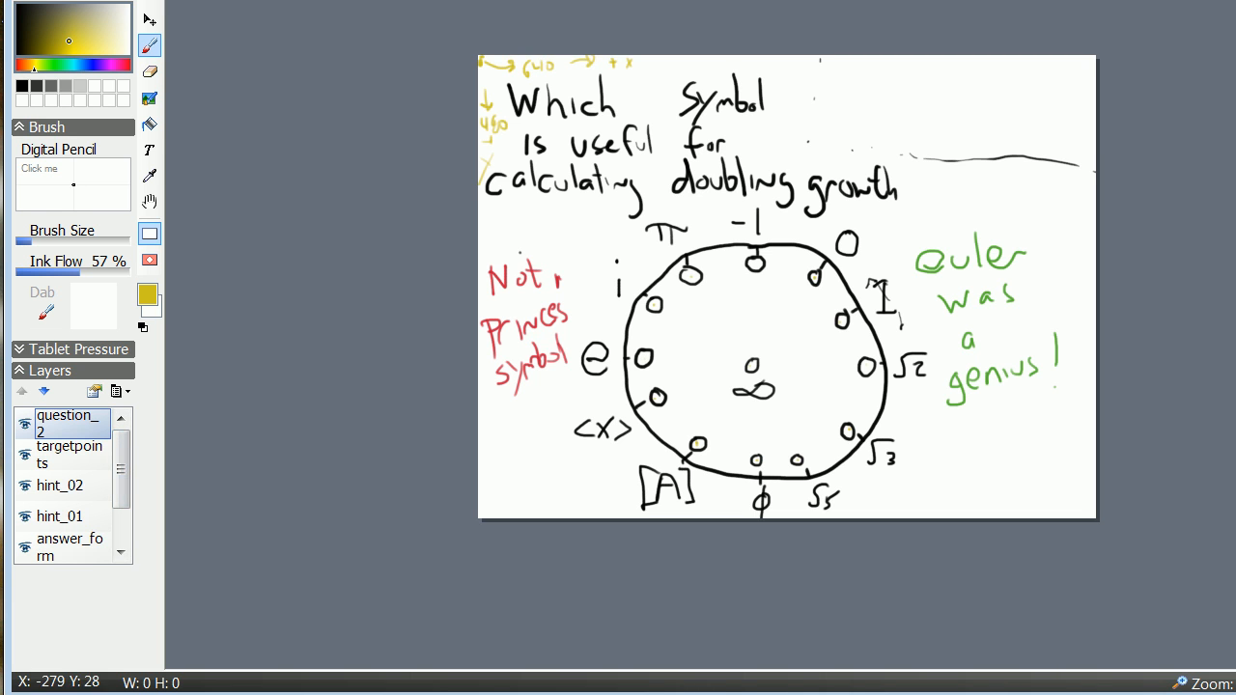
mouse_move(402, 189)
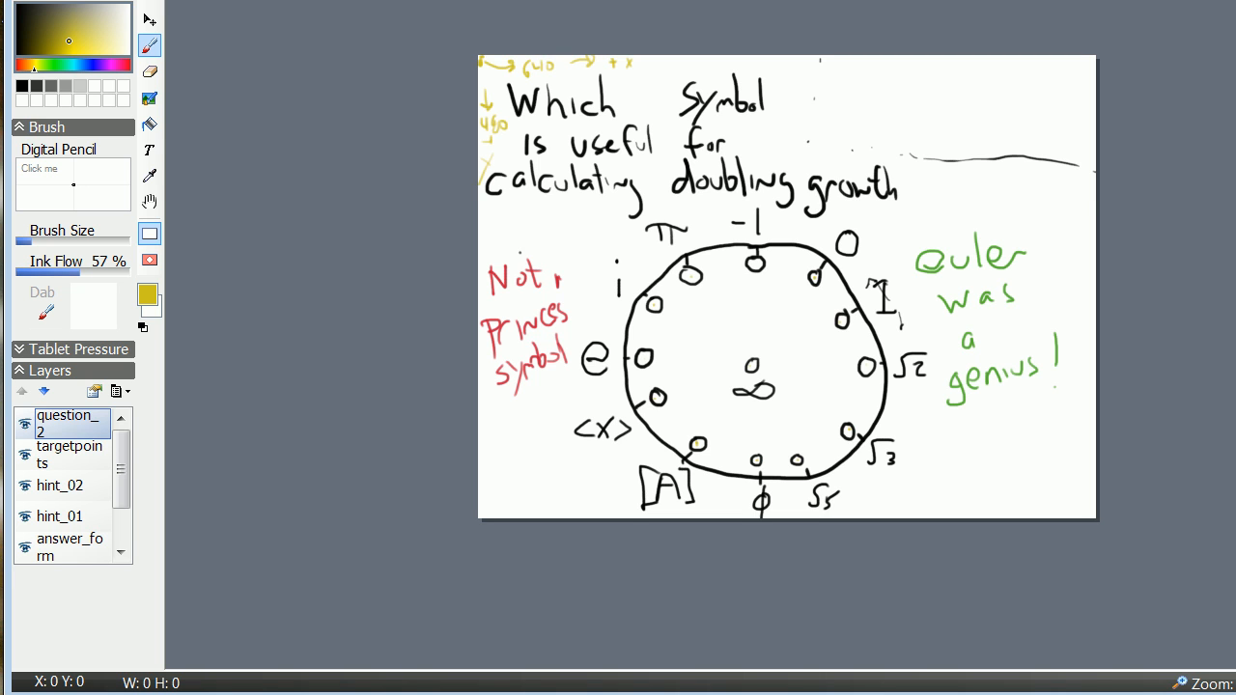
Pick black ink from the drawing with the Eyedropper.
left_click(150, 175)
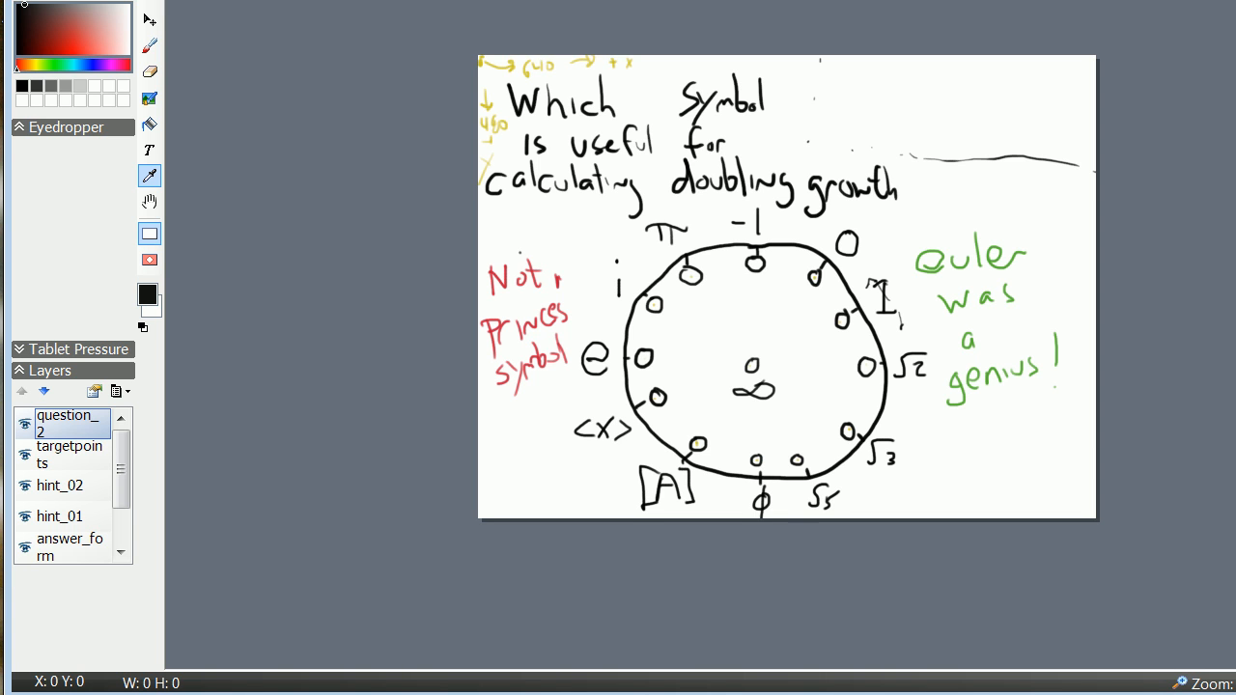
left_click(149, 46)
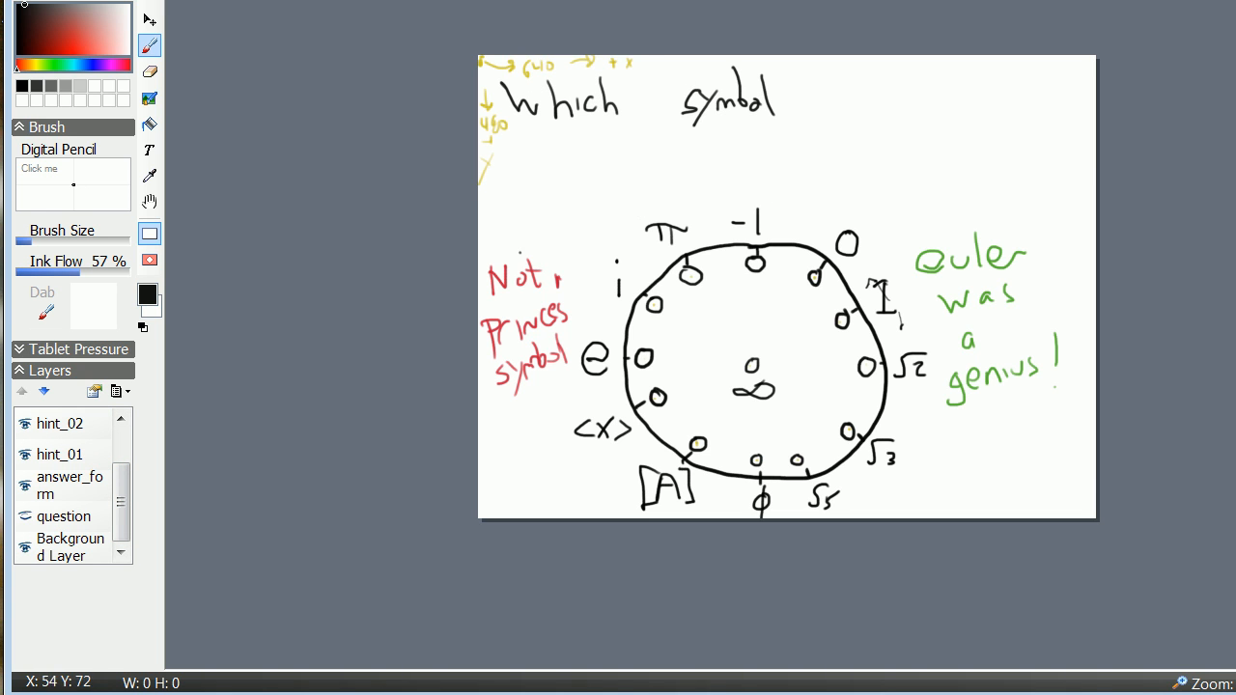
Handwrite 'Which symbol is used as the additive identity' on the question_2 layer.
left_click_drag(517, 126, 536, 145)
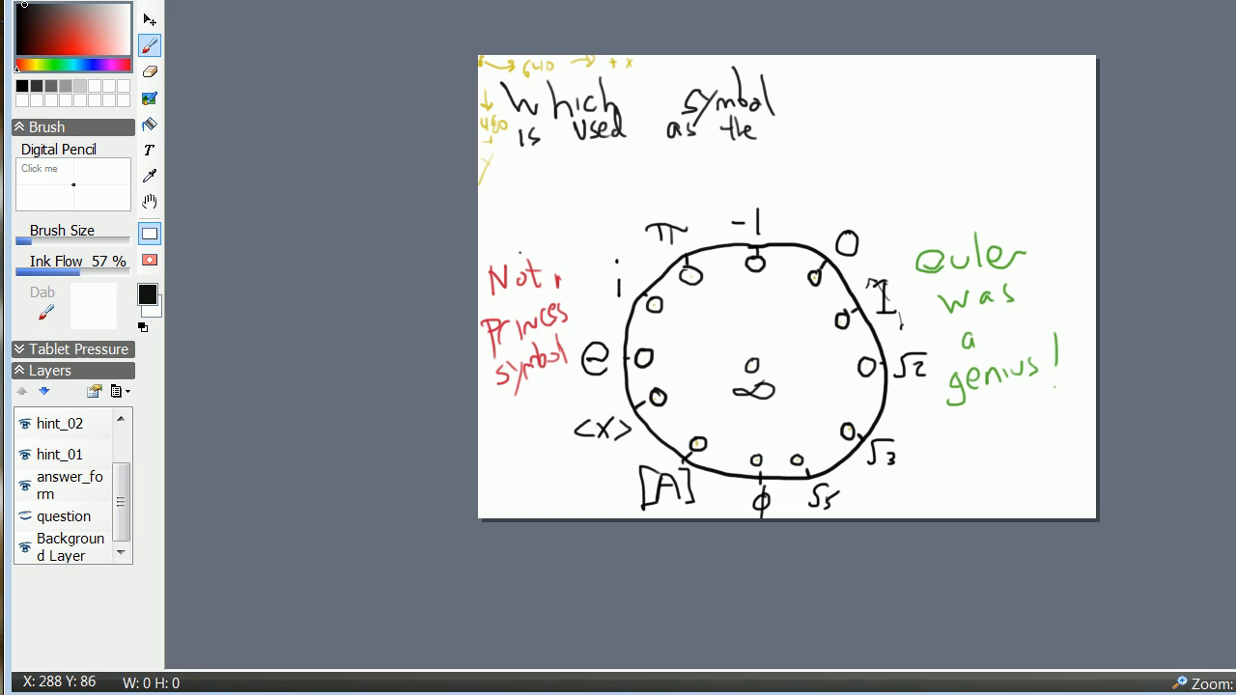
left_click_drag(507, 179, 521, 163)
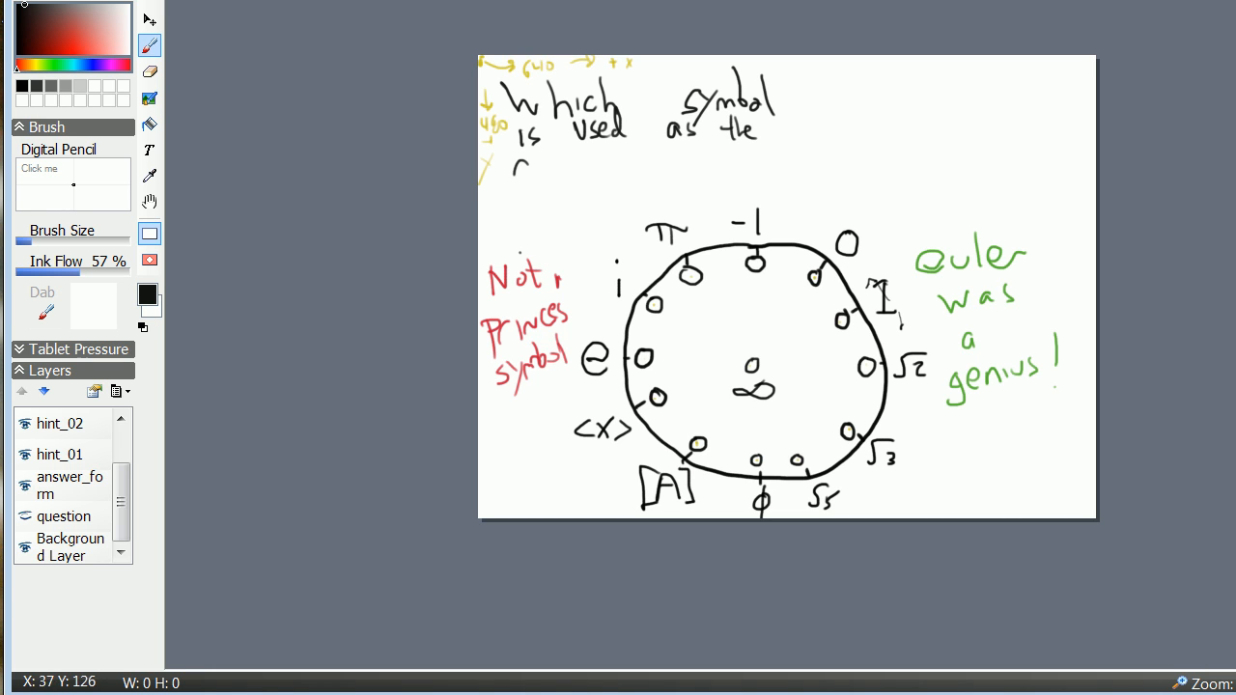
left_click_drag(497, 169, 556, 174)
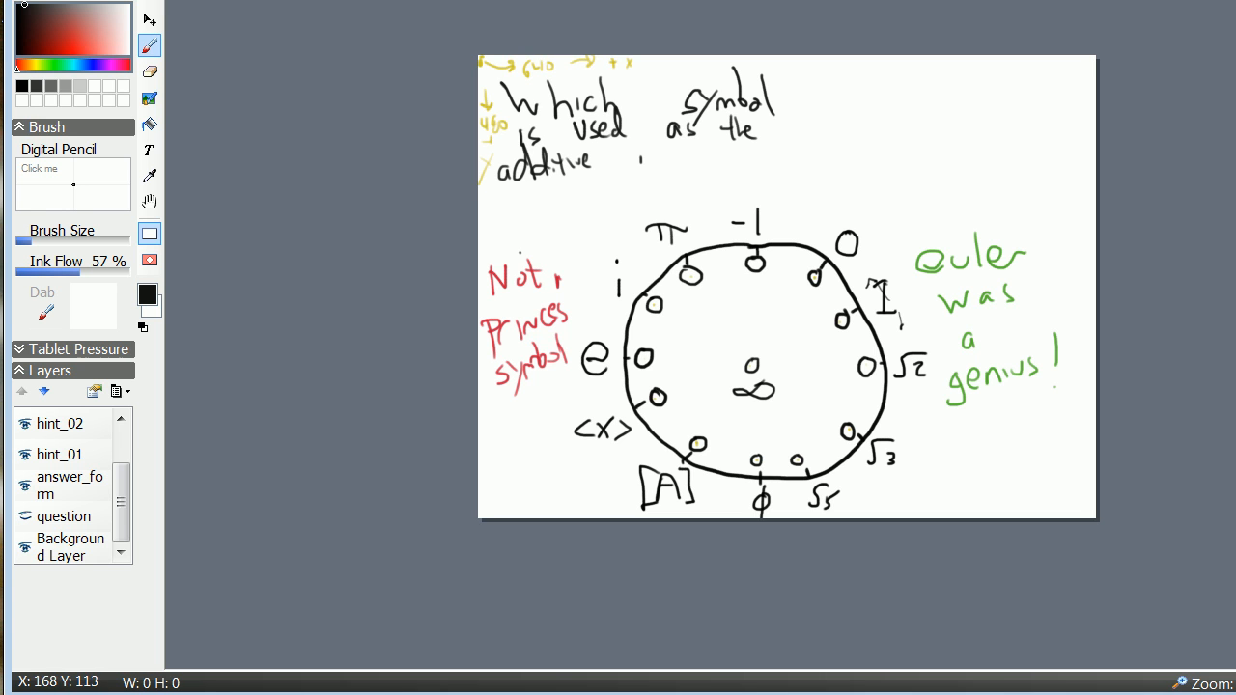
left_click_drag(643, 159, 719, 160)
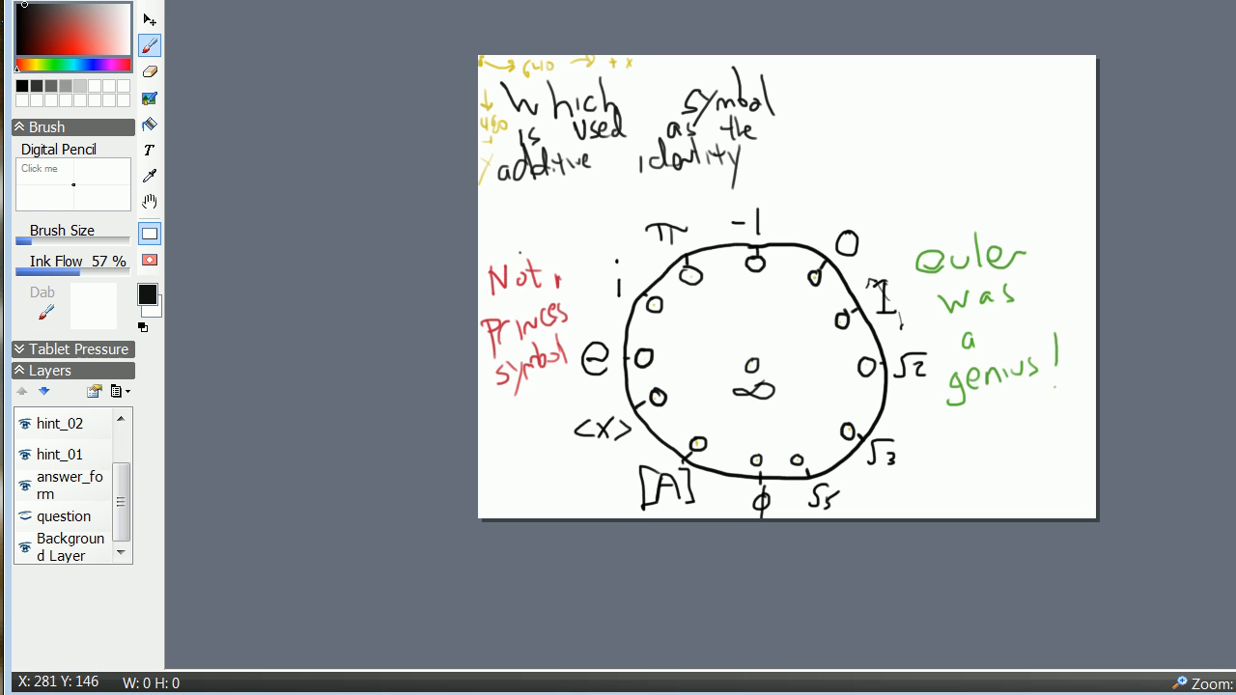
mouse_move(282, 107)
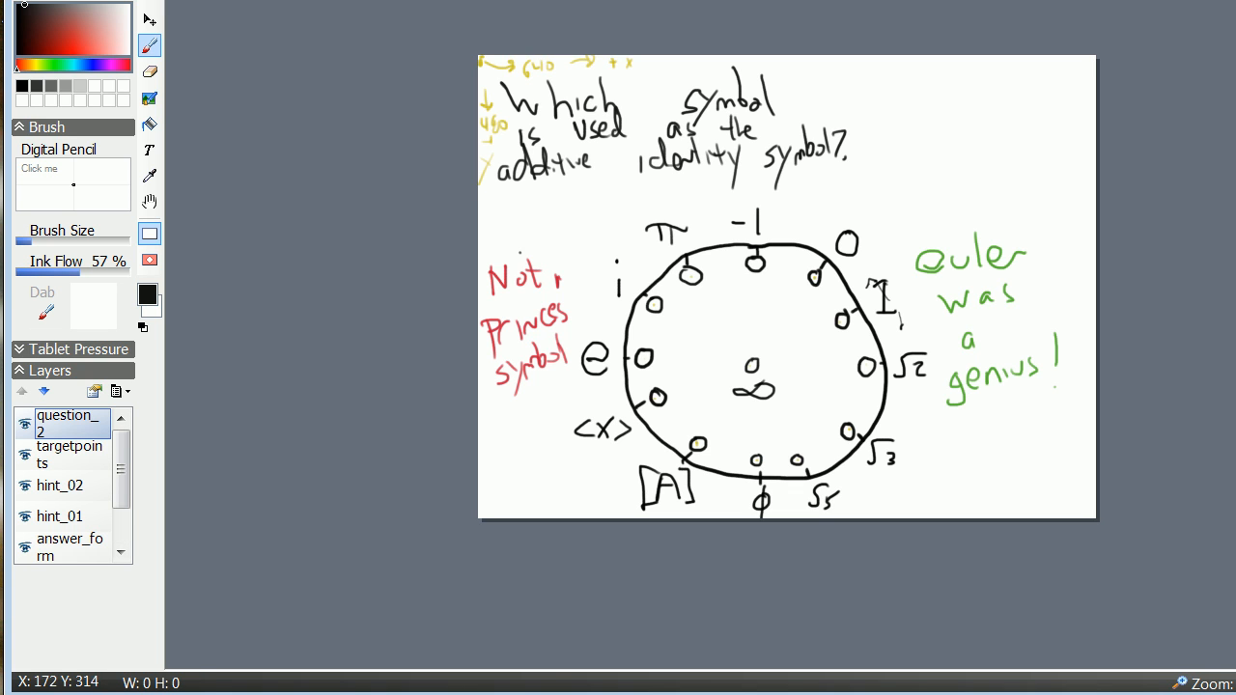
mouse_move(113, 291)
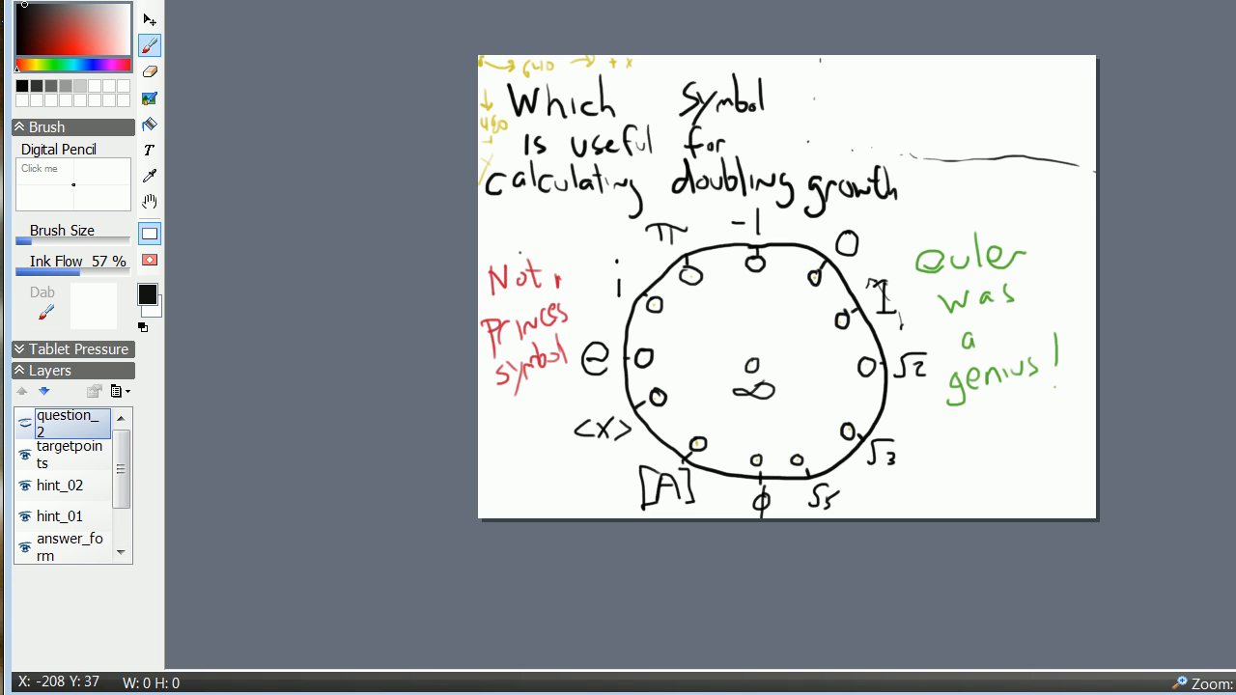
mouse_move(205, 354)
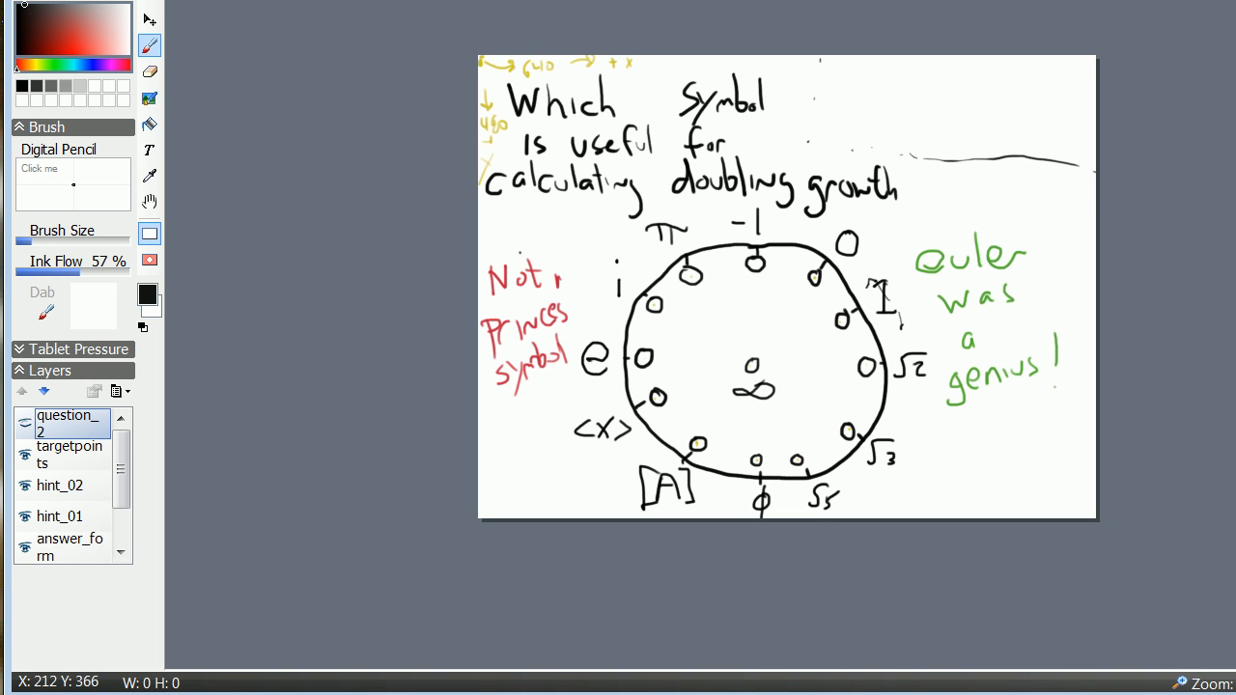
mouse_move(227, 258)
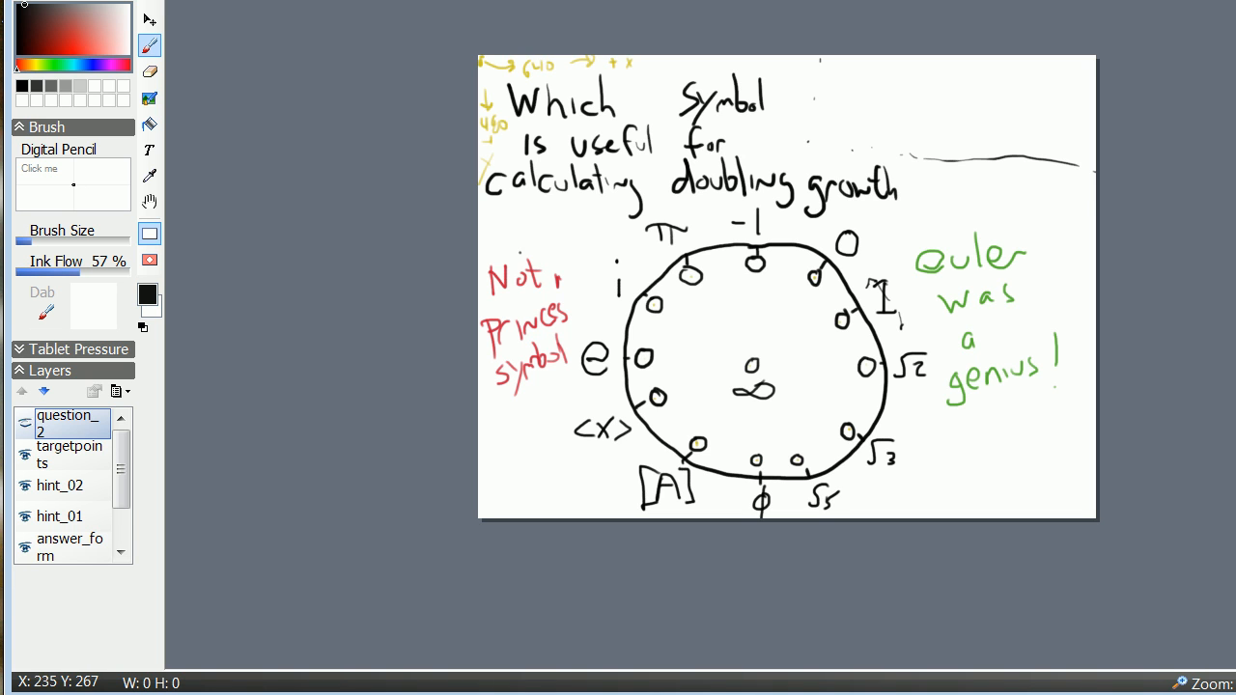
mouse_move(95, 131)
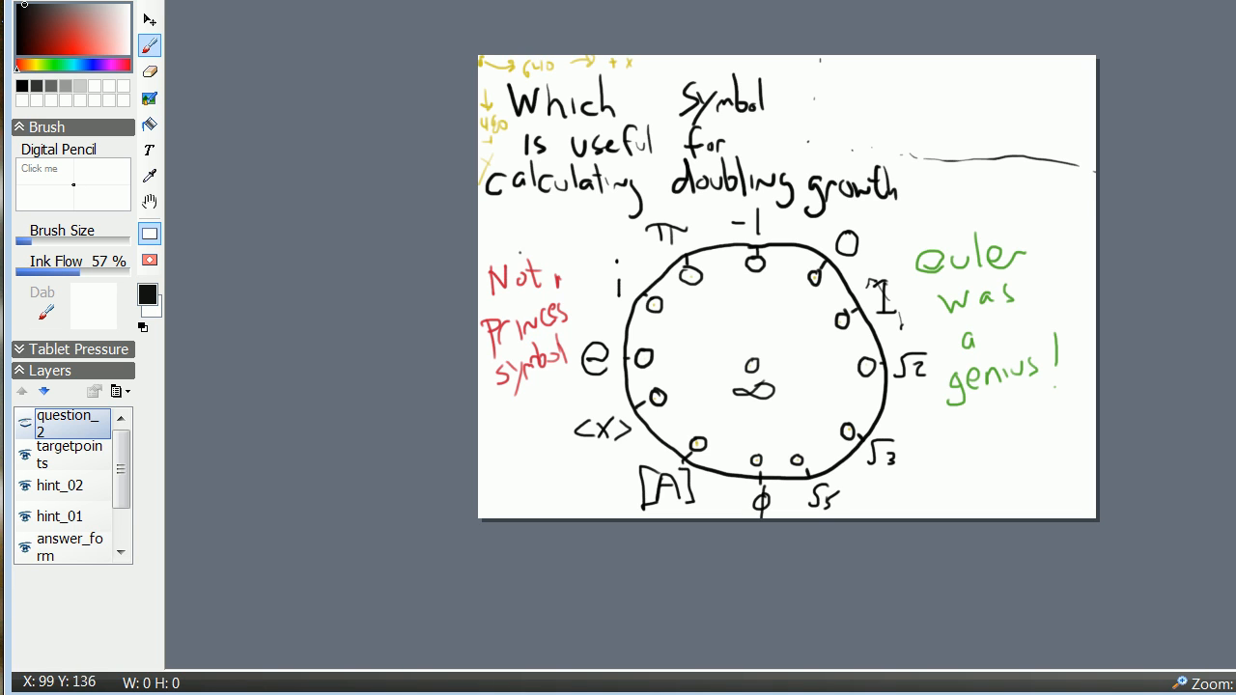
mouse_move(60, 317)
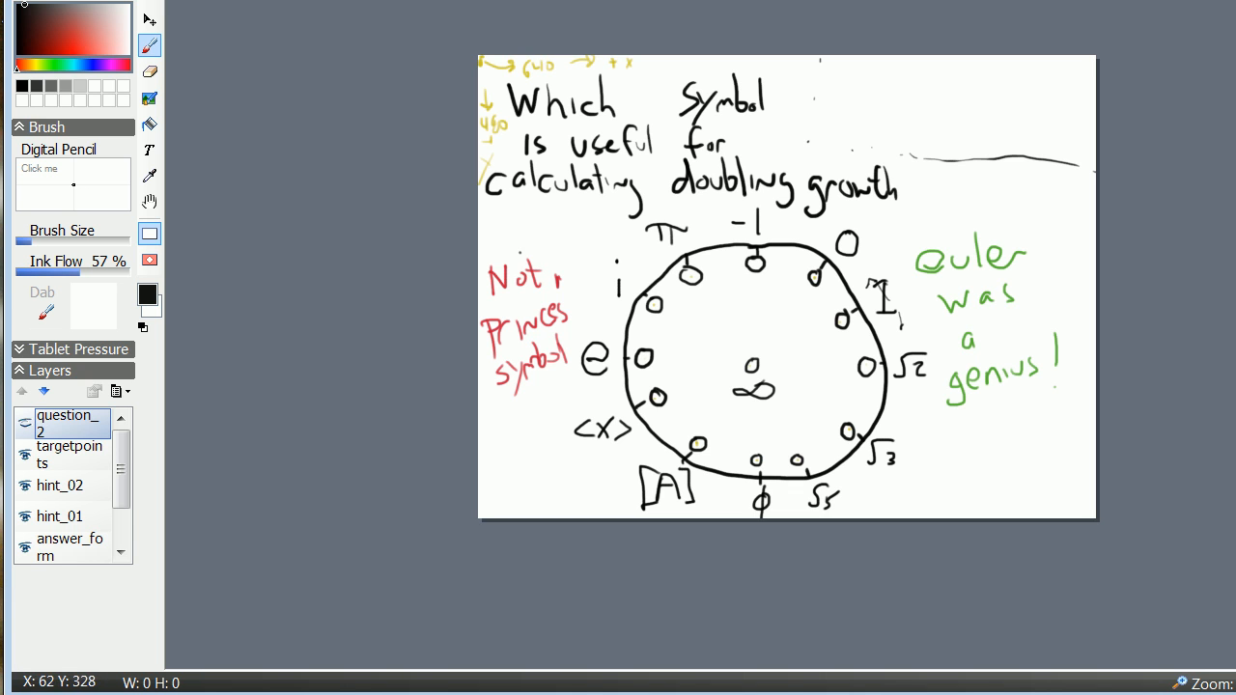
mouse_move(166, 299)
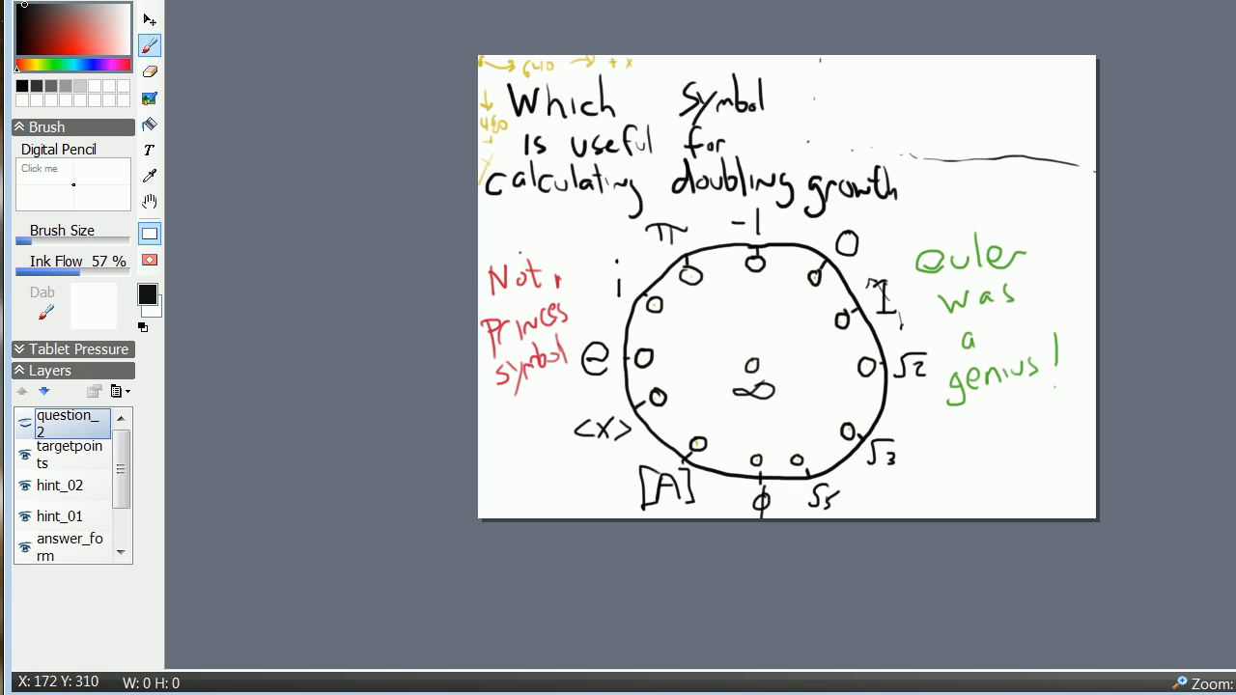
Make the original question layer the active layer.
scroll("down", 3)
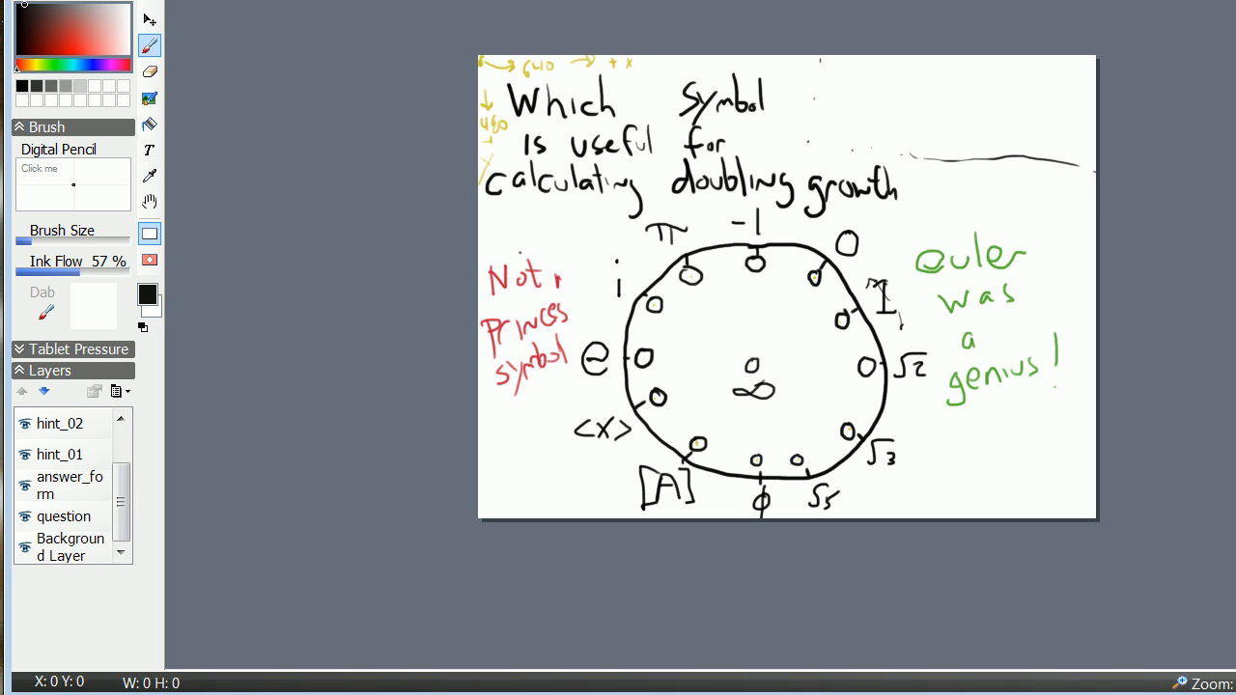
left_click(63, 515)
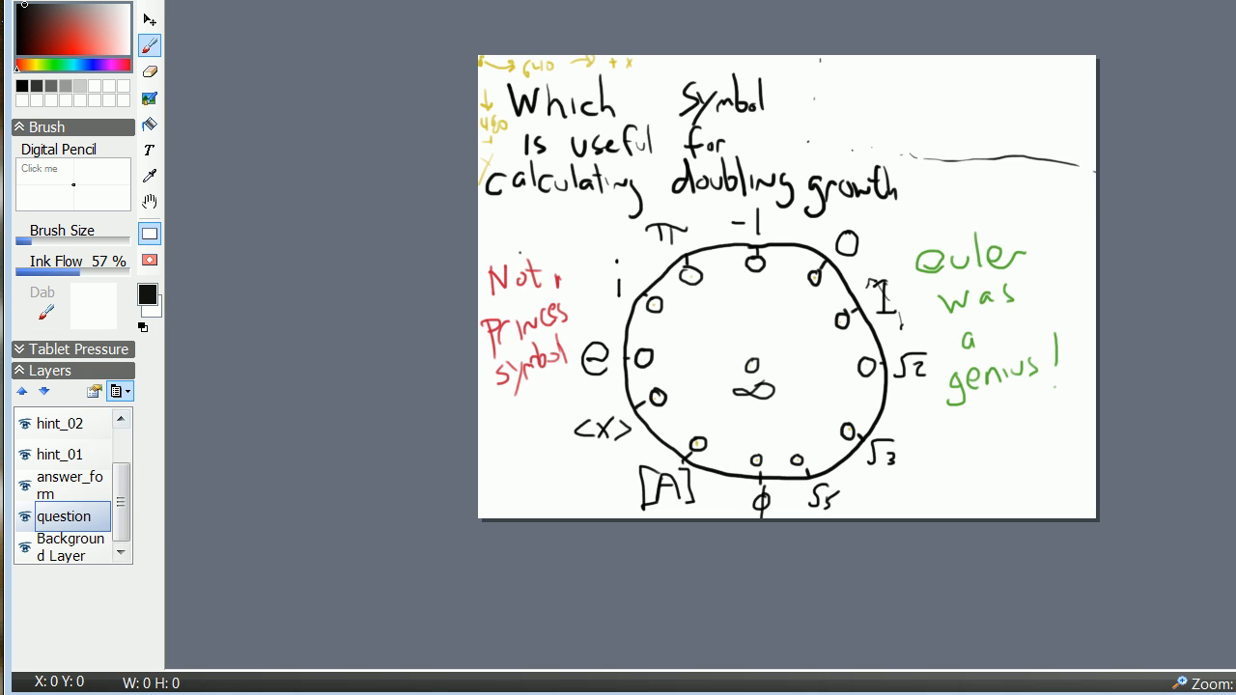
Hide the targetpoints layer so the yellow 640/480 notes and target mark disappear.
left_click(120, 390)
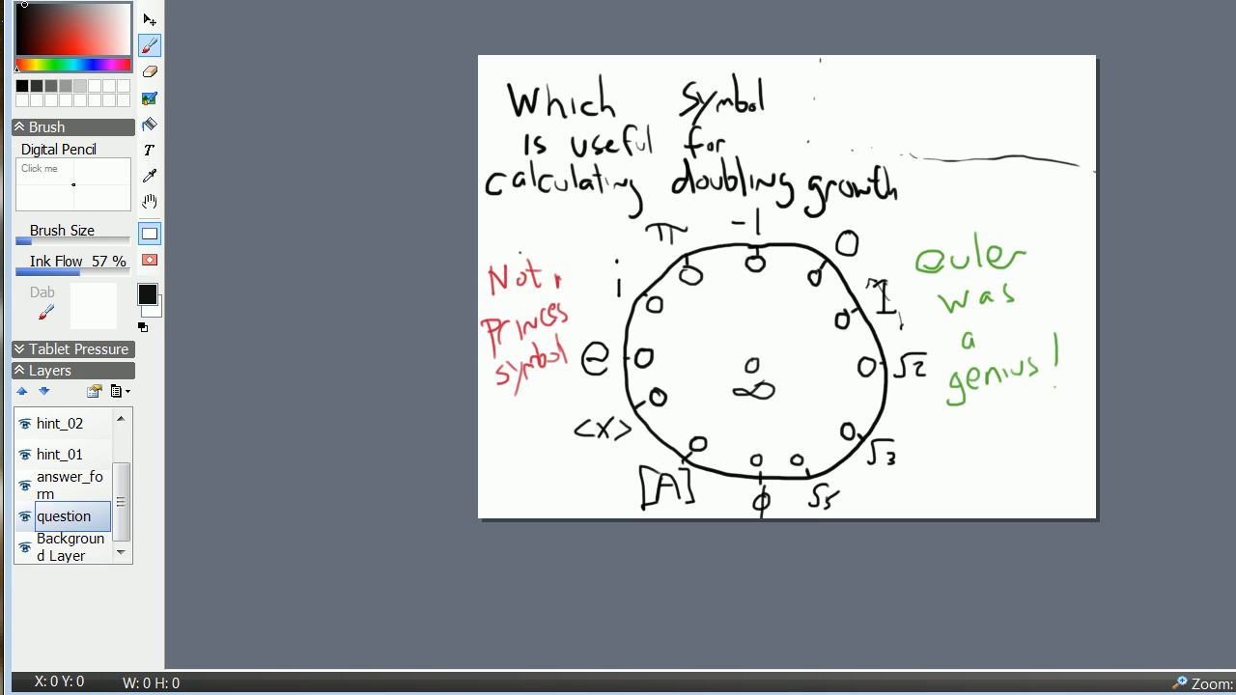
Start Save As in the SPASD_course folder with file name makingof.
left_click(29, 8)
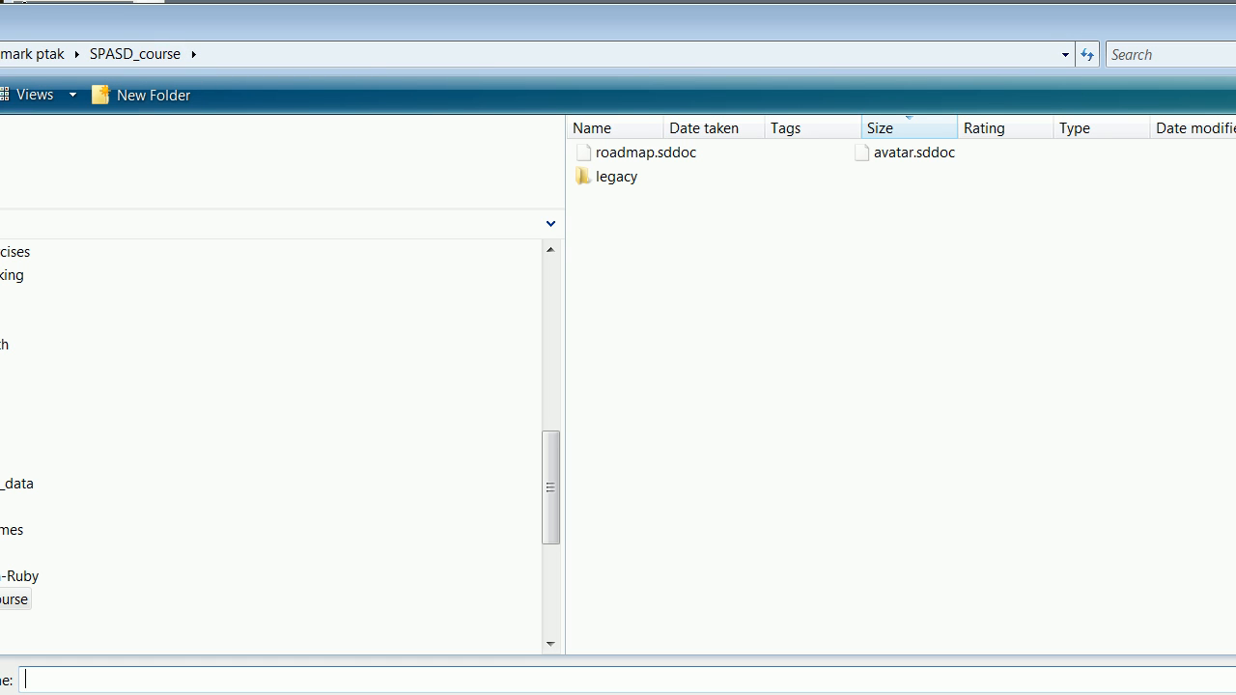
type("makingo")
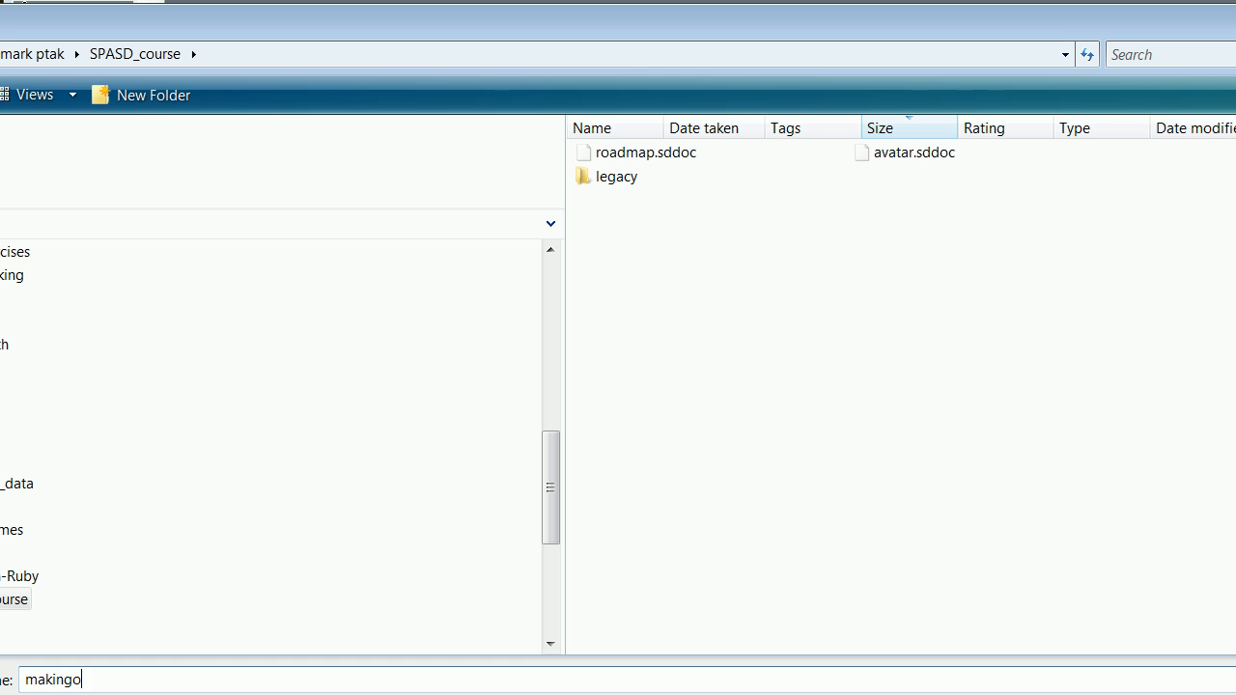
type("f")
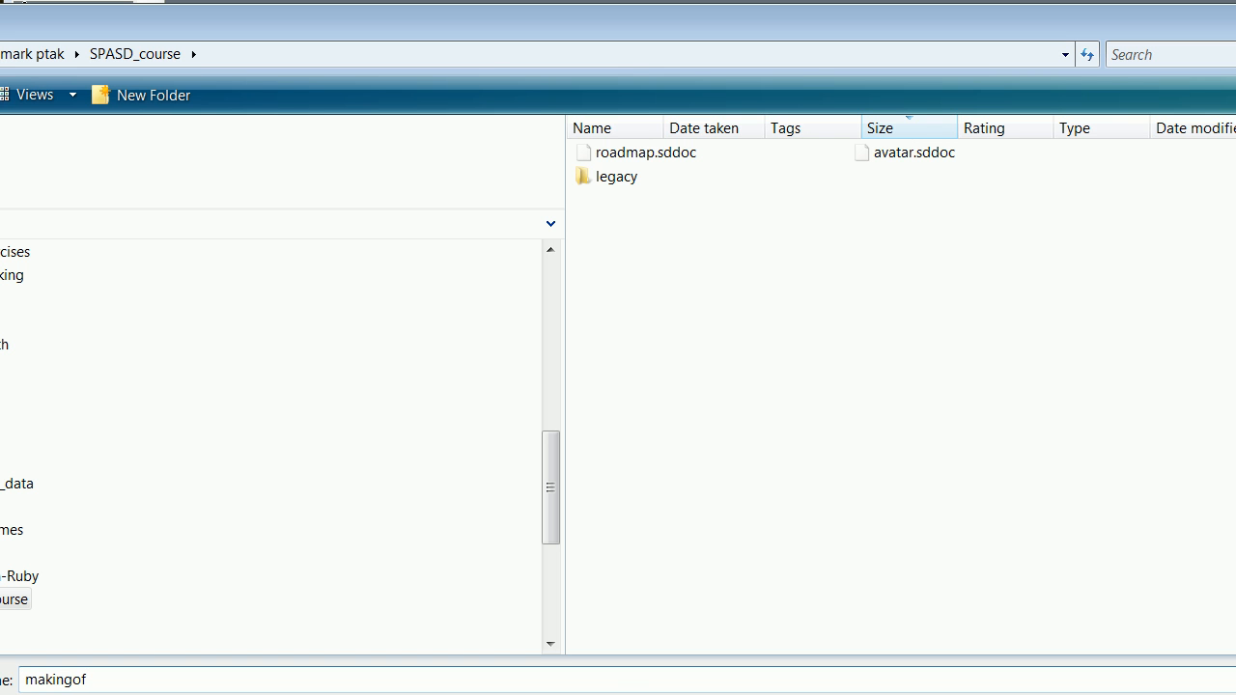